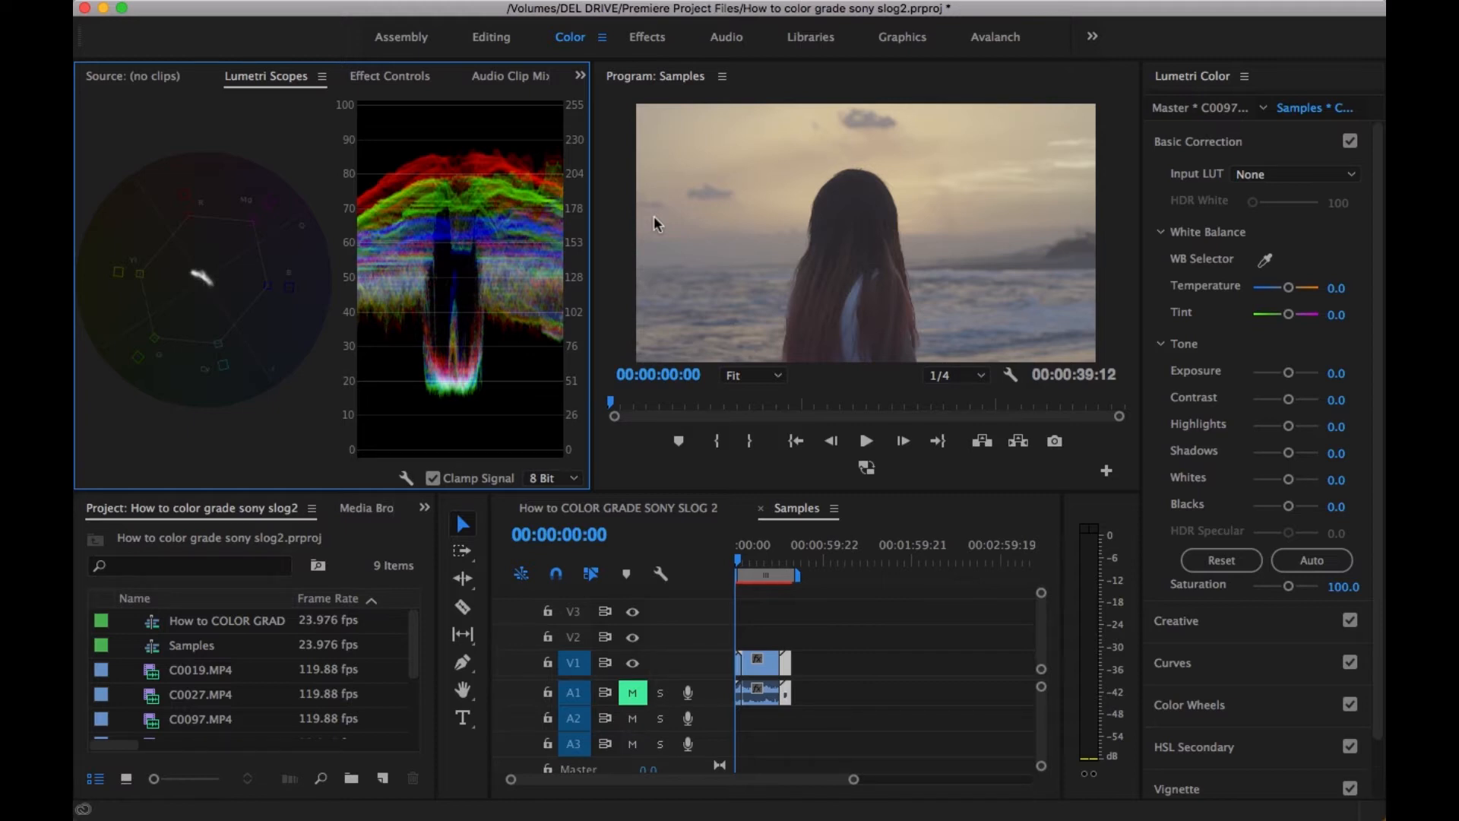
pyautogui.moveTo(951, 188)
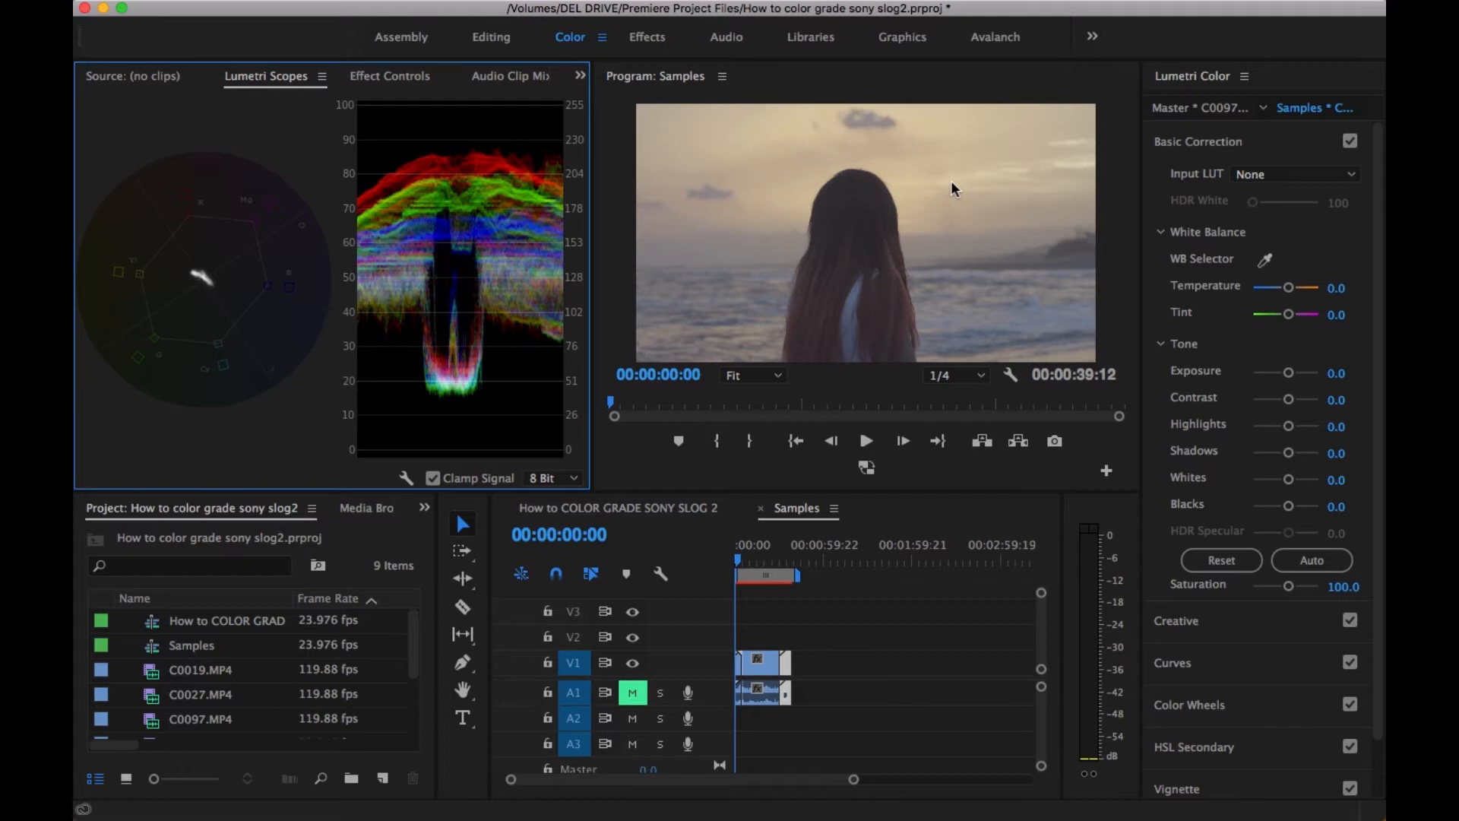
pyautogui.moveTo(1294, 426)
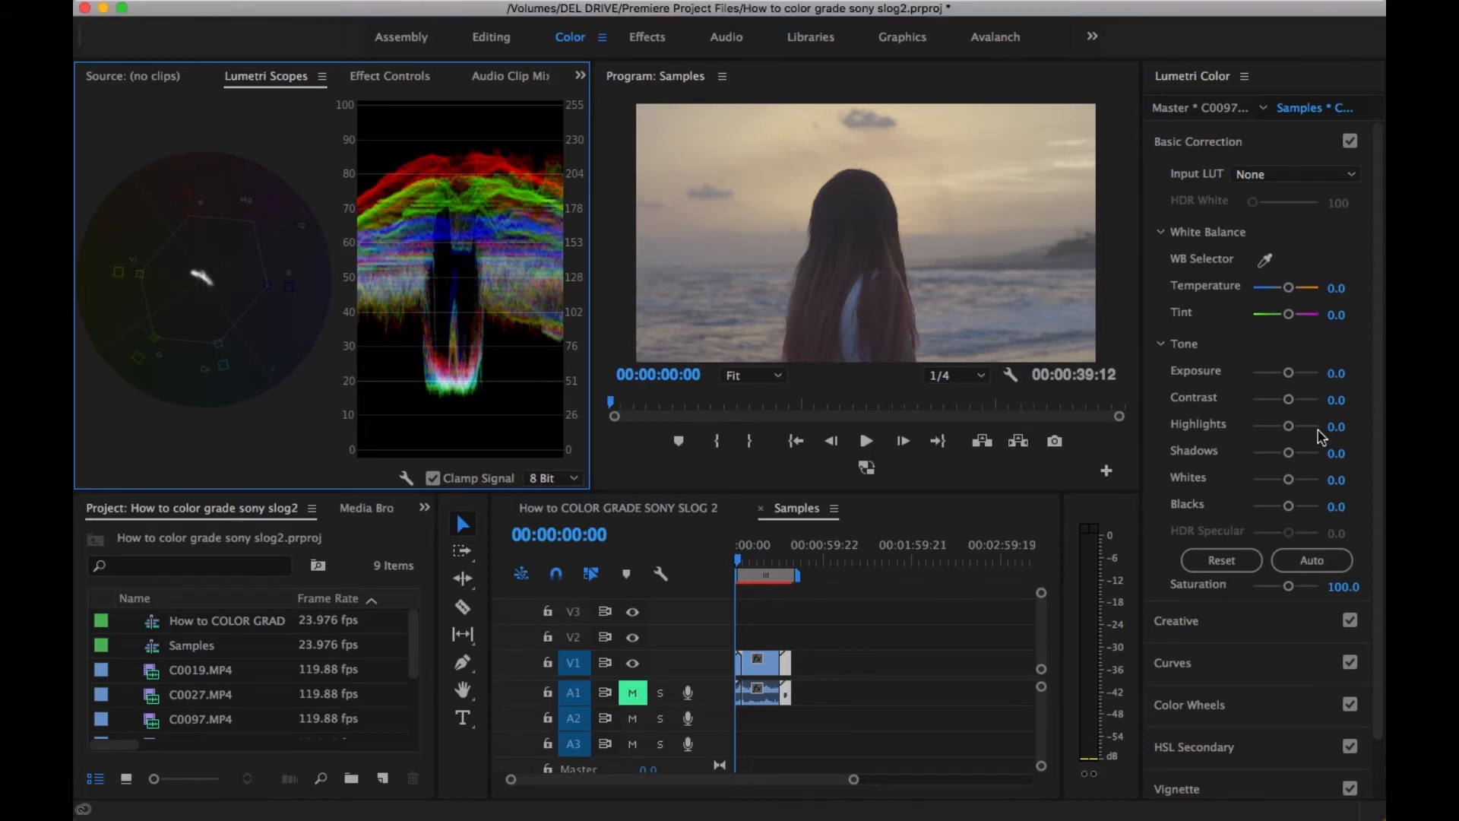
pyautogui.moveTo(1293, 402)
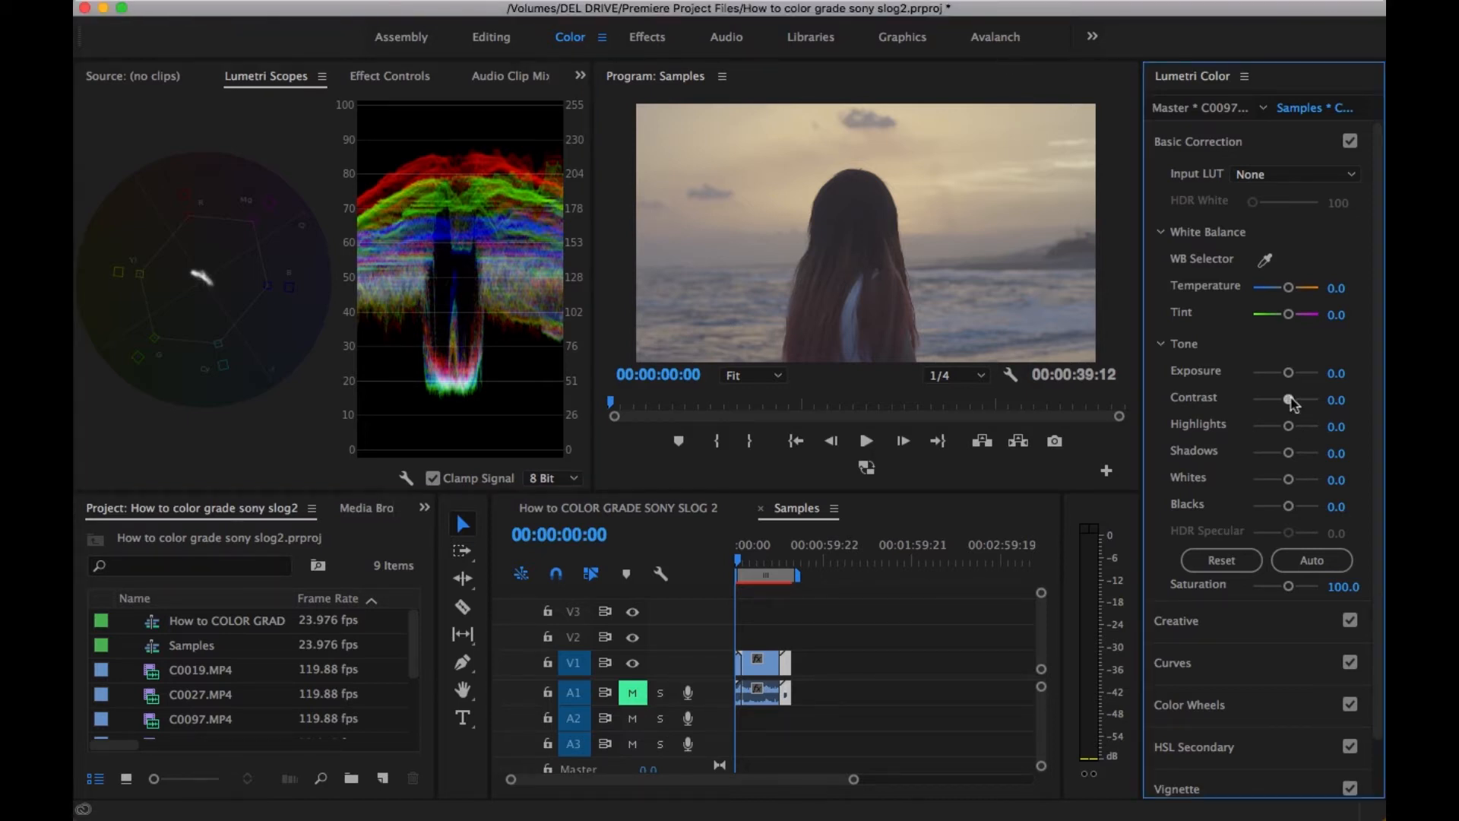
# Raise the sunset beach shot's Contrast to 69.2 in Basic Correction Tone
pyautogui.moveTo(1292, 400); pyautogui.dragTo(1312, 400)
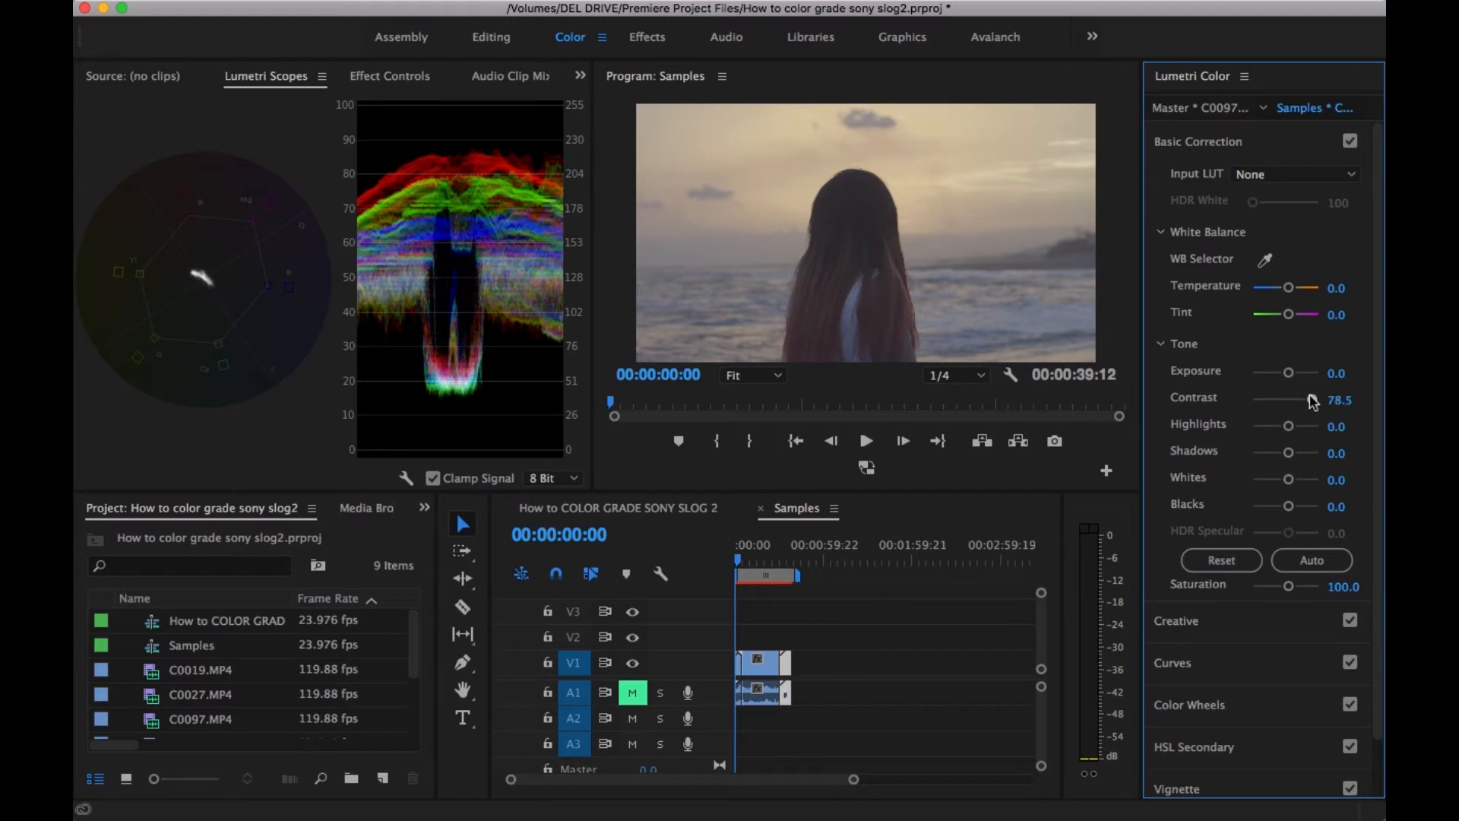
pyautogui.moveTo(1321, 400); pyautogui.dragTo(1302, 399)
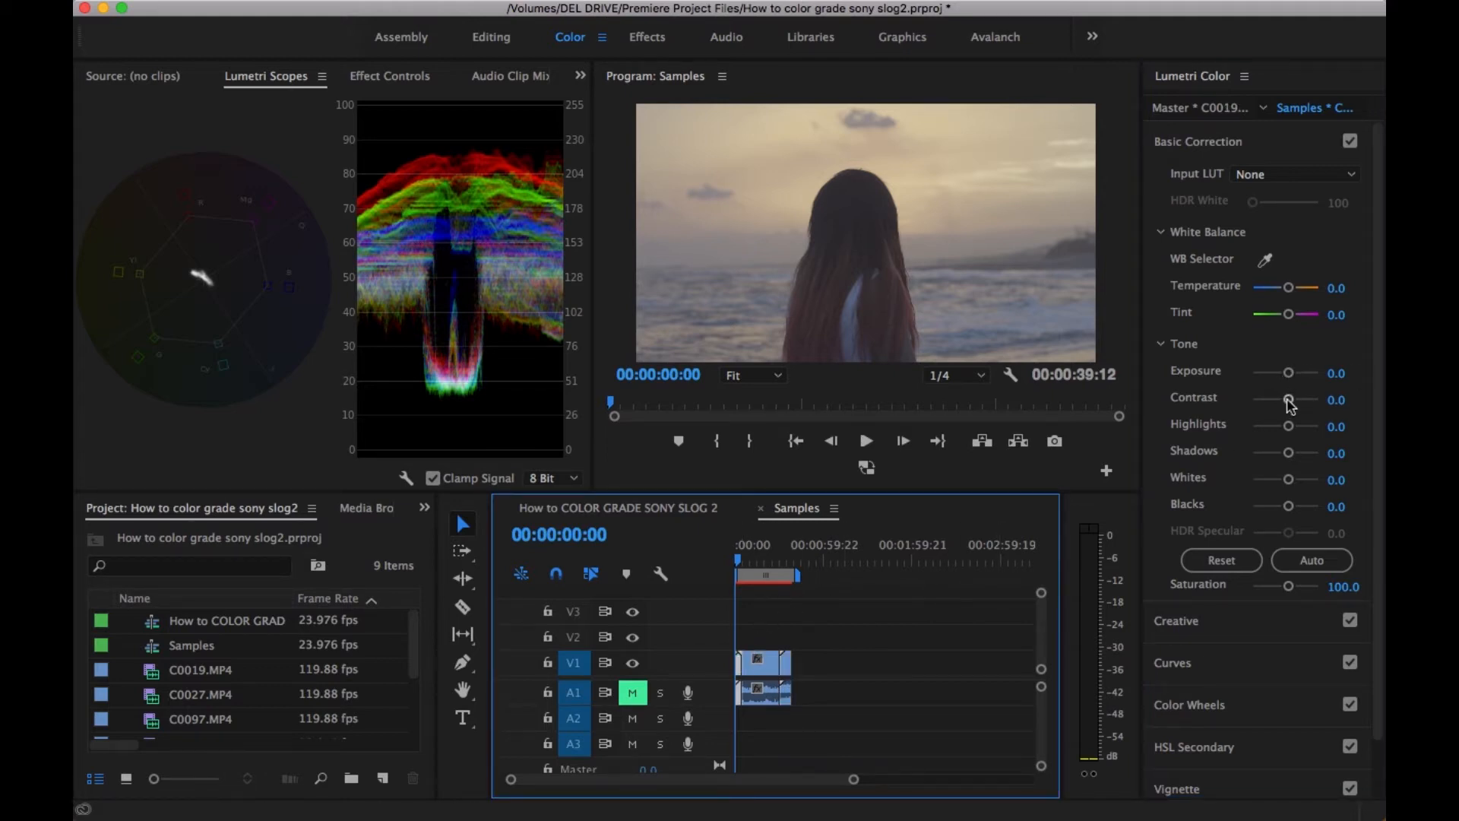
pyautogui.moveTo(1288, 400); pyautogui.dragTo(1303, 399)
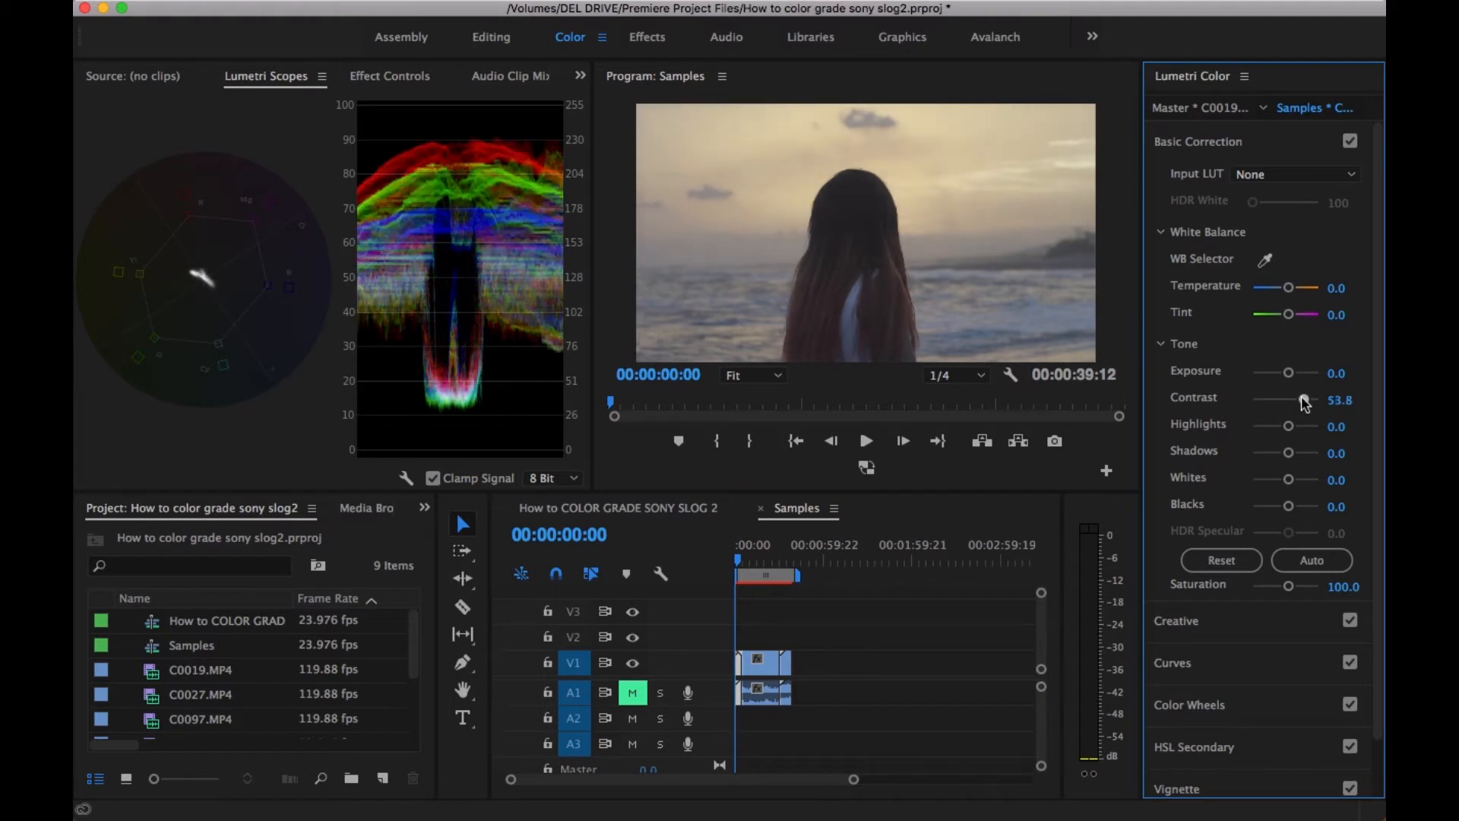
pyautogui.moveTo(1303, 399); pyautogui.dragTo(1316, 400)
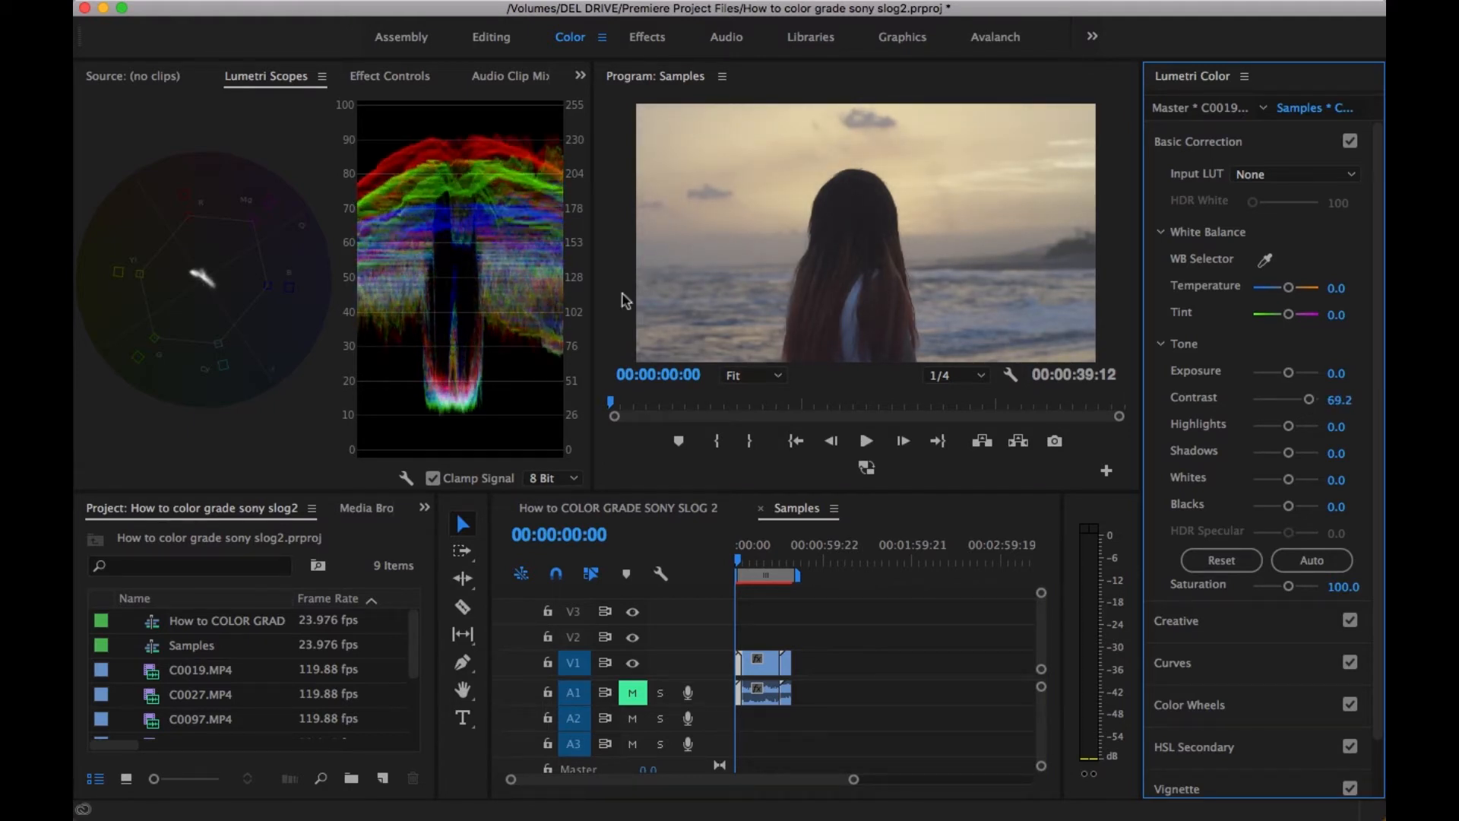
pyautogui.moveTo(471, 342)
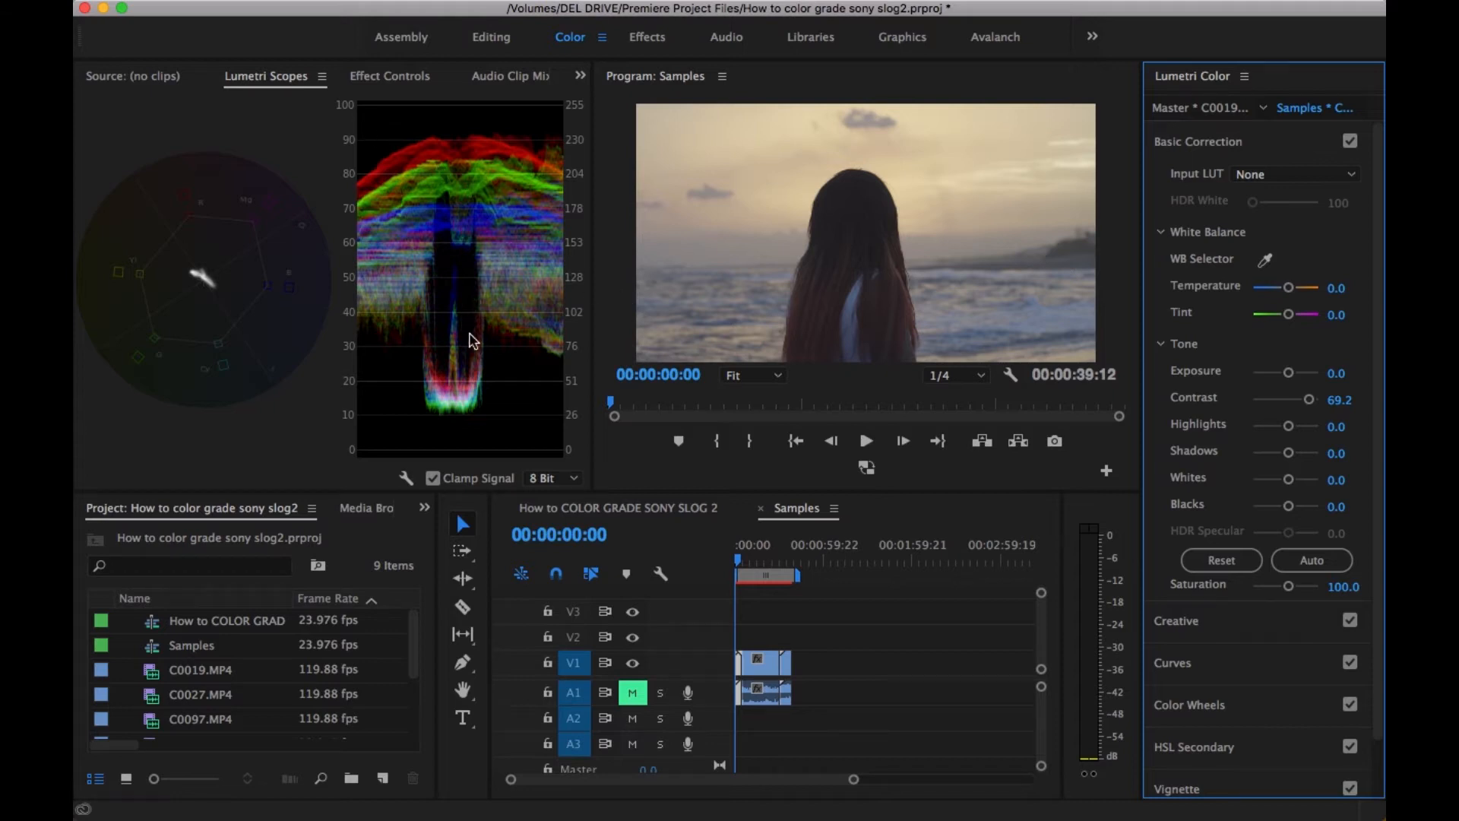
pyautogui.moveTo(566, 453)
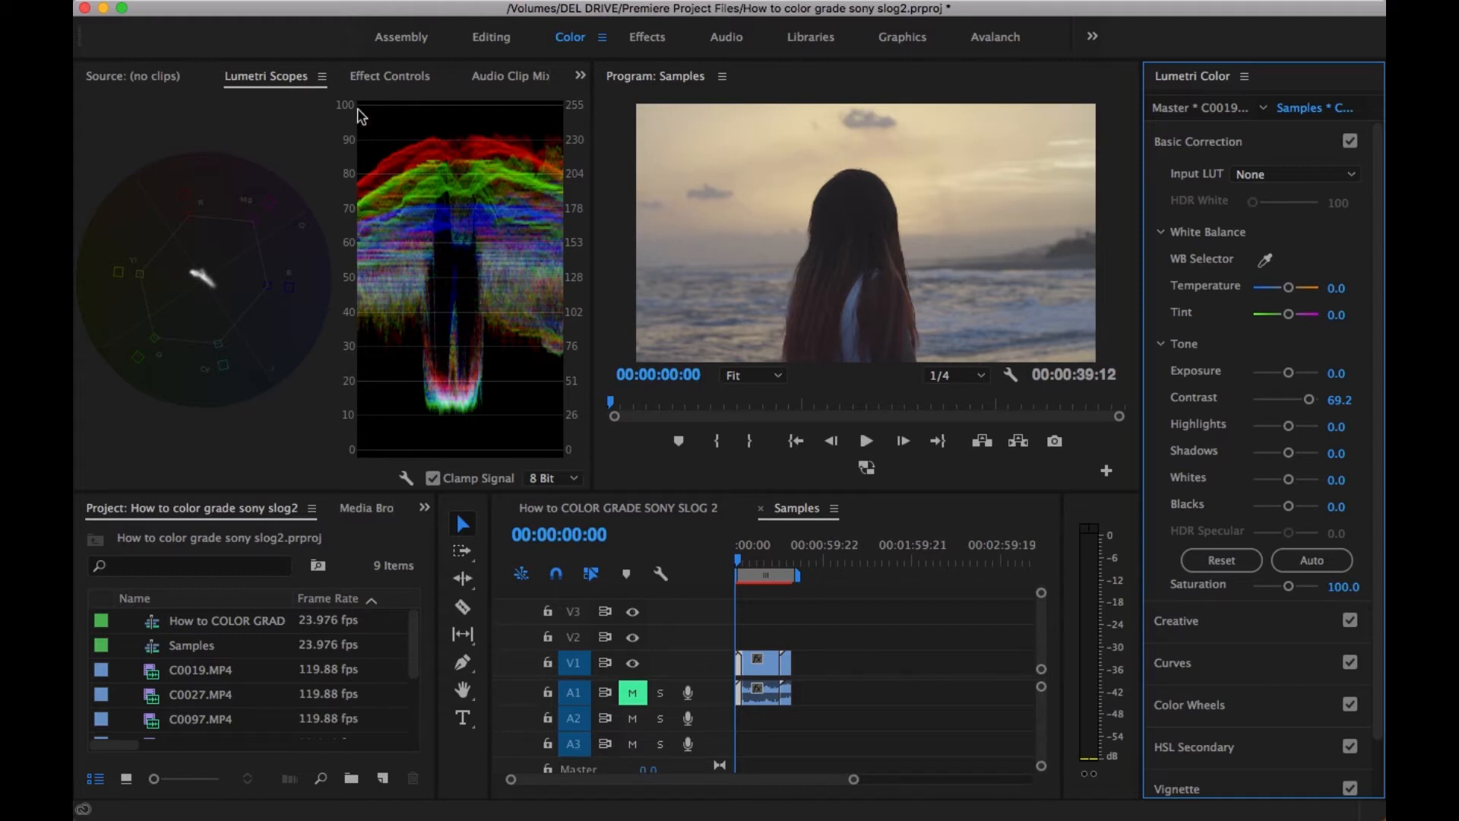
pyautogui.moveTo(523, 270)
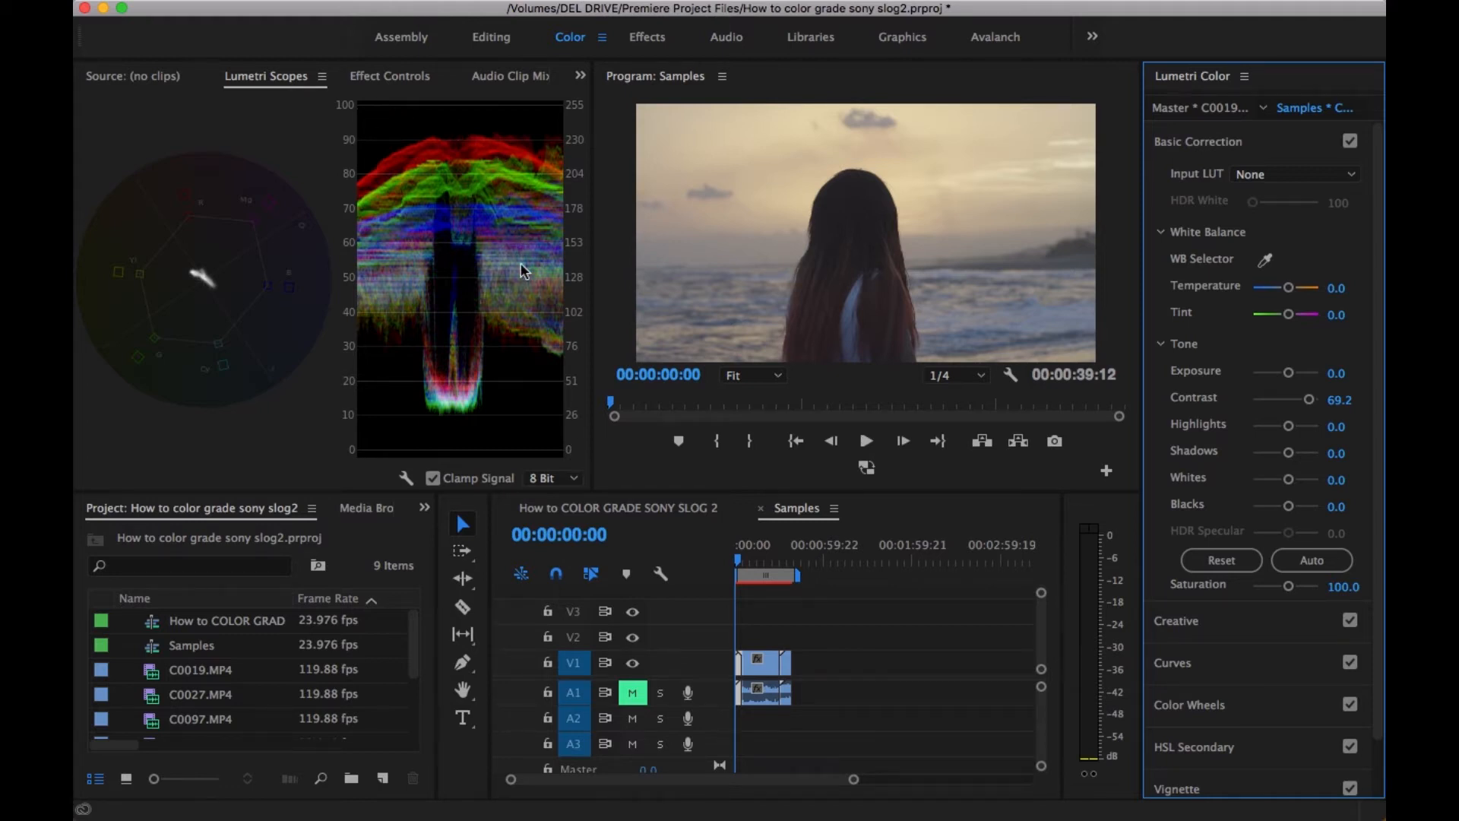
pyautogui.moveTo(461, 213)
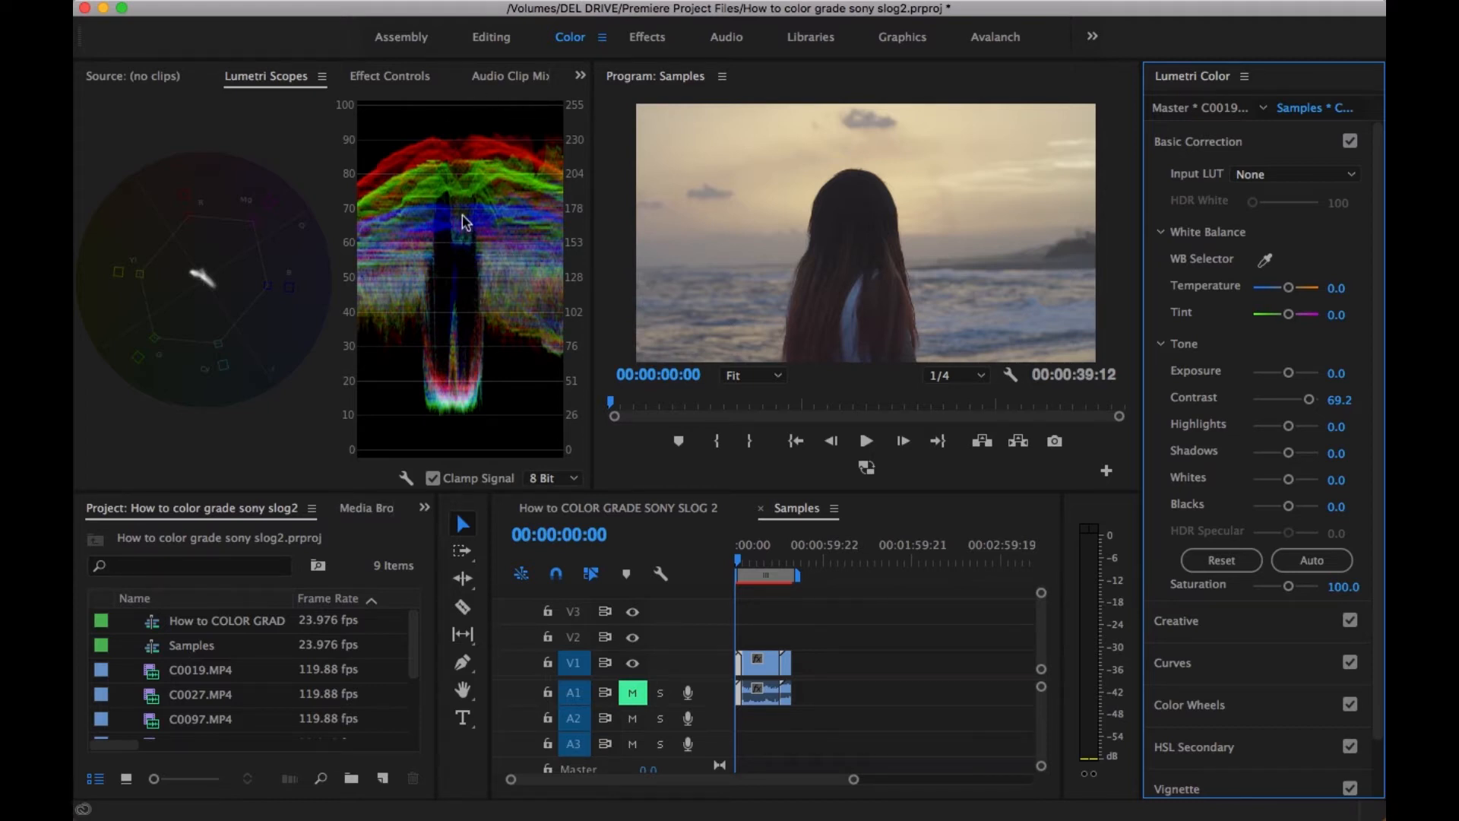
pyautogui.moveTo(1328, 416)
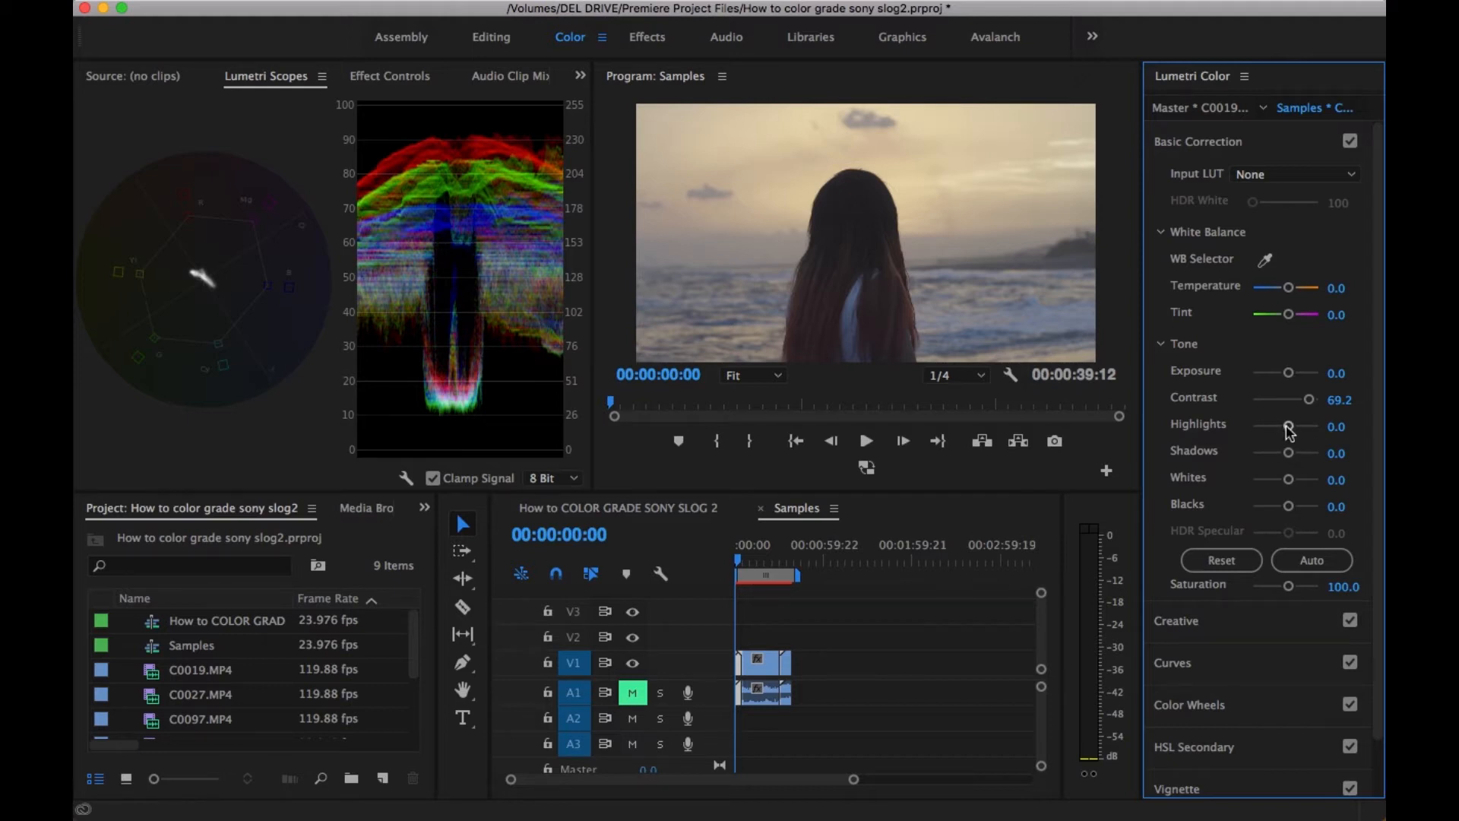
# Set Highlights -13.8, Shadows -26.2, Blacks -47.7 and Saturation 130 on the beach clip
pyautogui.moveTo(1287, 425); pyautogui.dragTo(1279, 426)
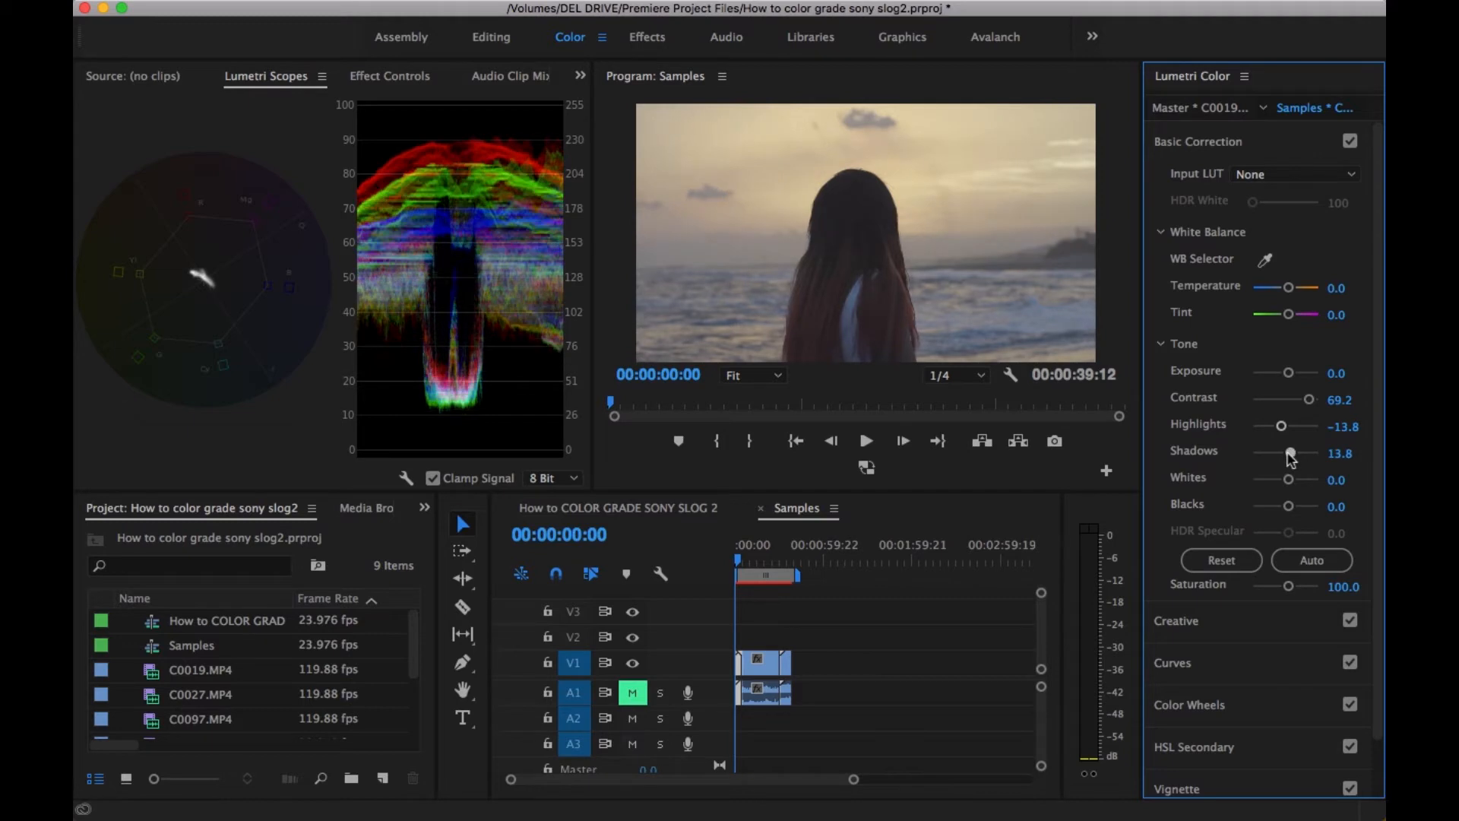
pyautogui.moveTo(1284, 453); pyautogui.dragTo(1280, 453)
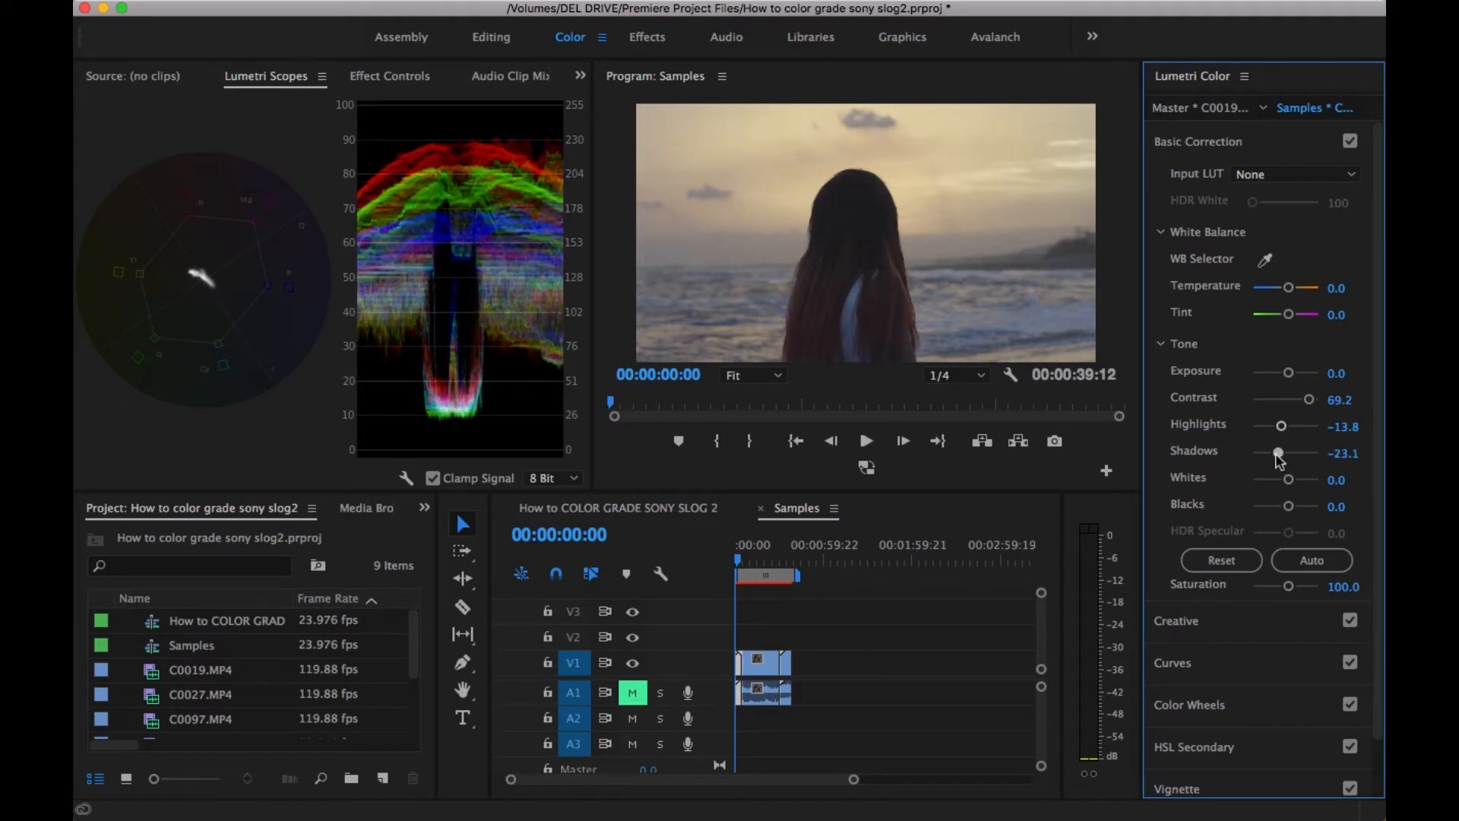
pyautogui.moveTo(1288, 453); pyautogui.dragTo(1277, 453)
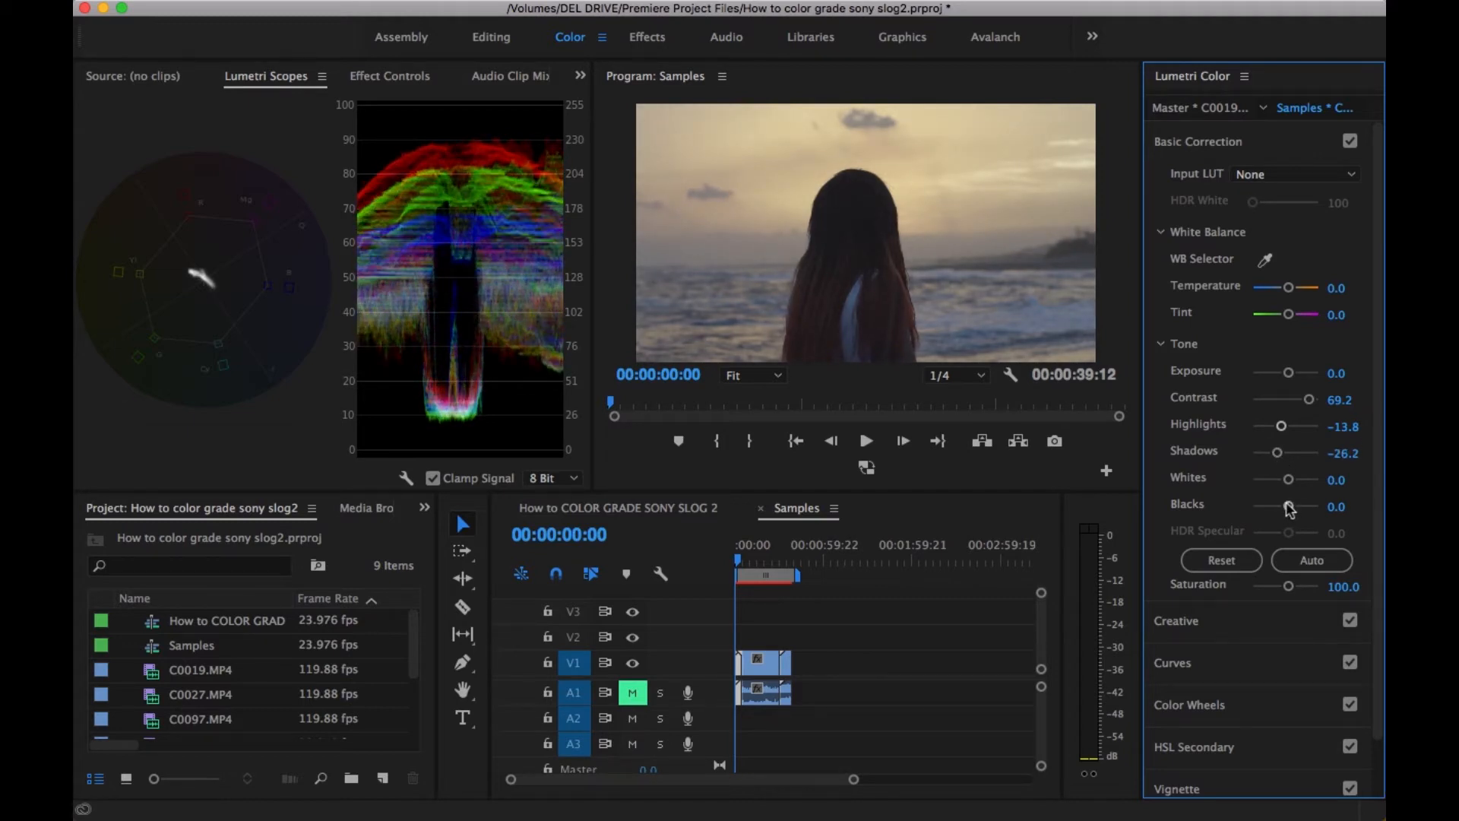
pyautogui.moveTo(1290, 505); pyautogui.dragTo(1280, 505)
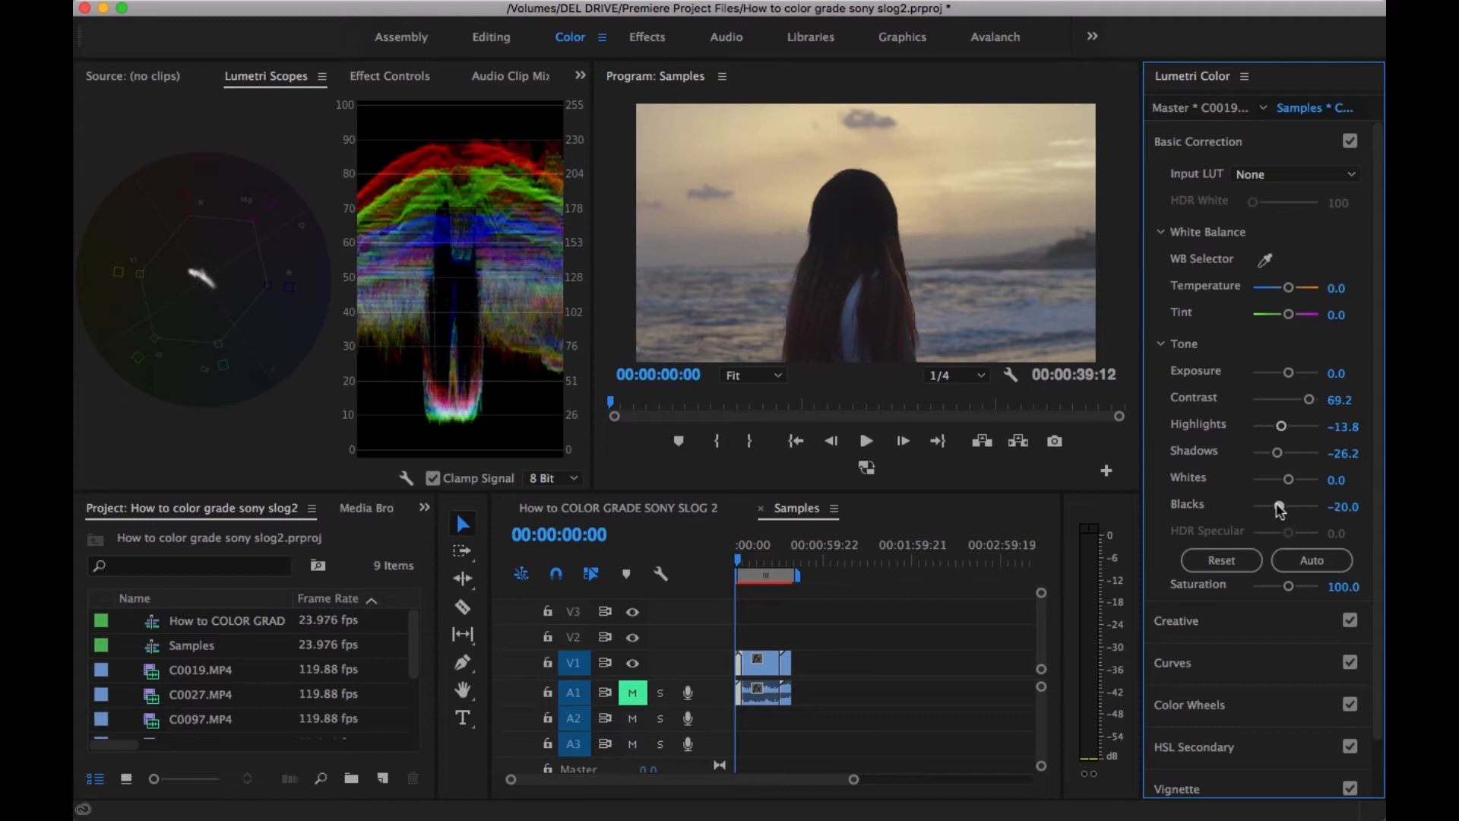
pyautogui.moveTo(1288, 508); pyautogui.dragTo(1273, 508)
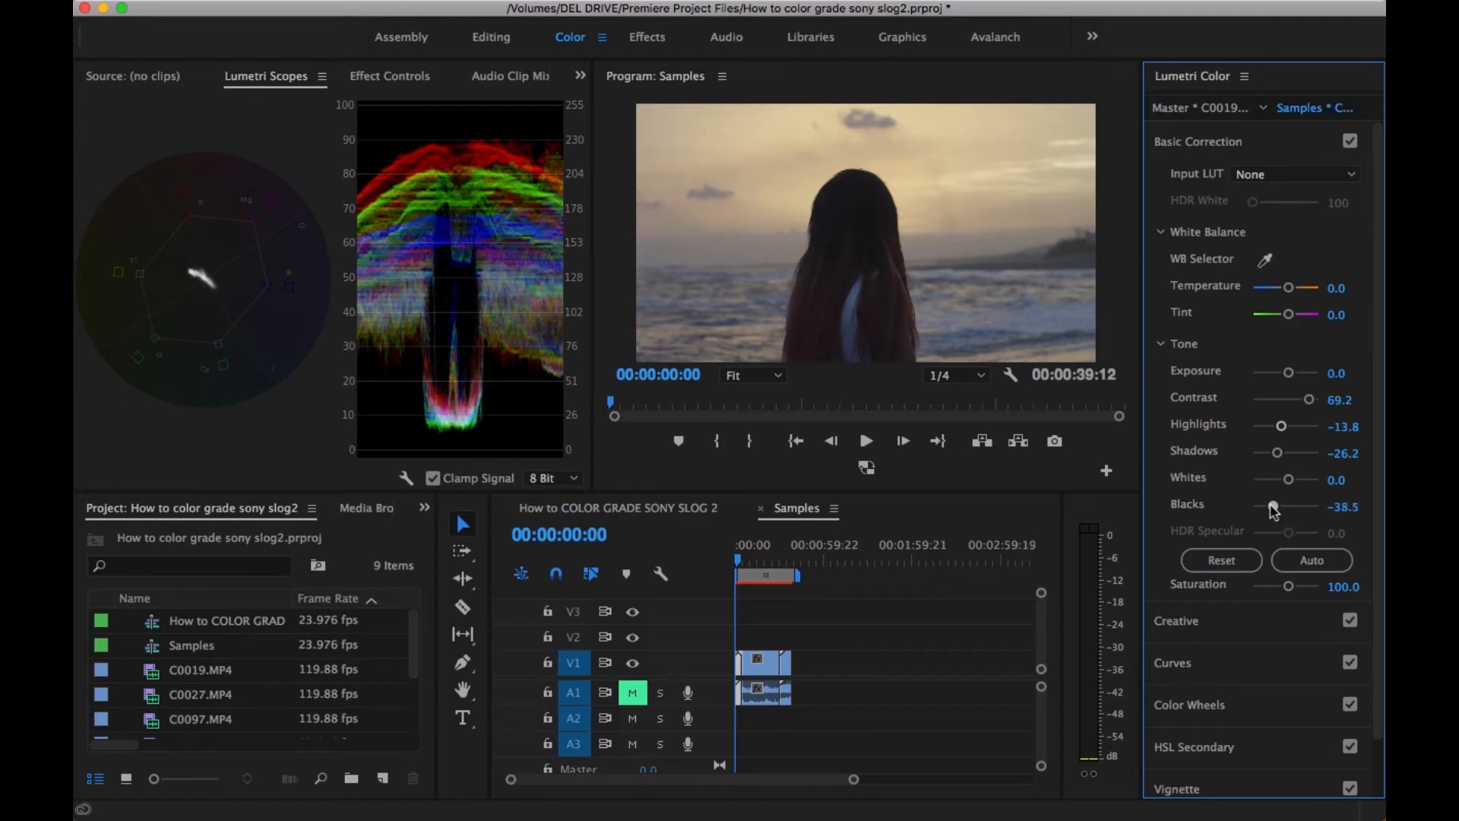
pyautogui.moveTo(1275, 506); pyautogui.dragTo(1266, 506)
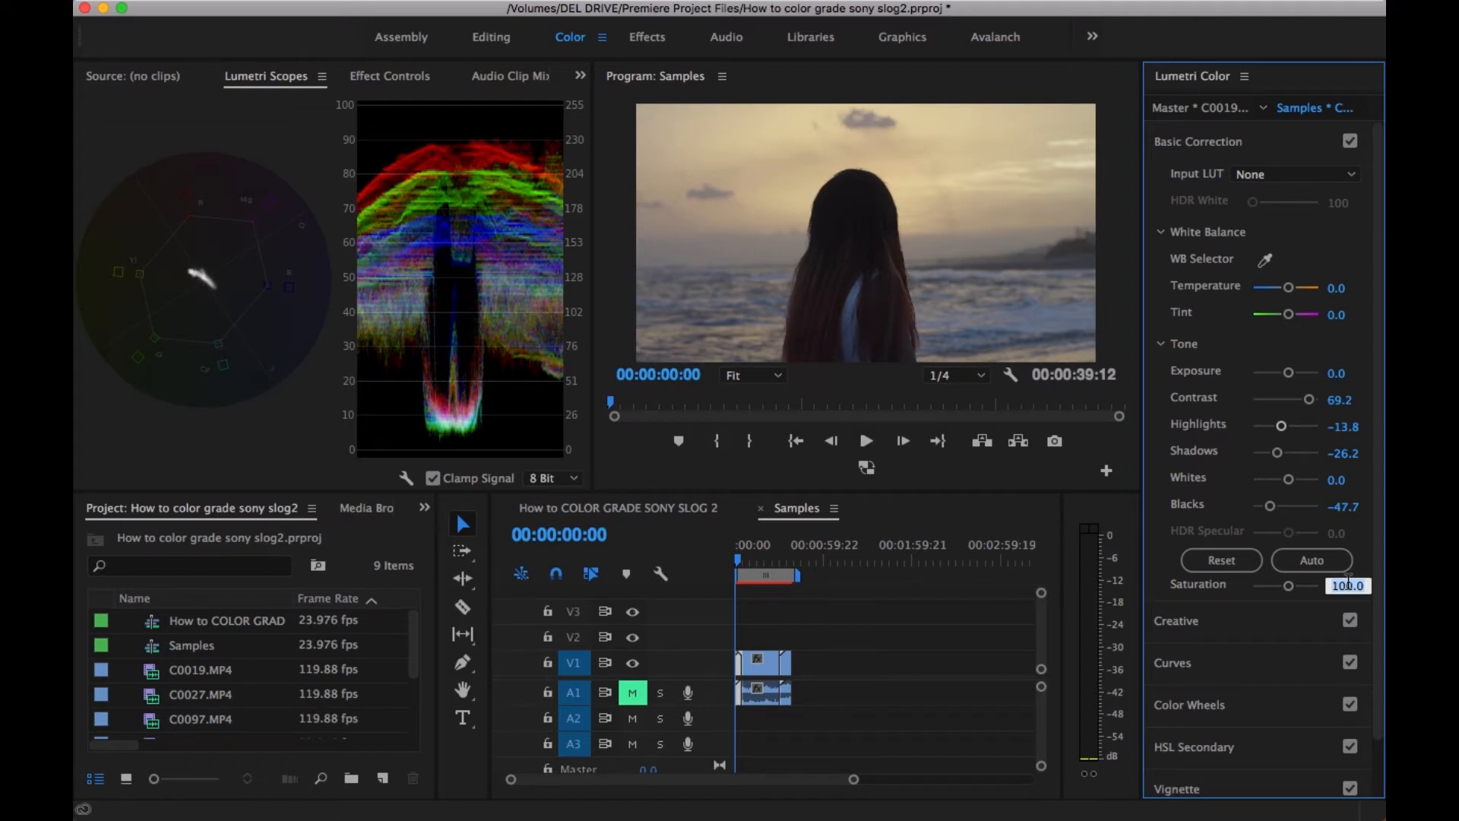
pyautogui.write('130')
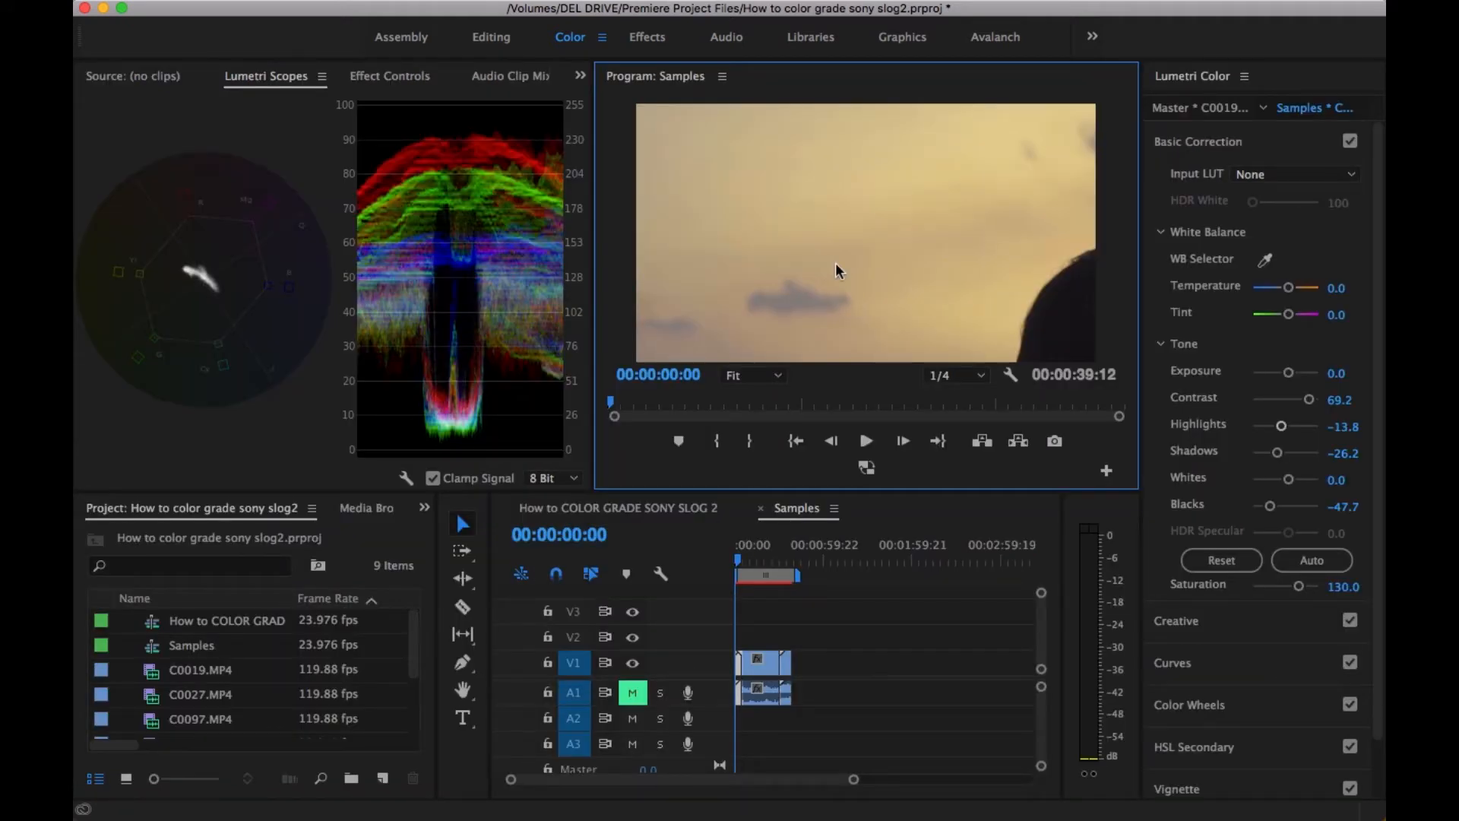
pyautogui.moveTo(989, 314)
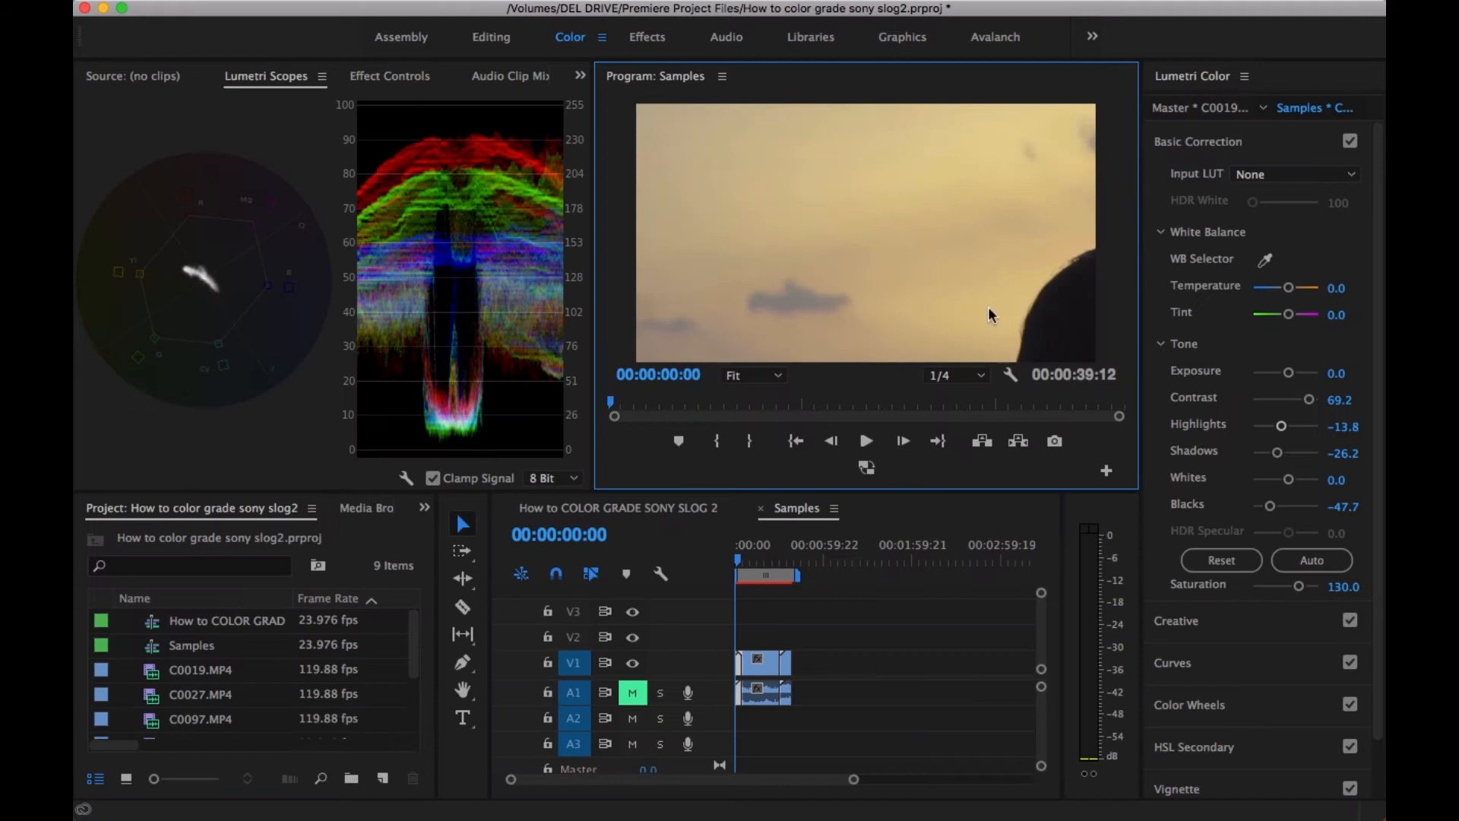
# Widen the Program Monitor so the graded sunset shot displays larger
pyautogui.click(763, 557)
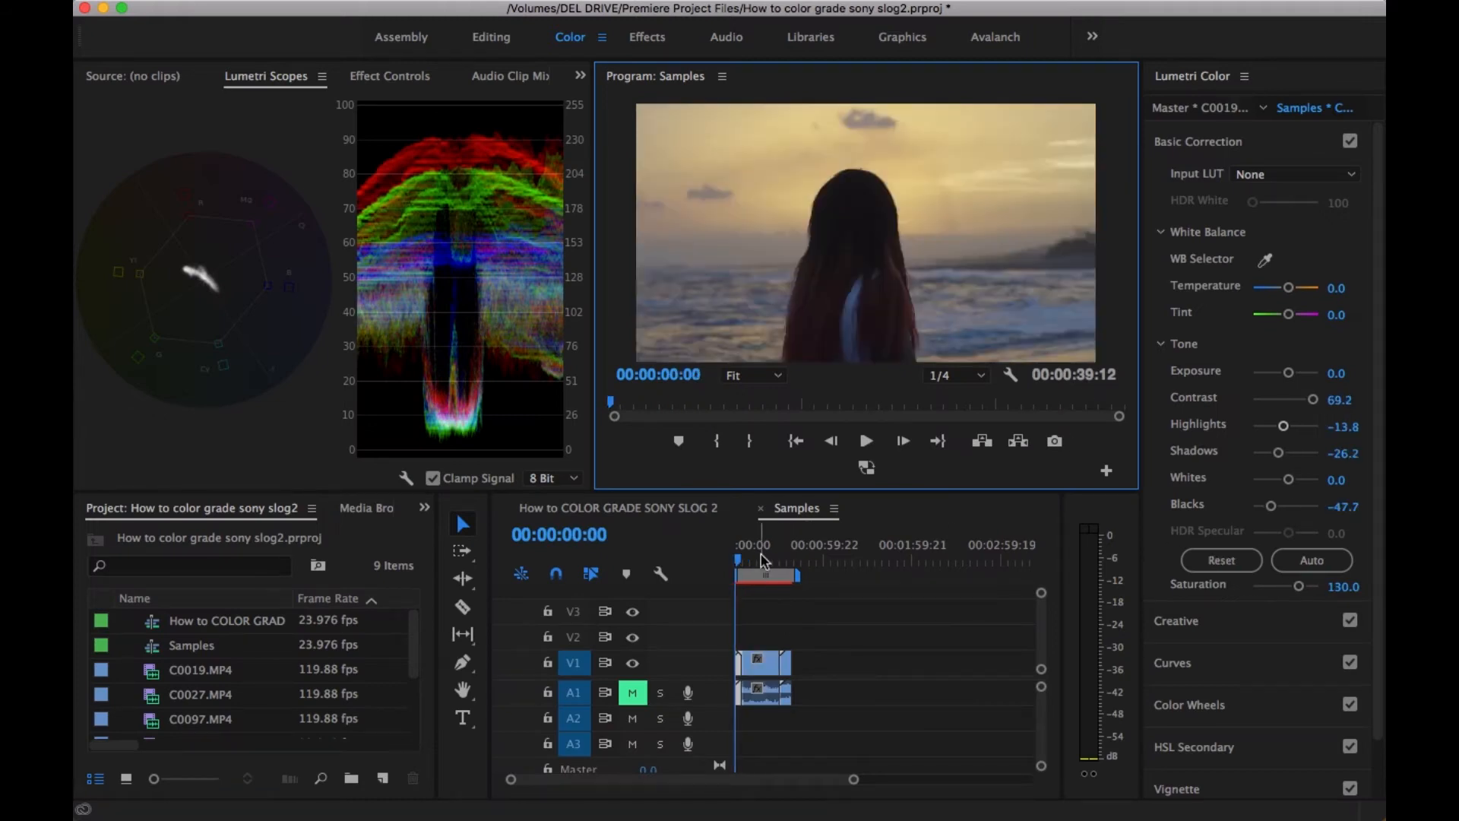
pyautogui.moveTo(872, 336)
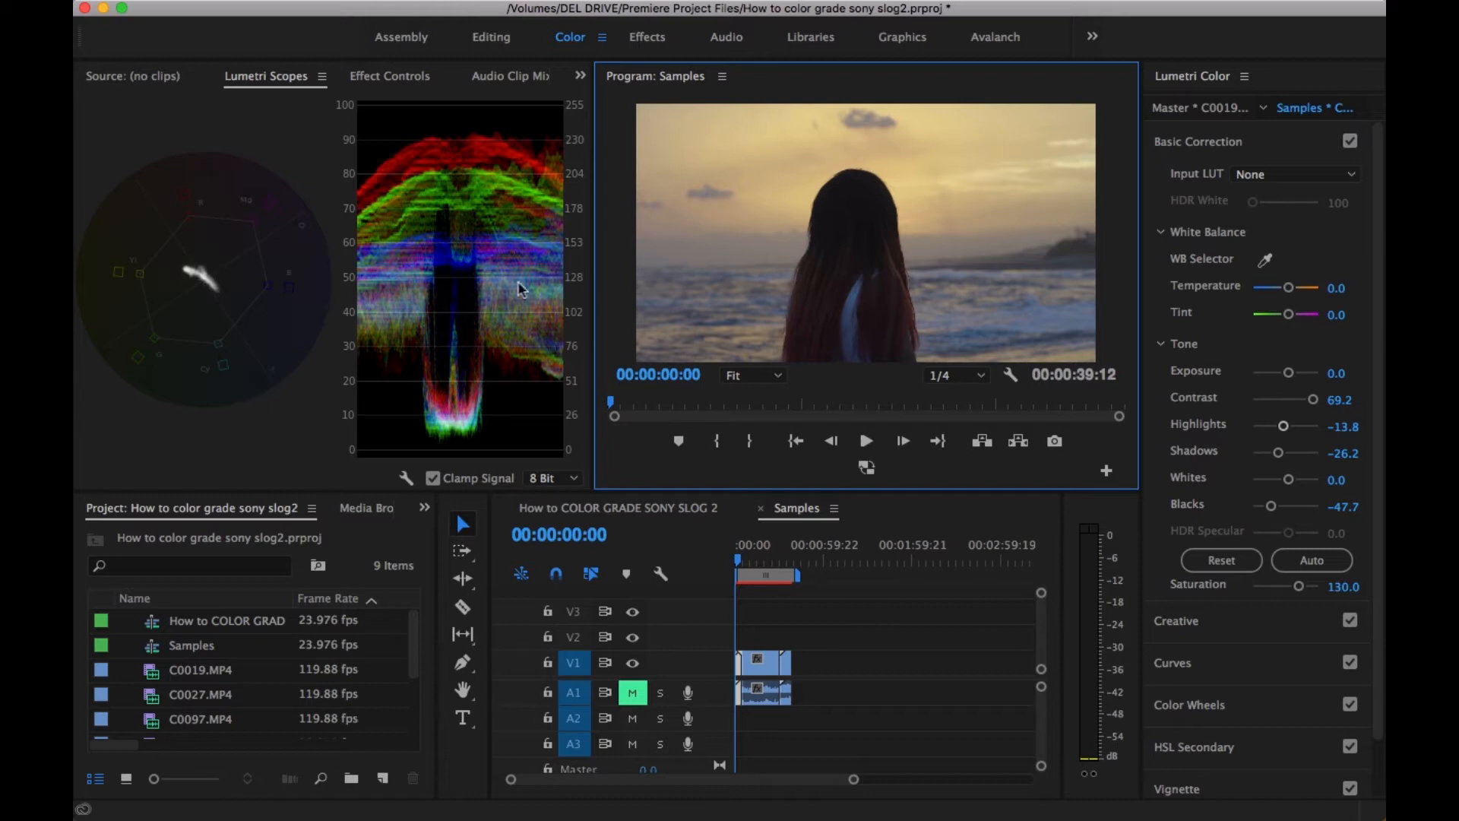
pyautogui.moveTo(596, 260)
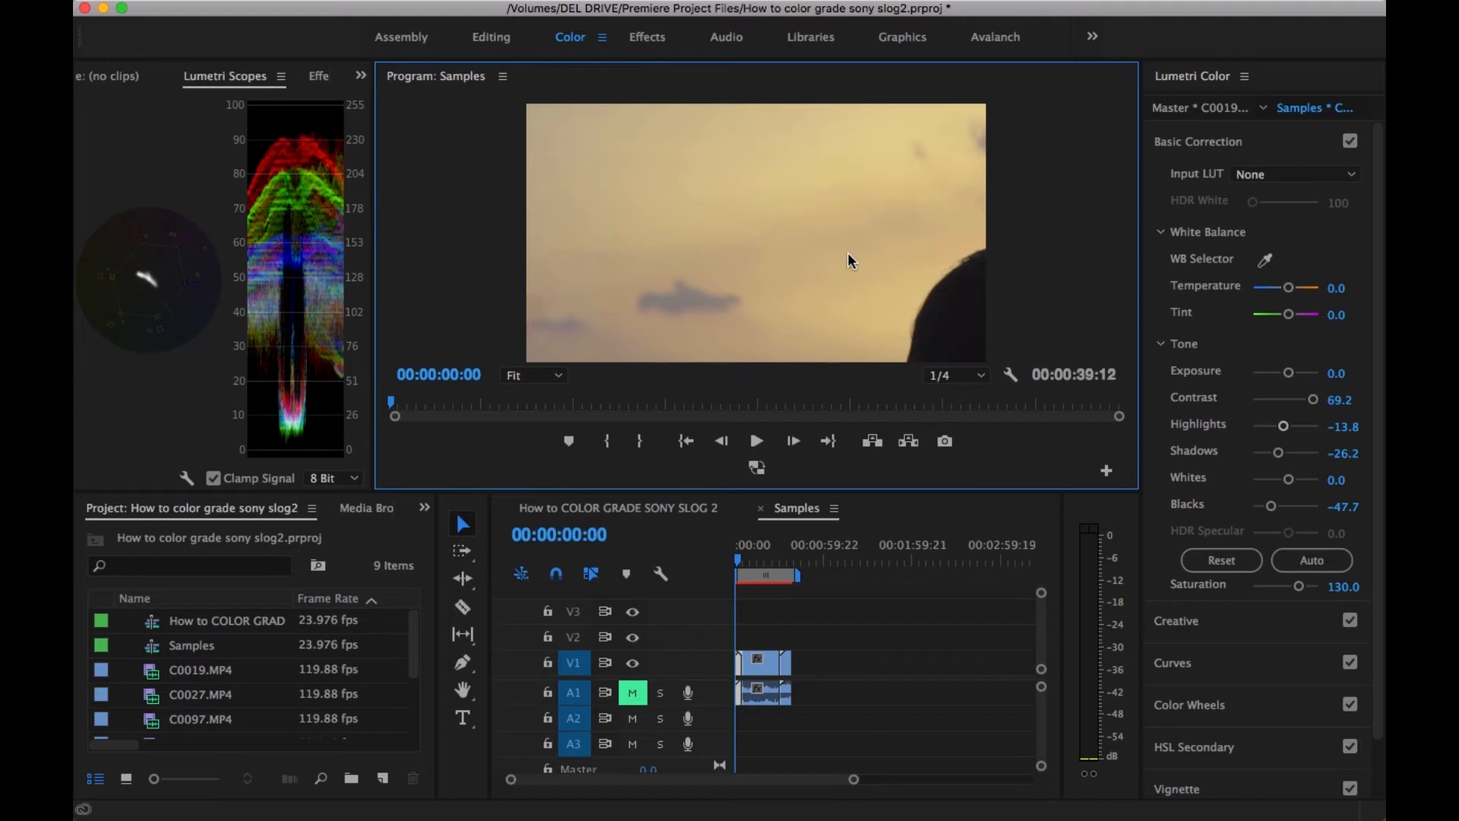
pyautogui.moveTo(1058, 297)
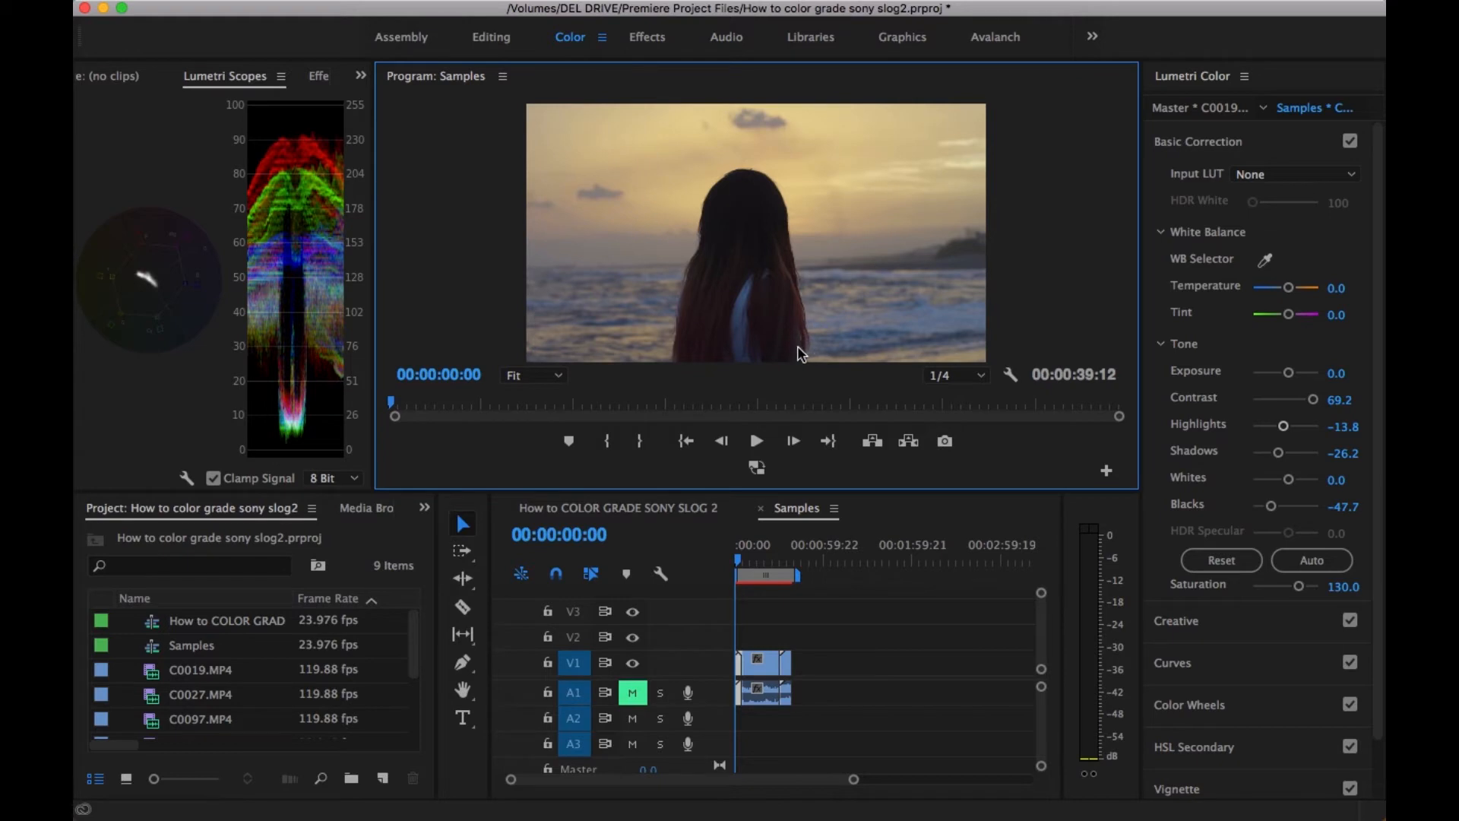
pyautogui.moveTo(1225, 628)
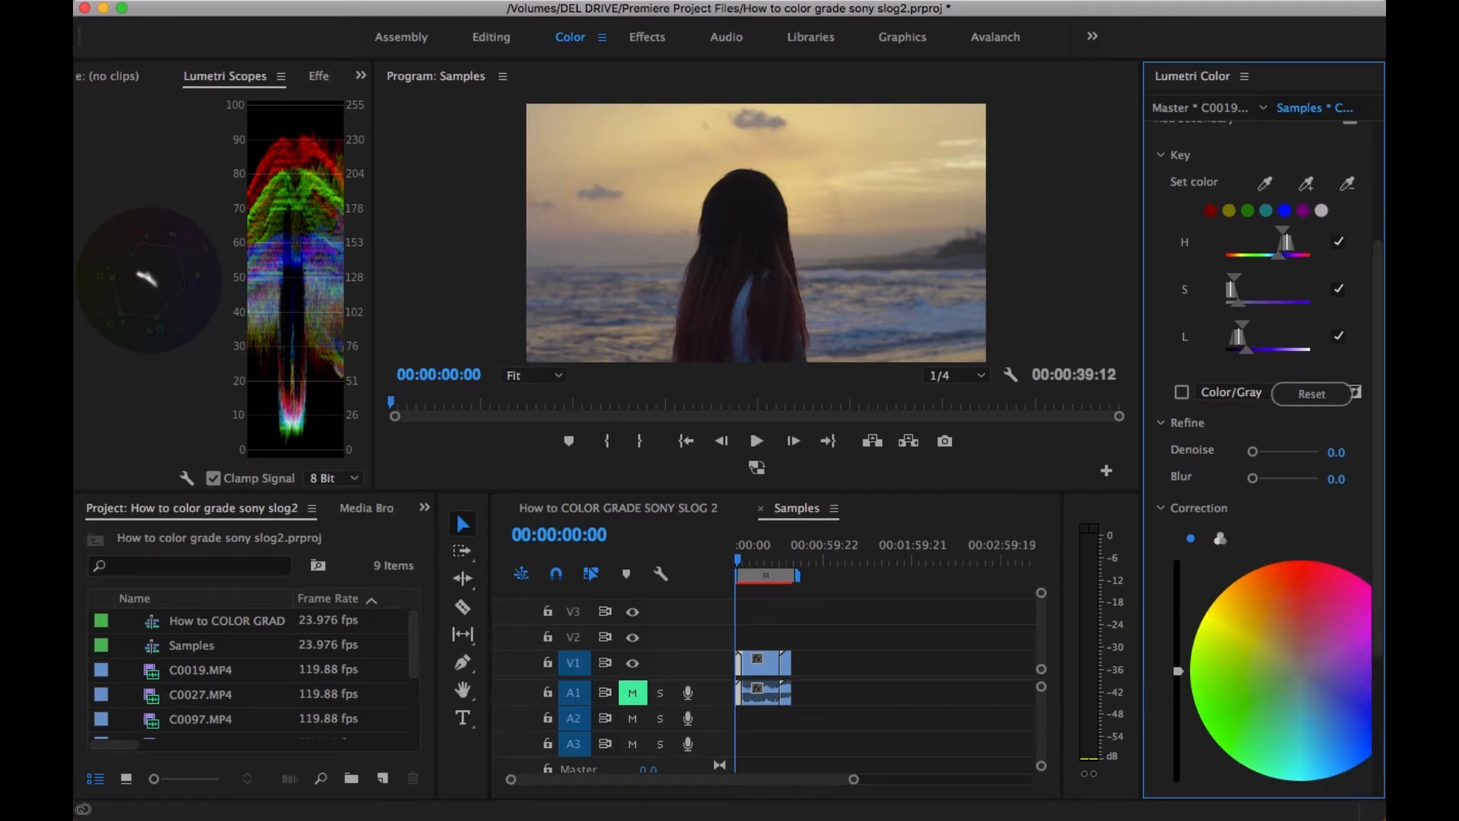
# Reveal the HSL Secondary section in Lumetri Color, then hide its key settings
pyautogui.click(1295, 661)
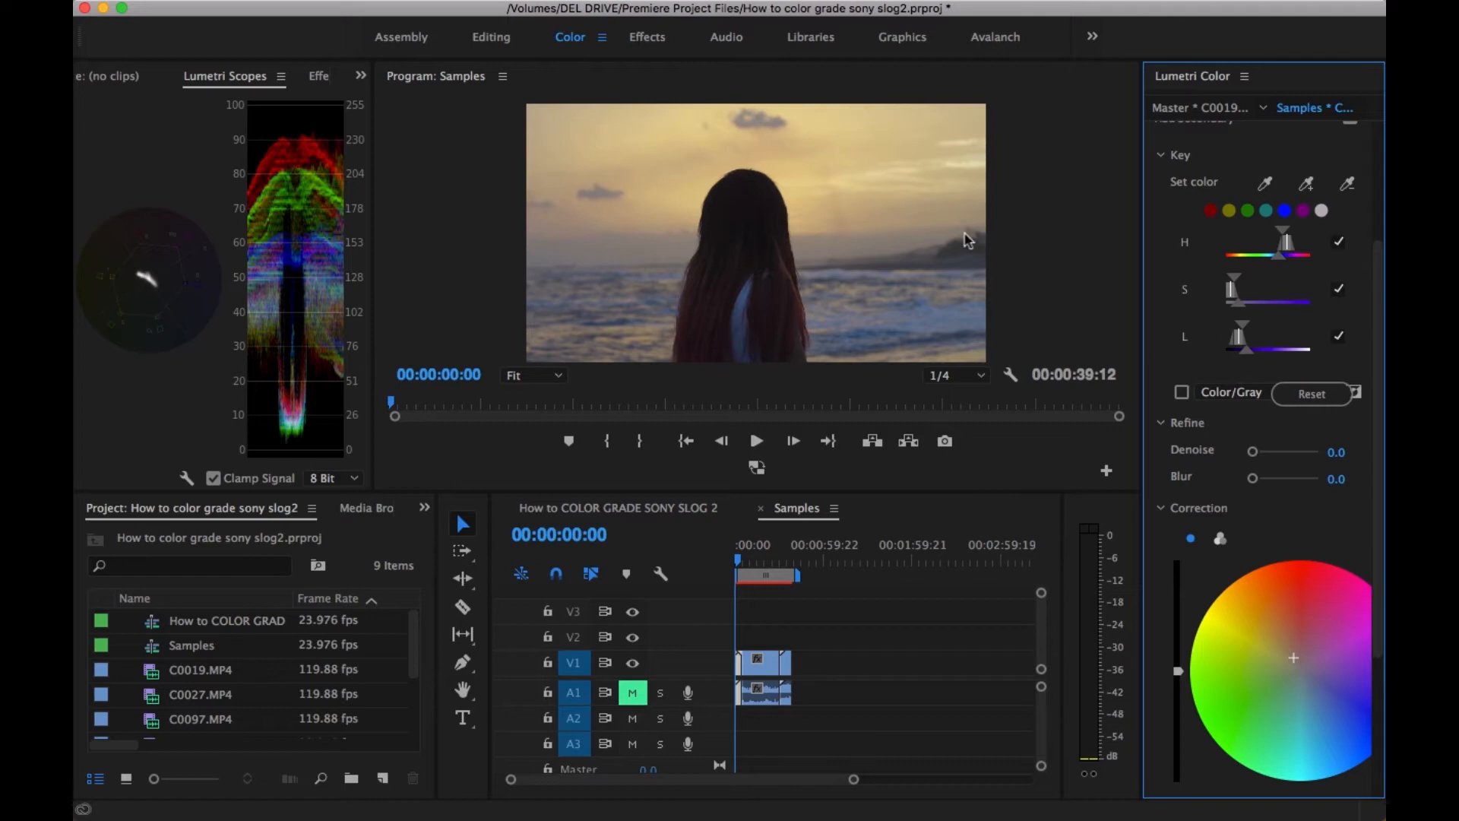
pyautogui.moveTo(1166, 155)
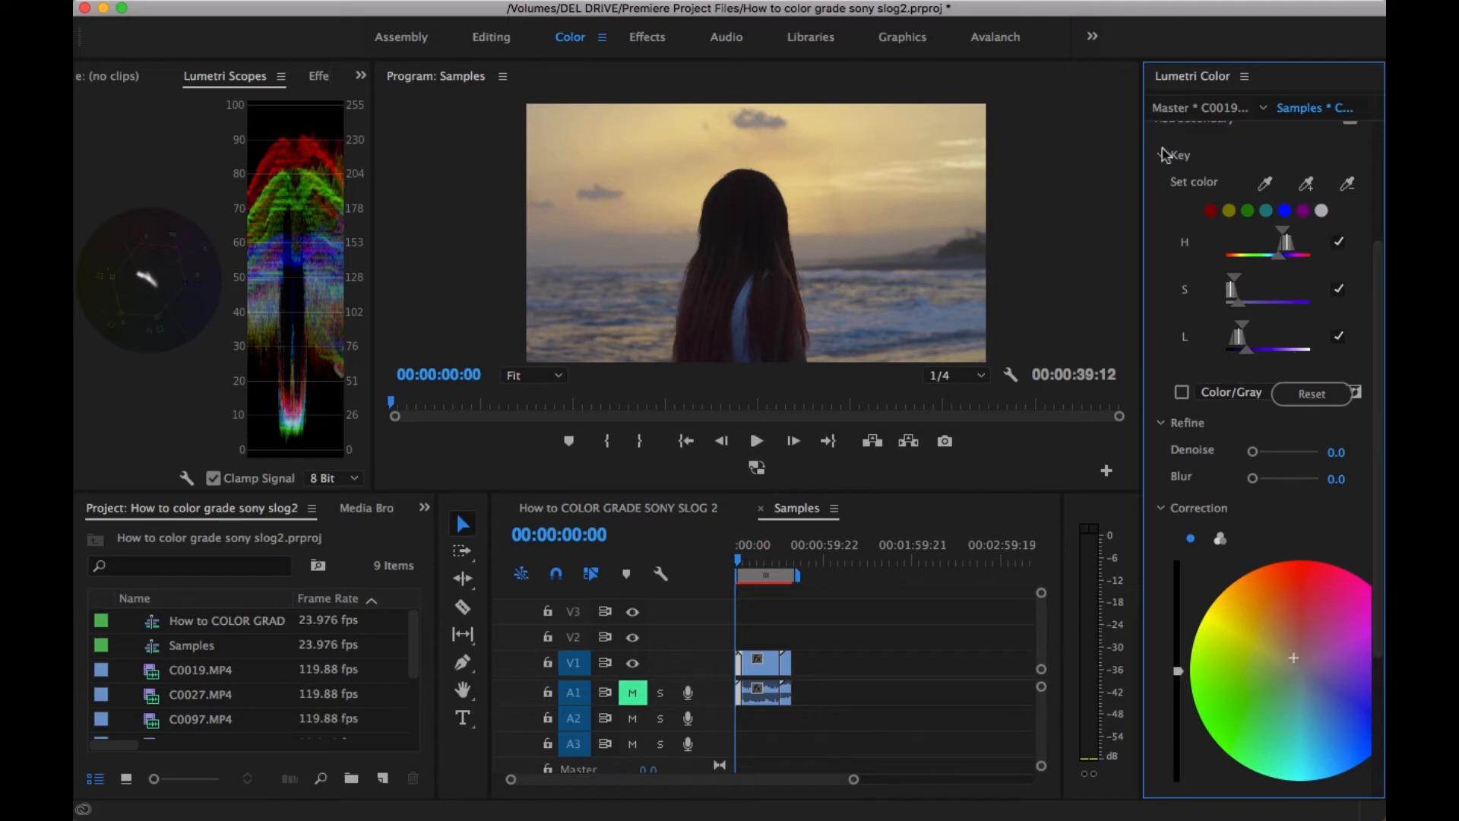
pyautogui.click(1159, 167)
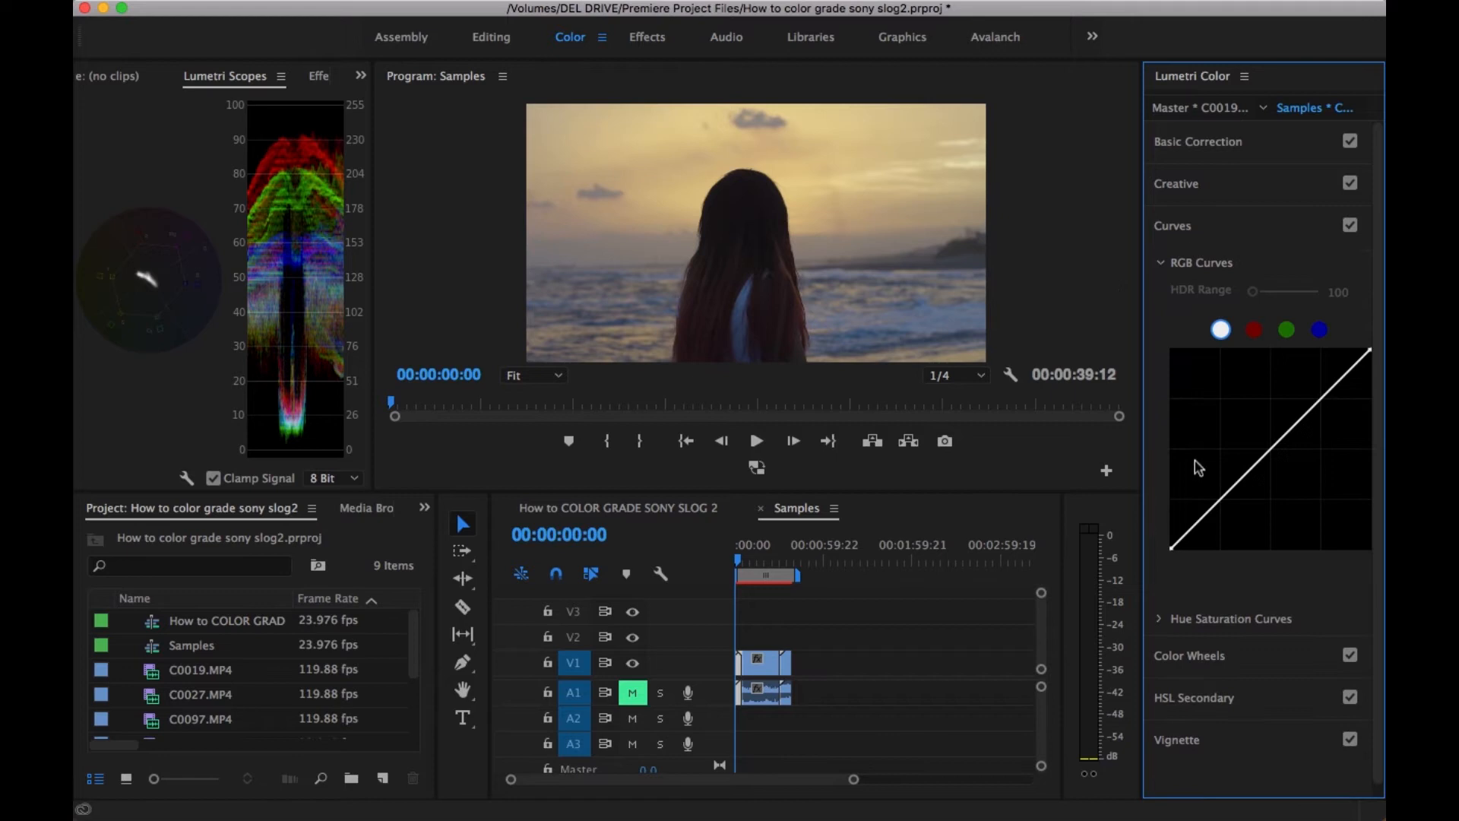
# Shape the sunset clip's white RGB master curve into a slight S-curve with three points
pyautogui.click(1220, 500)
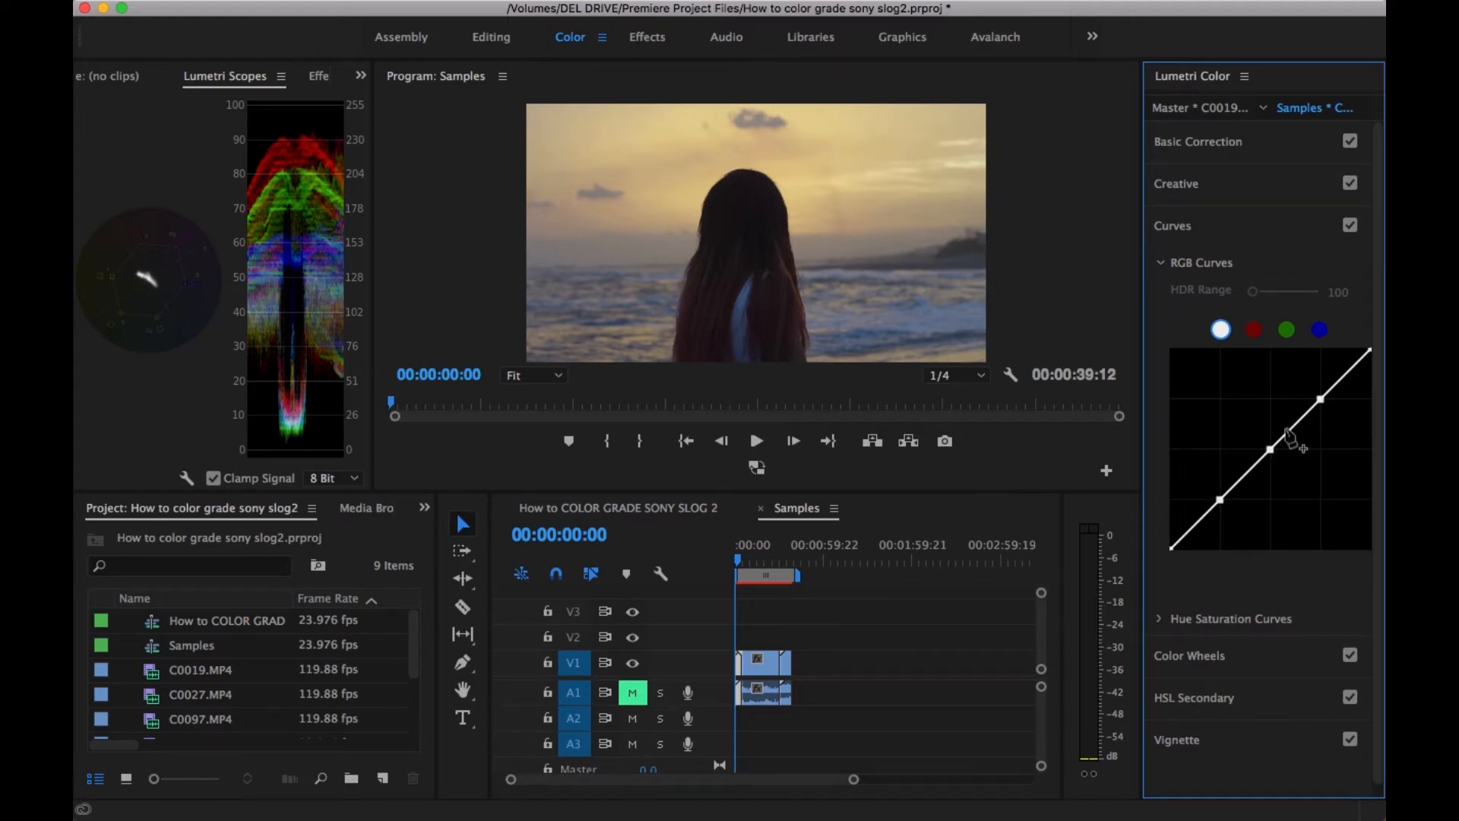
pyautogui.moveTo(1270, 447); pyautogui.dragTo(1219, 512)
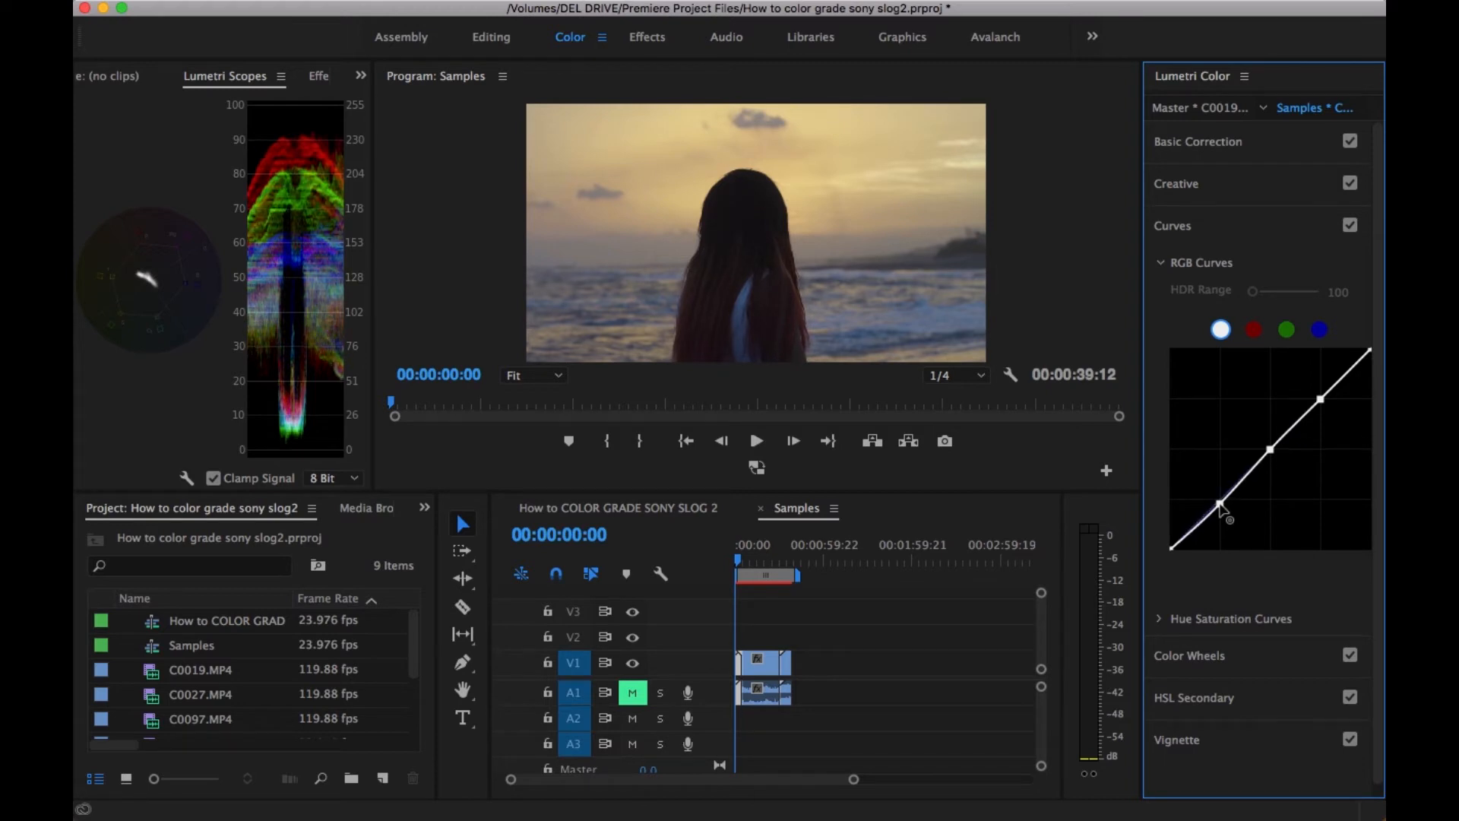
pyautogui.moveTo(1220, 507); pyautogui.dragTo(1240, 482)
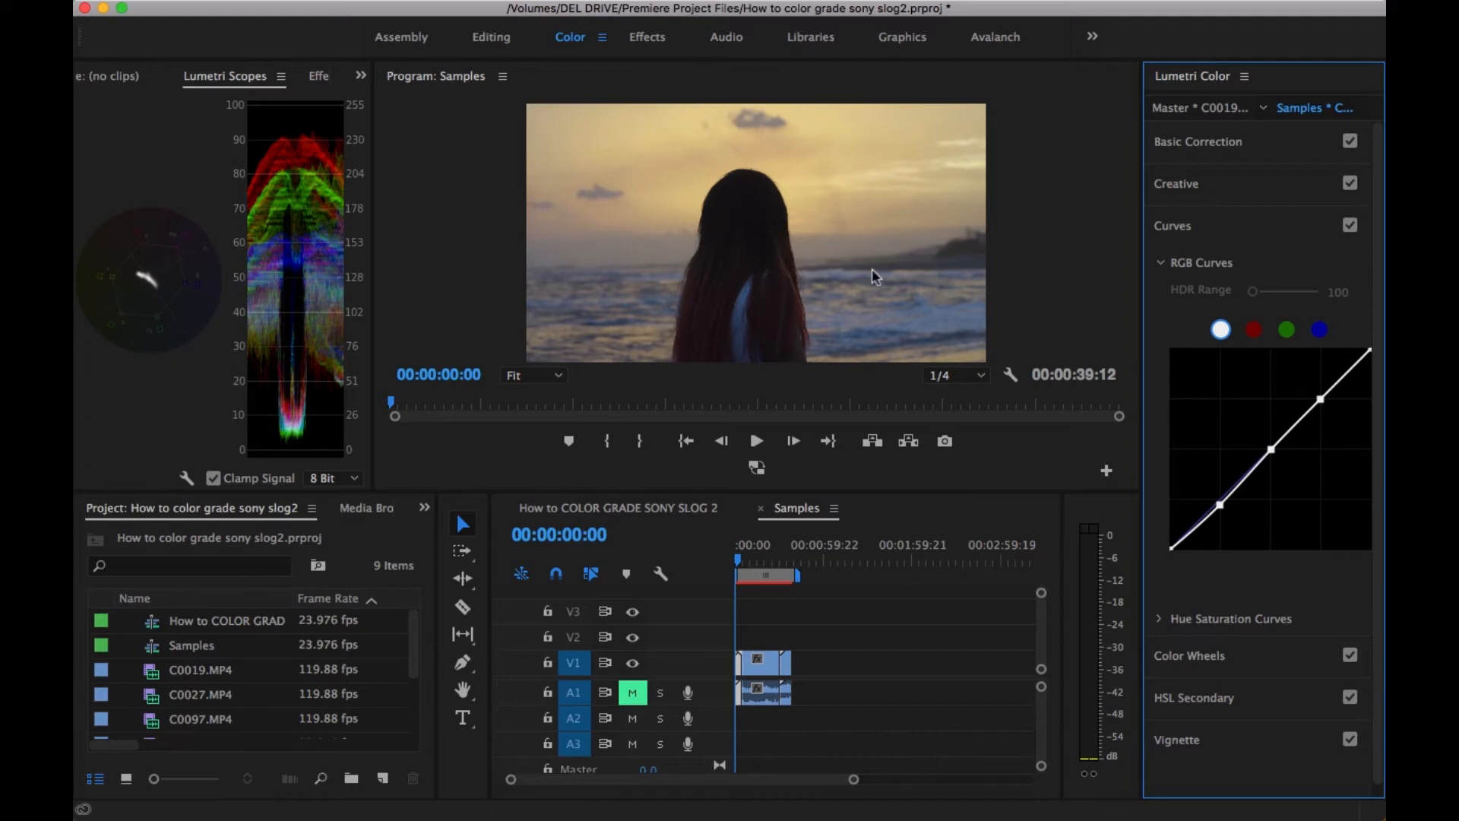
pyautogui.moveTo(1201, 228)
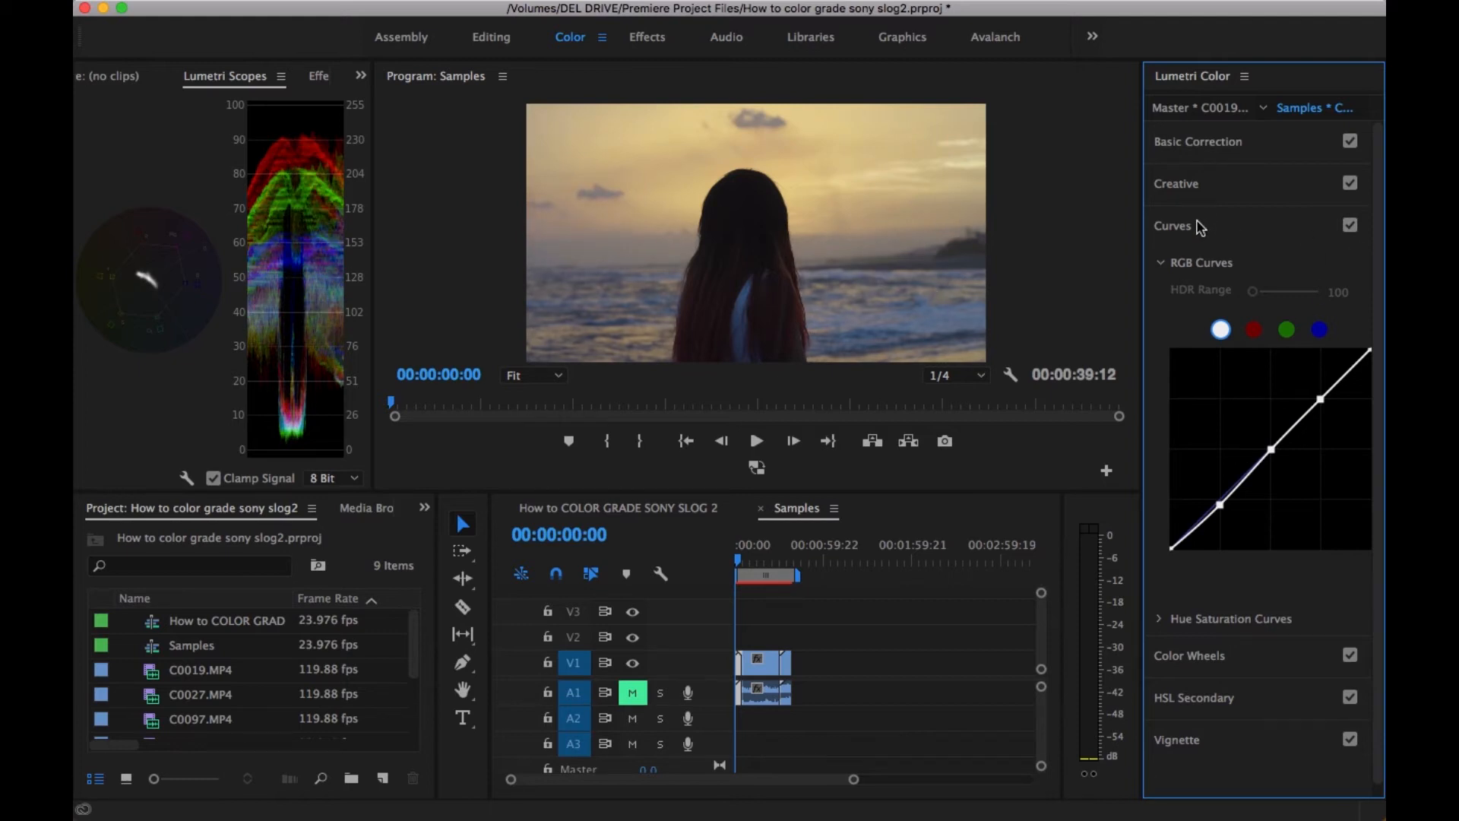
# Apply the OSIRIS_M31 – Rec.709 creative look to the sunset clip at intensity 40
pyautogui.click(1172, 225)
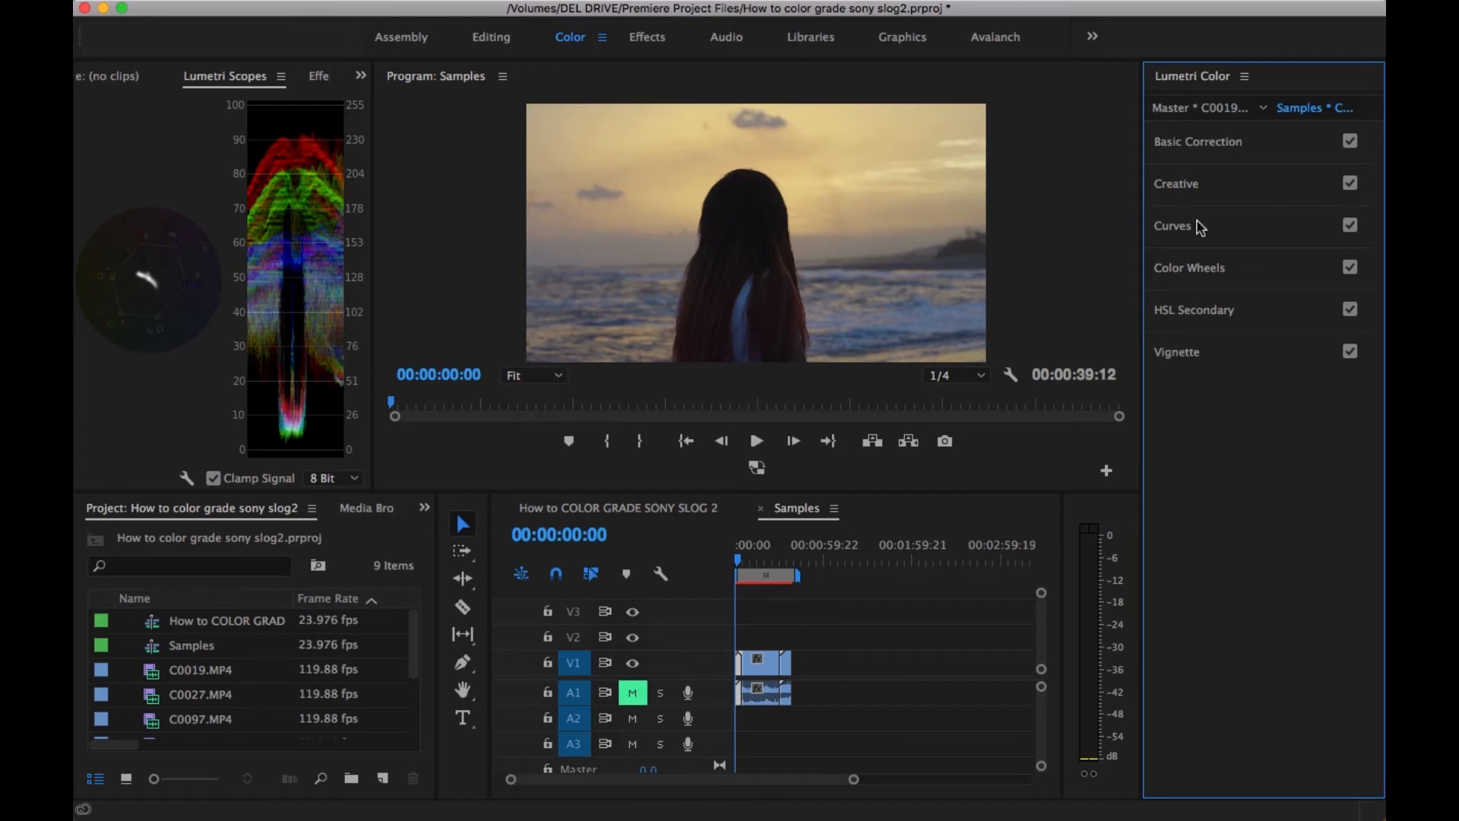
pyautogui.click(1176, 184)
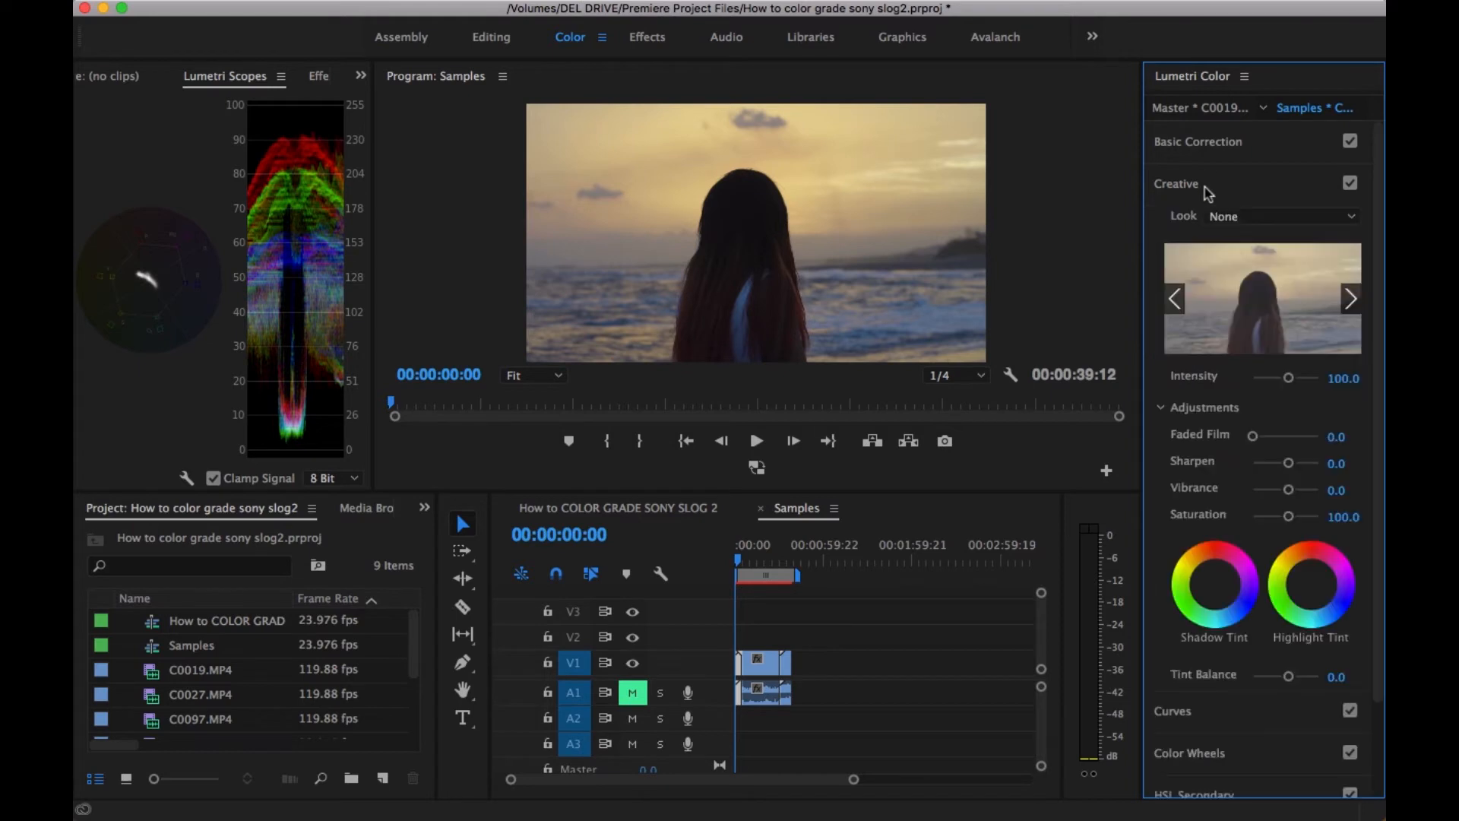
pyautogui.moveTo(1228, 216)
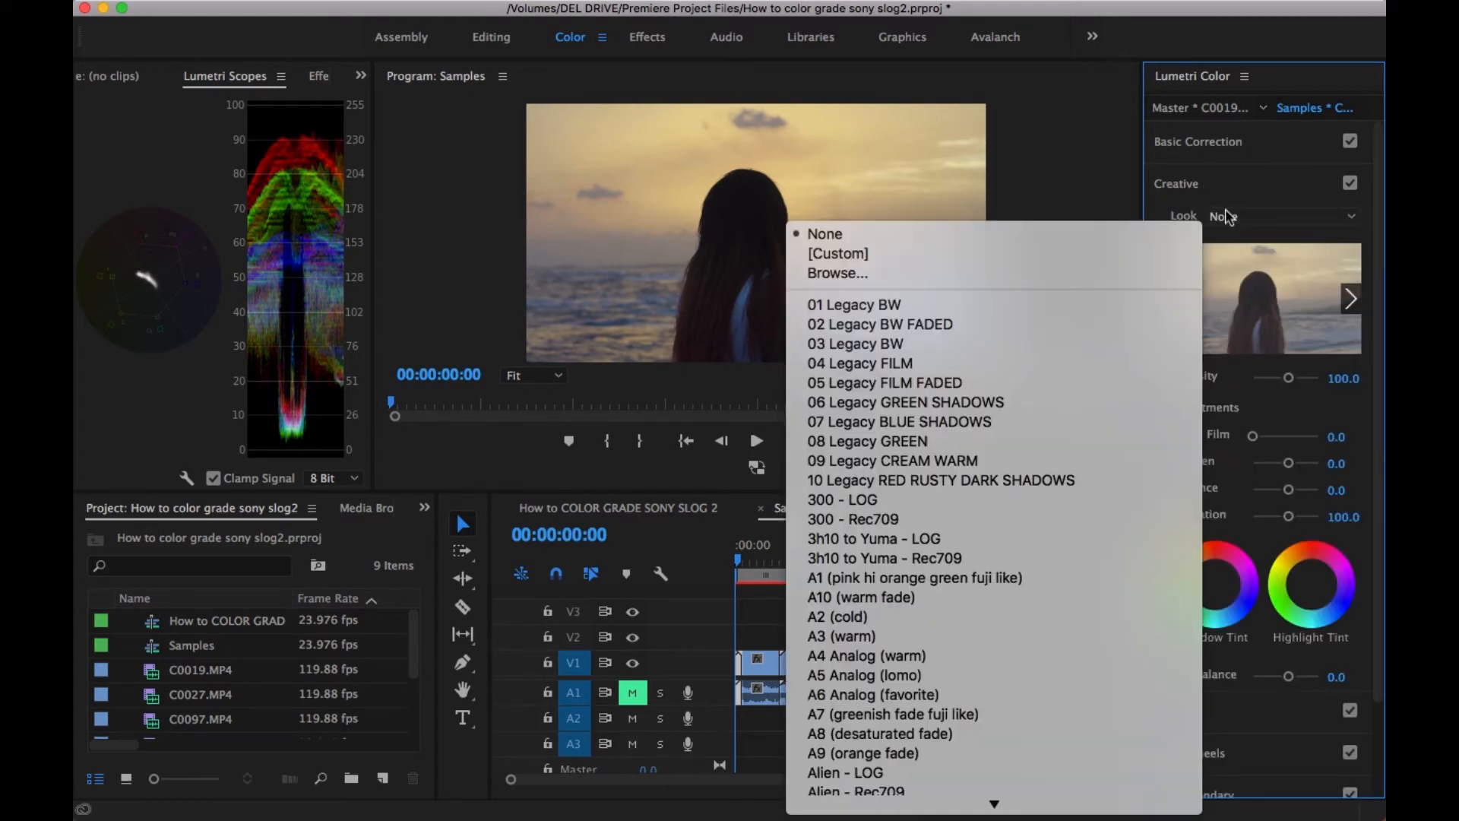
pyautogui.scroll(-3)
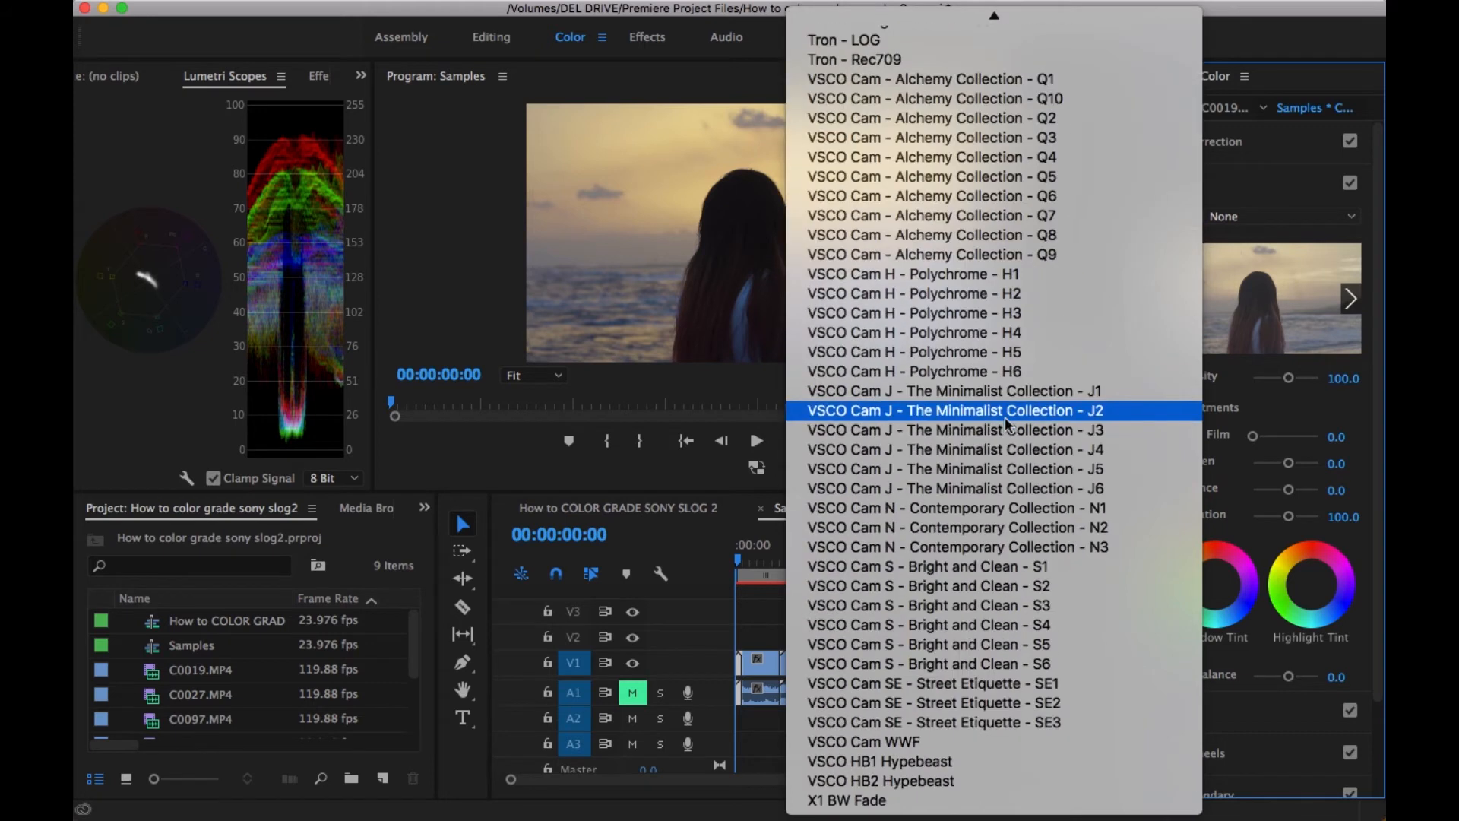
pyautogui.scroll(-3)
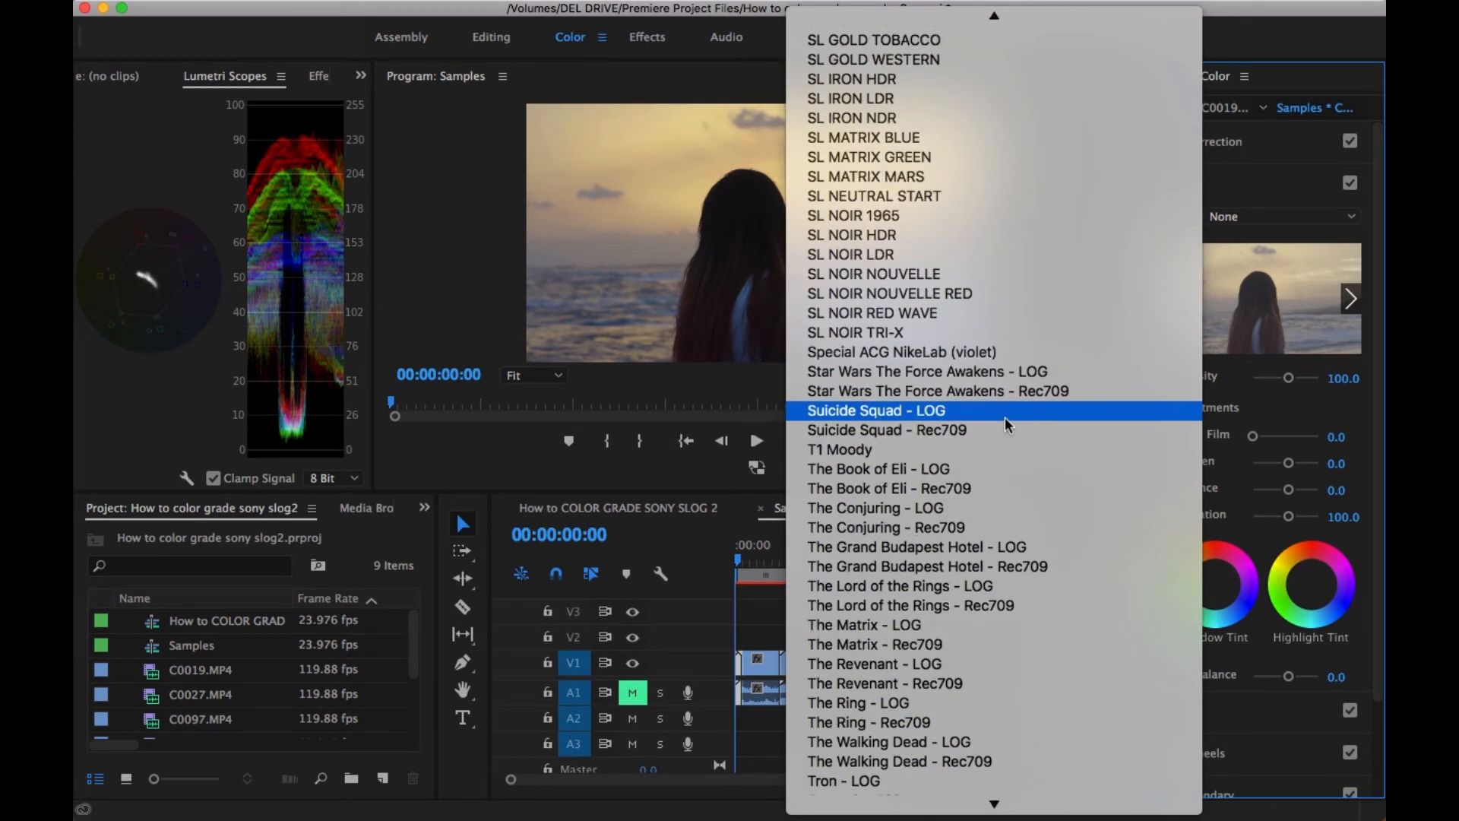
pyautogui.scroll(-3)
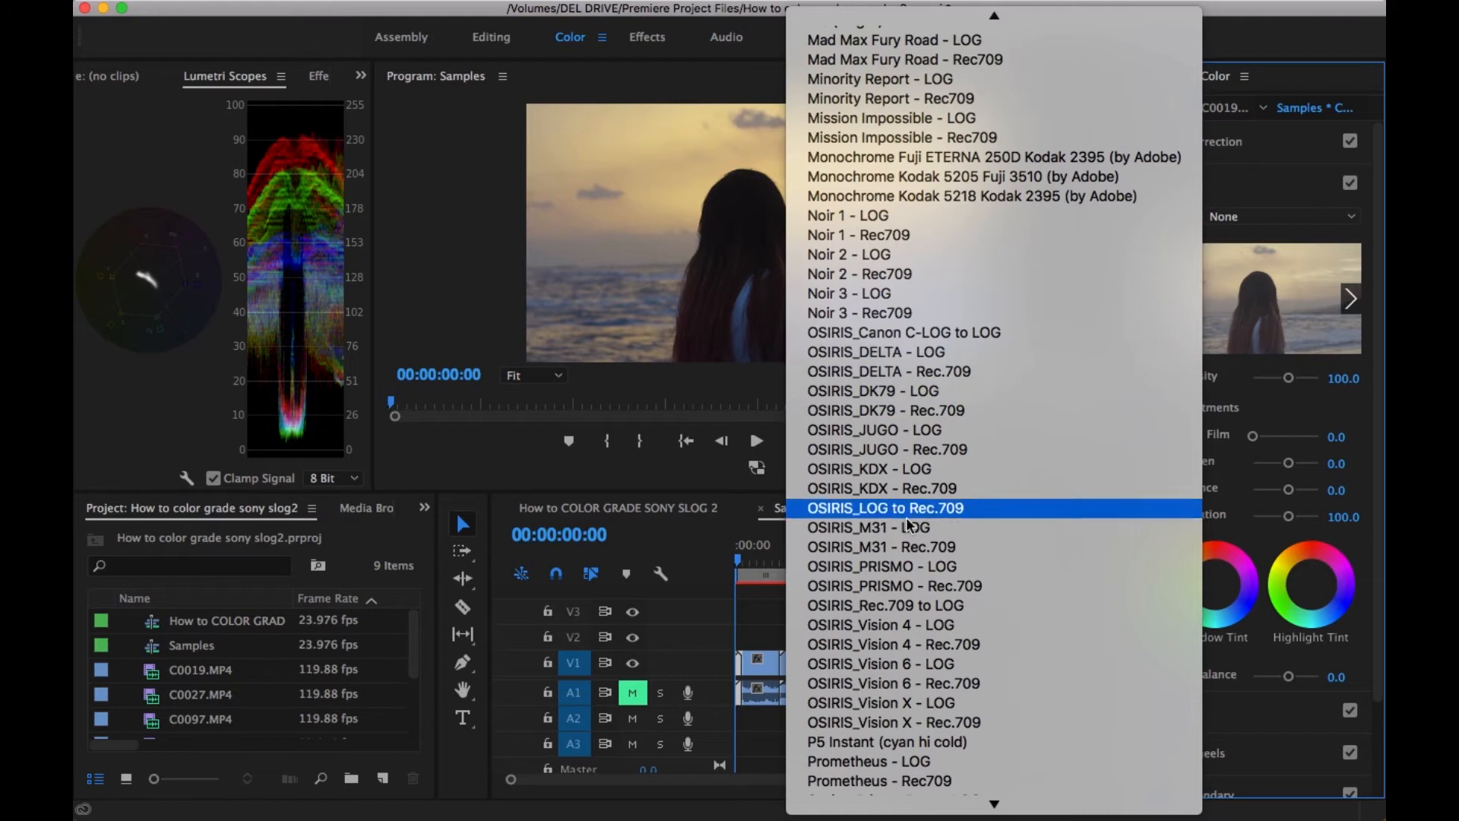
pyautogui.click(878, 546)
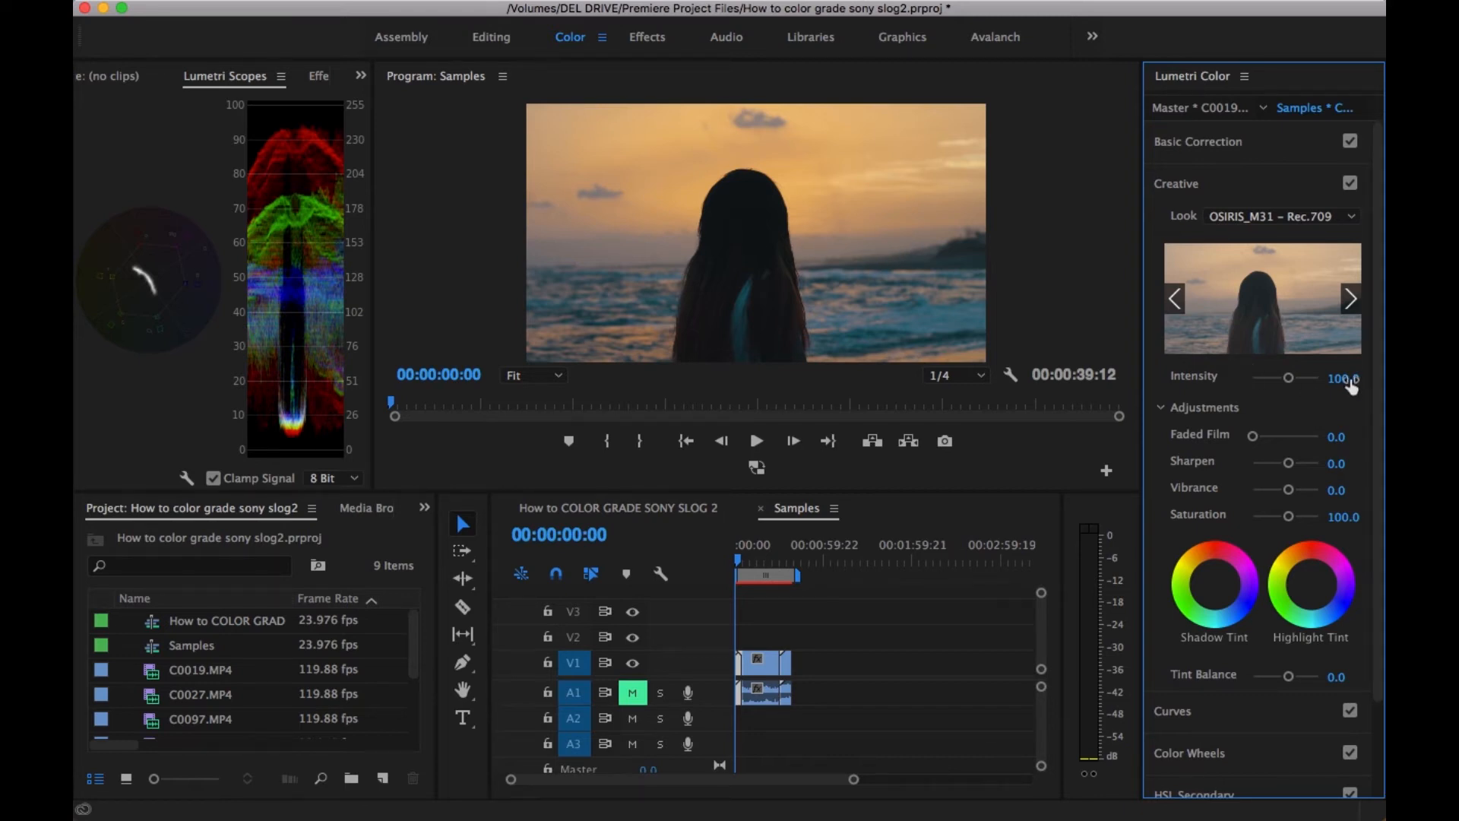
pyautogui.click(1345, 377)
pyautogui.write('40')
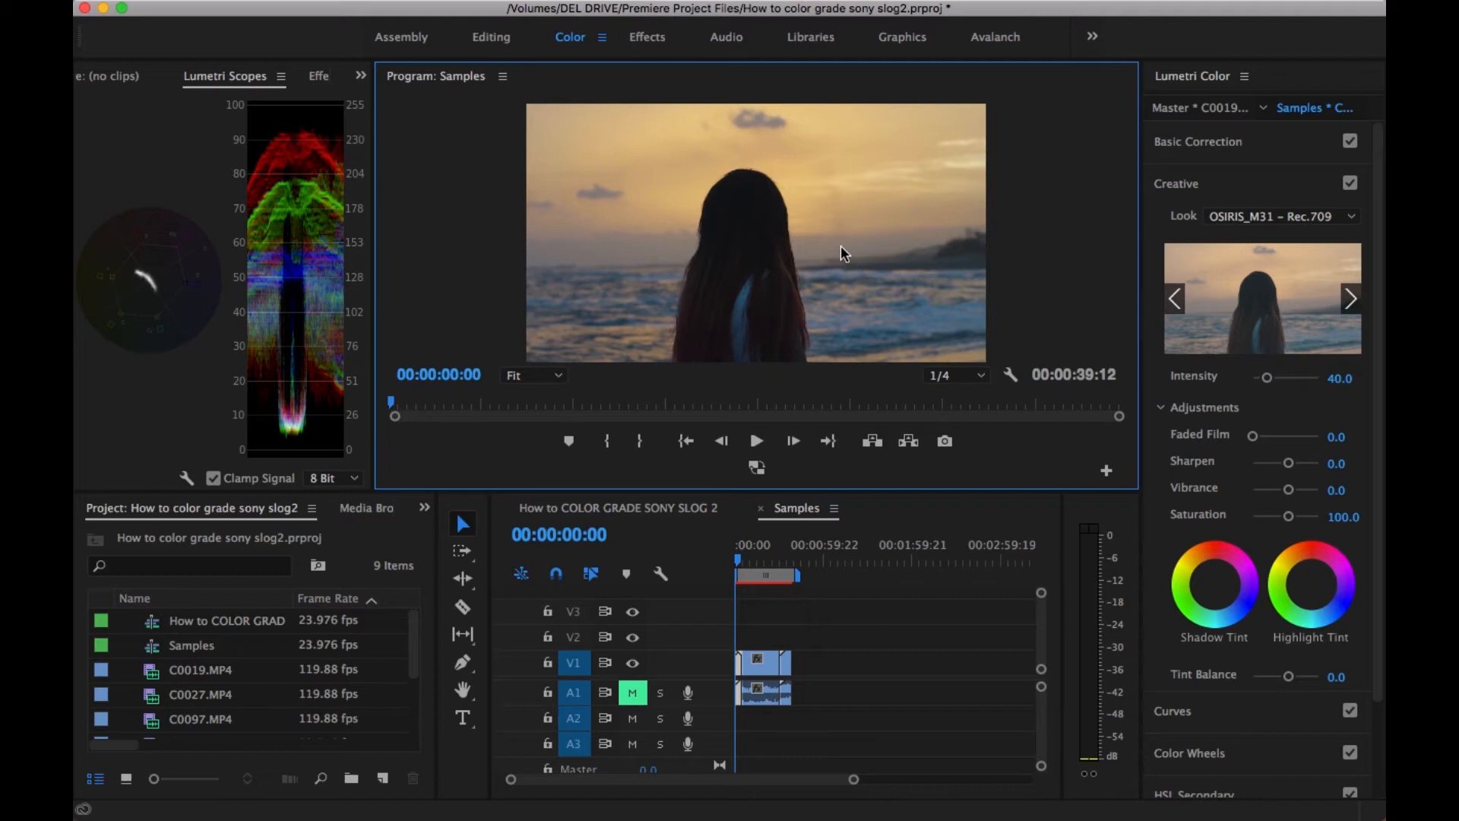
pyautogui.moveTo(1197, 355)
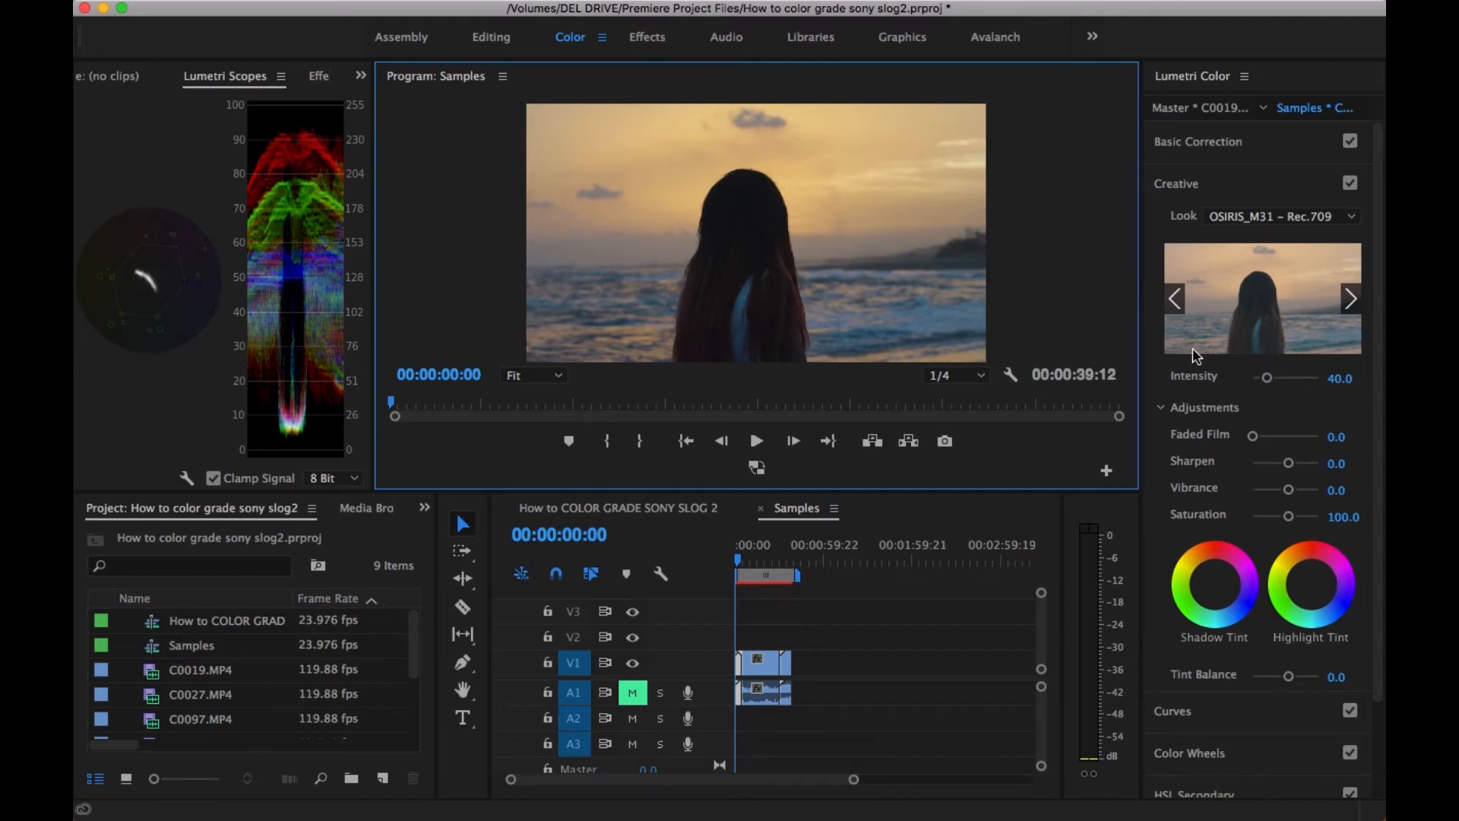
pyautogui.moveTo(1340, 386)
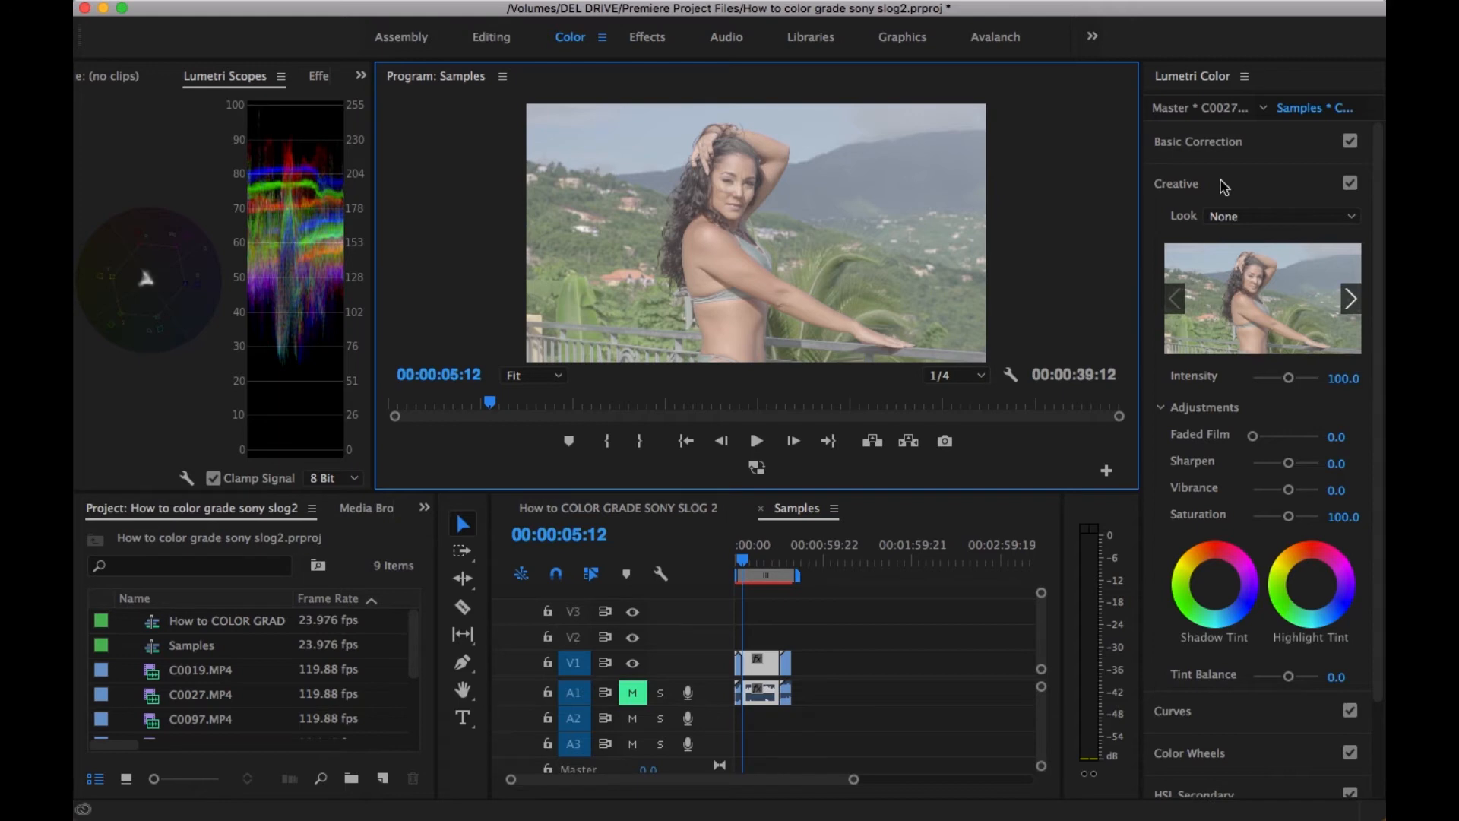
# Set the balcony clip's Contrast to 53.8 and Highlights to -29.2
pyautogui.click(1197, 142)
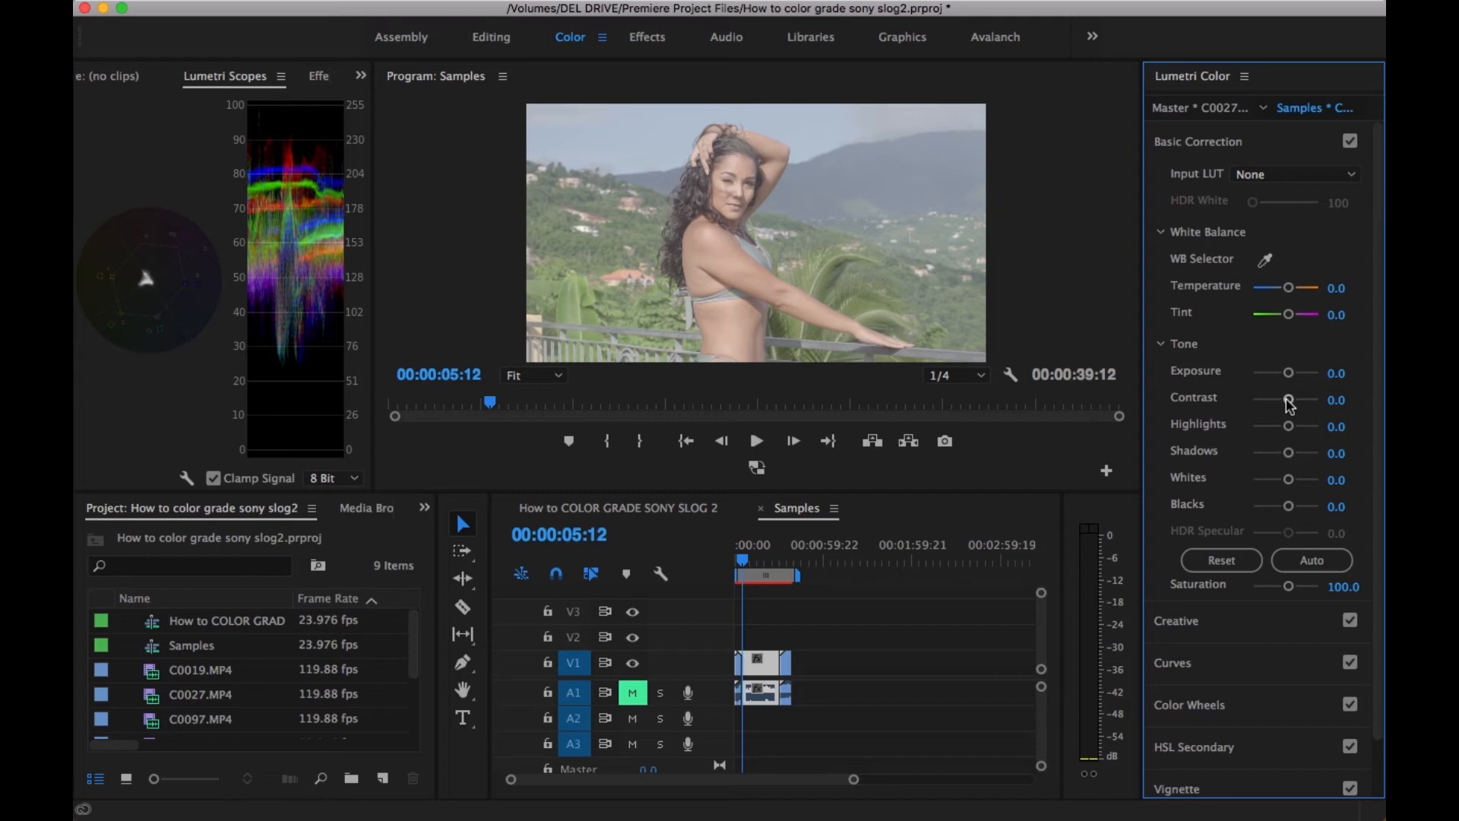
pyautogui.moveTo(1288, 400); pyautogui.dragTo(1298, 400)
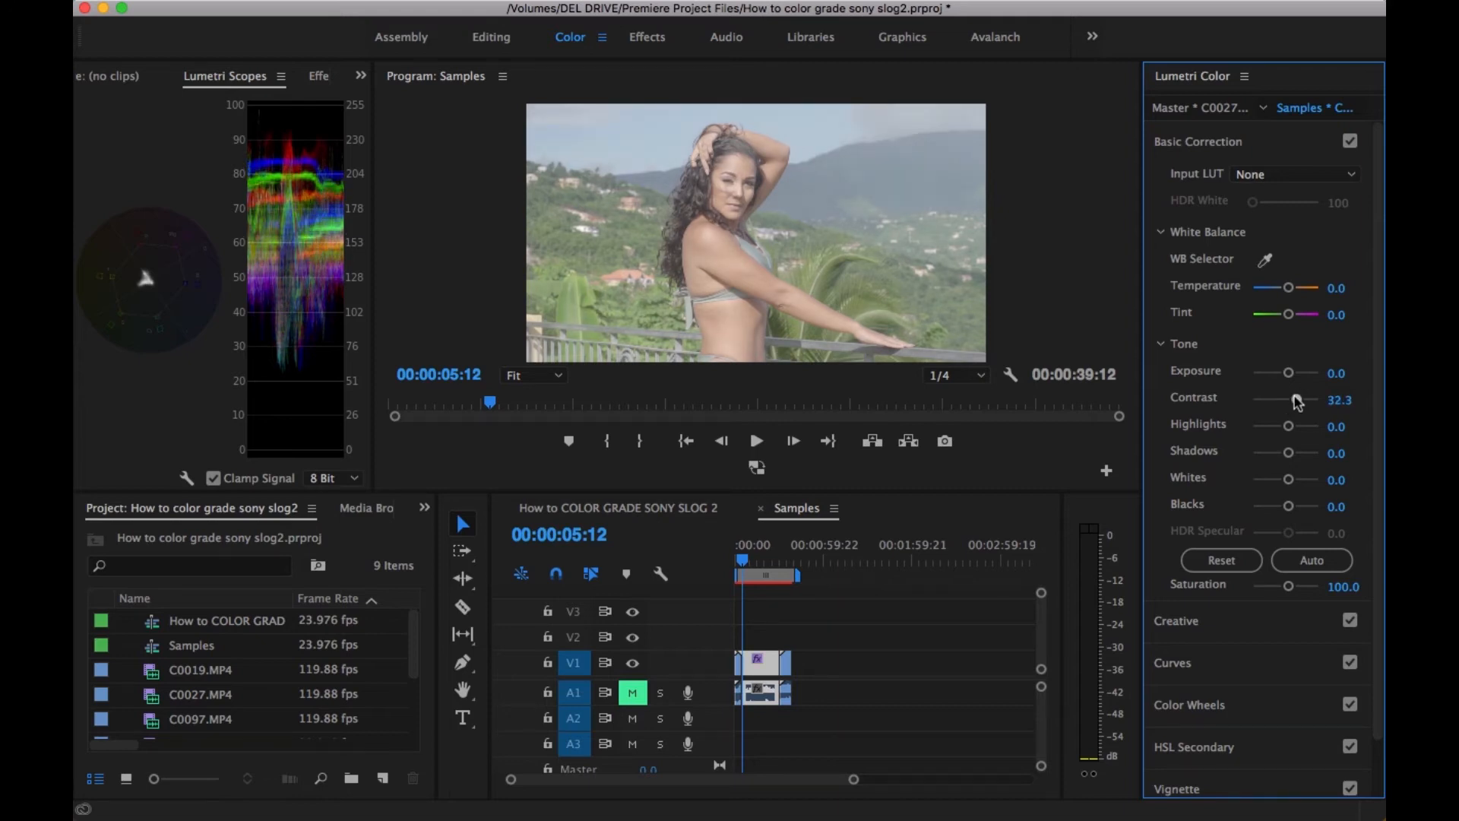
pyautogui.moveTo(1294, 400); pyautogui.dragTo(1311, 400)
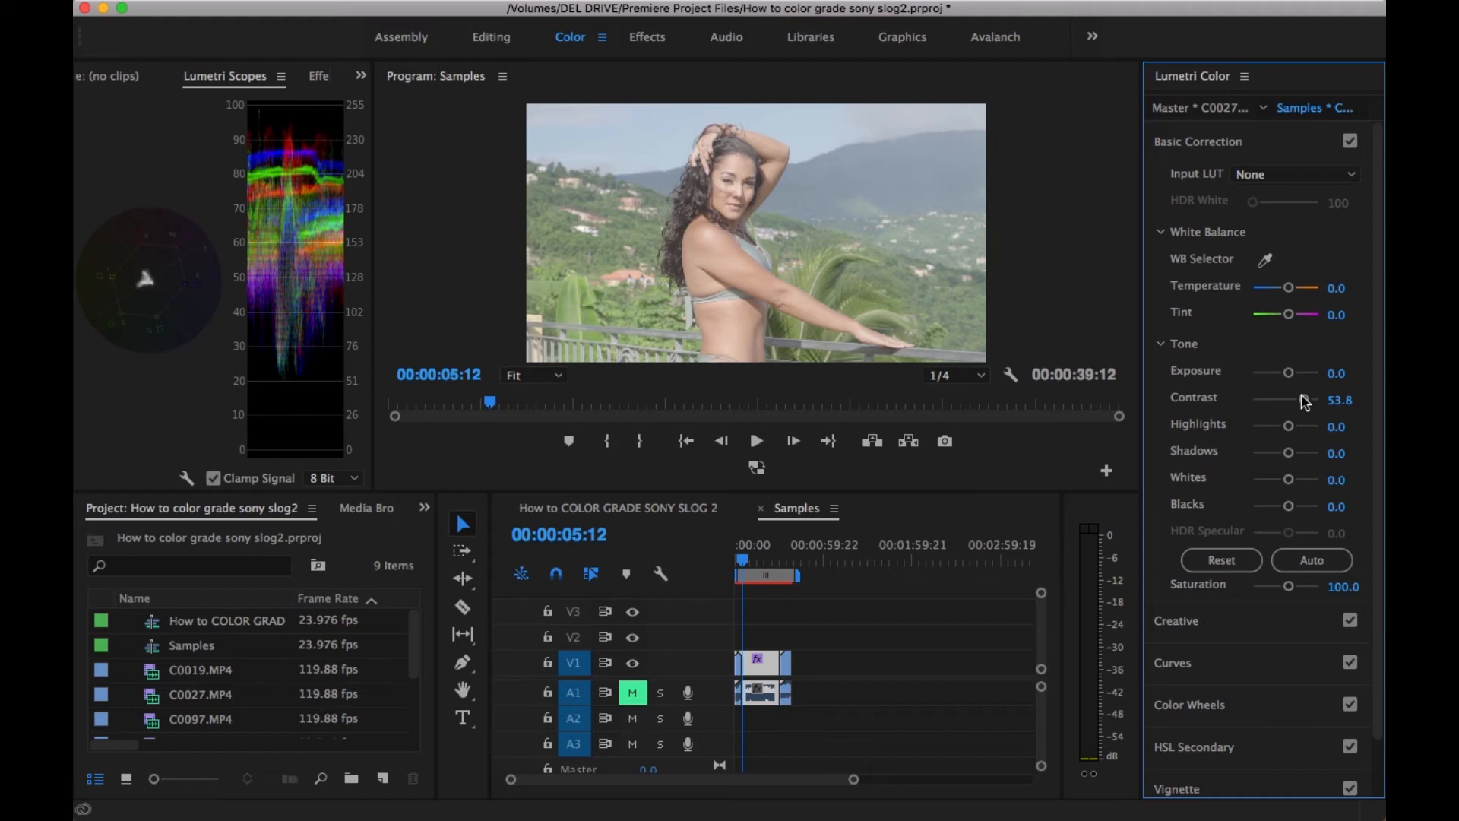
pyautogui.moveTo(1292, 438)
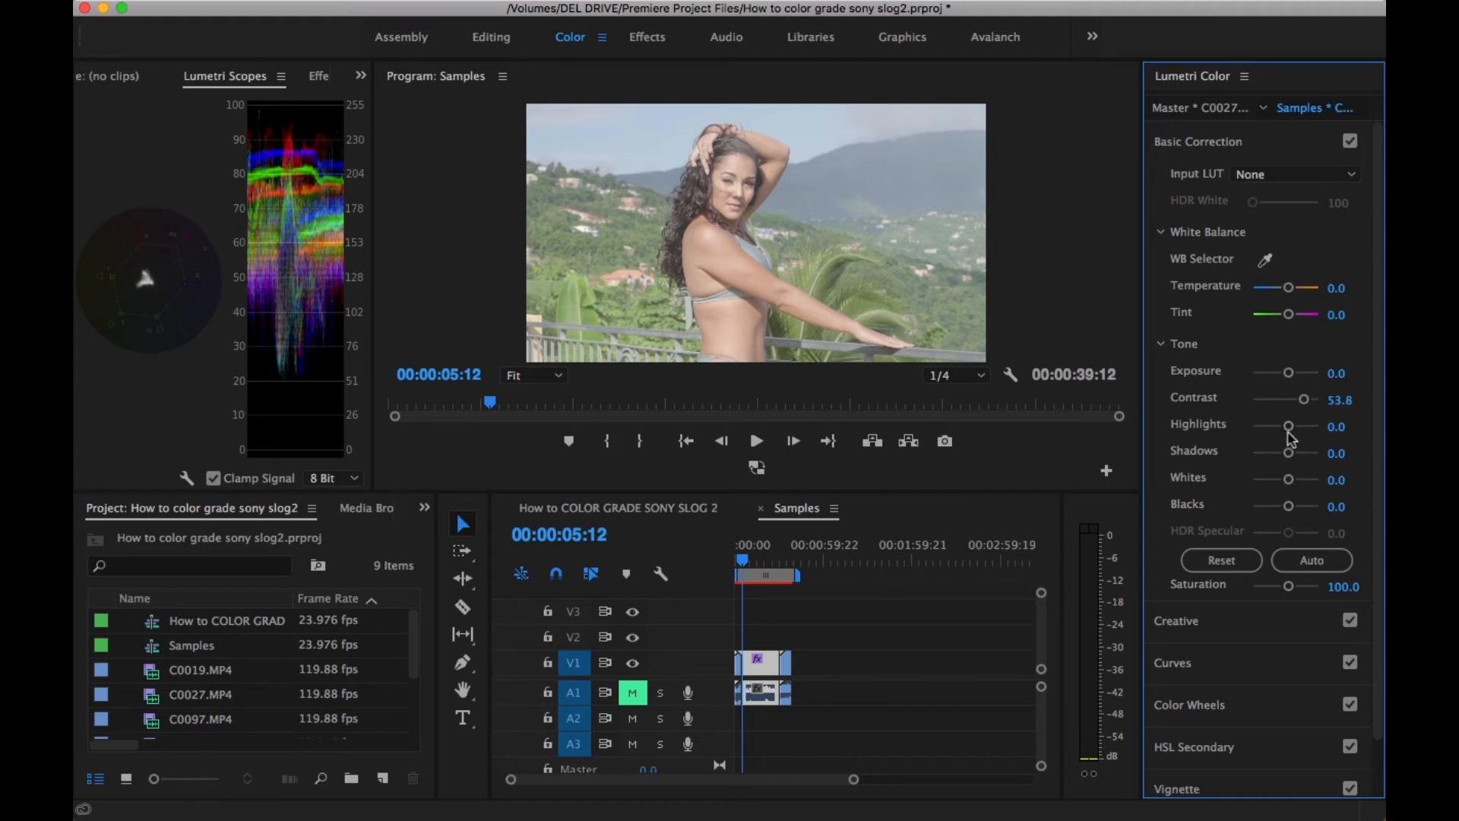
pyautogui.moveTo(1289, 426); pyautogui.dragTo(1275, 425)
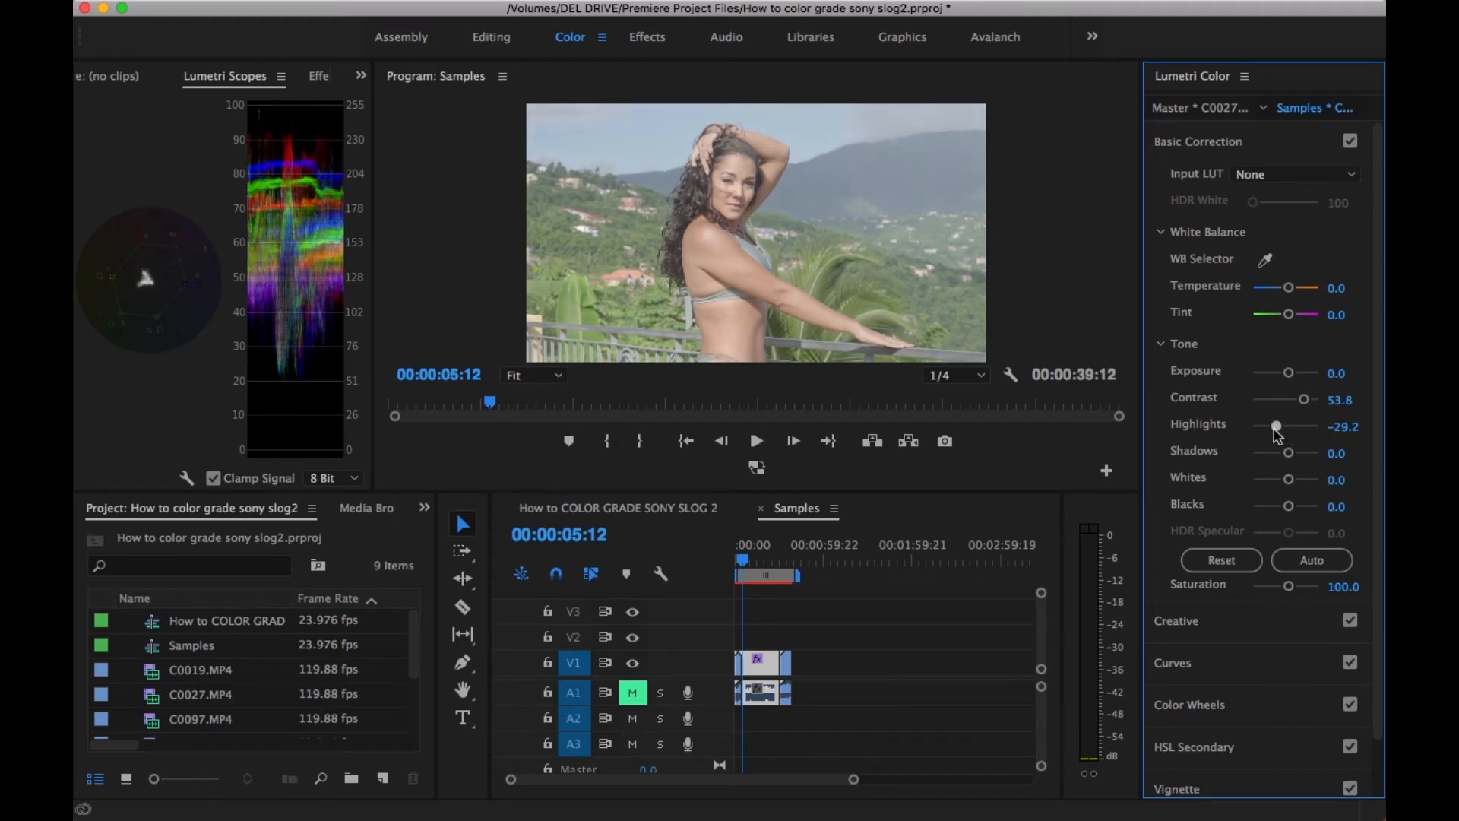
# Lower Blacks to -50.8 and Shadows to -41.5, and boost Saturation to 125
pyautogui.moveTo(1287, 504); pyautogui.dragTo(1277, 505)
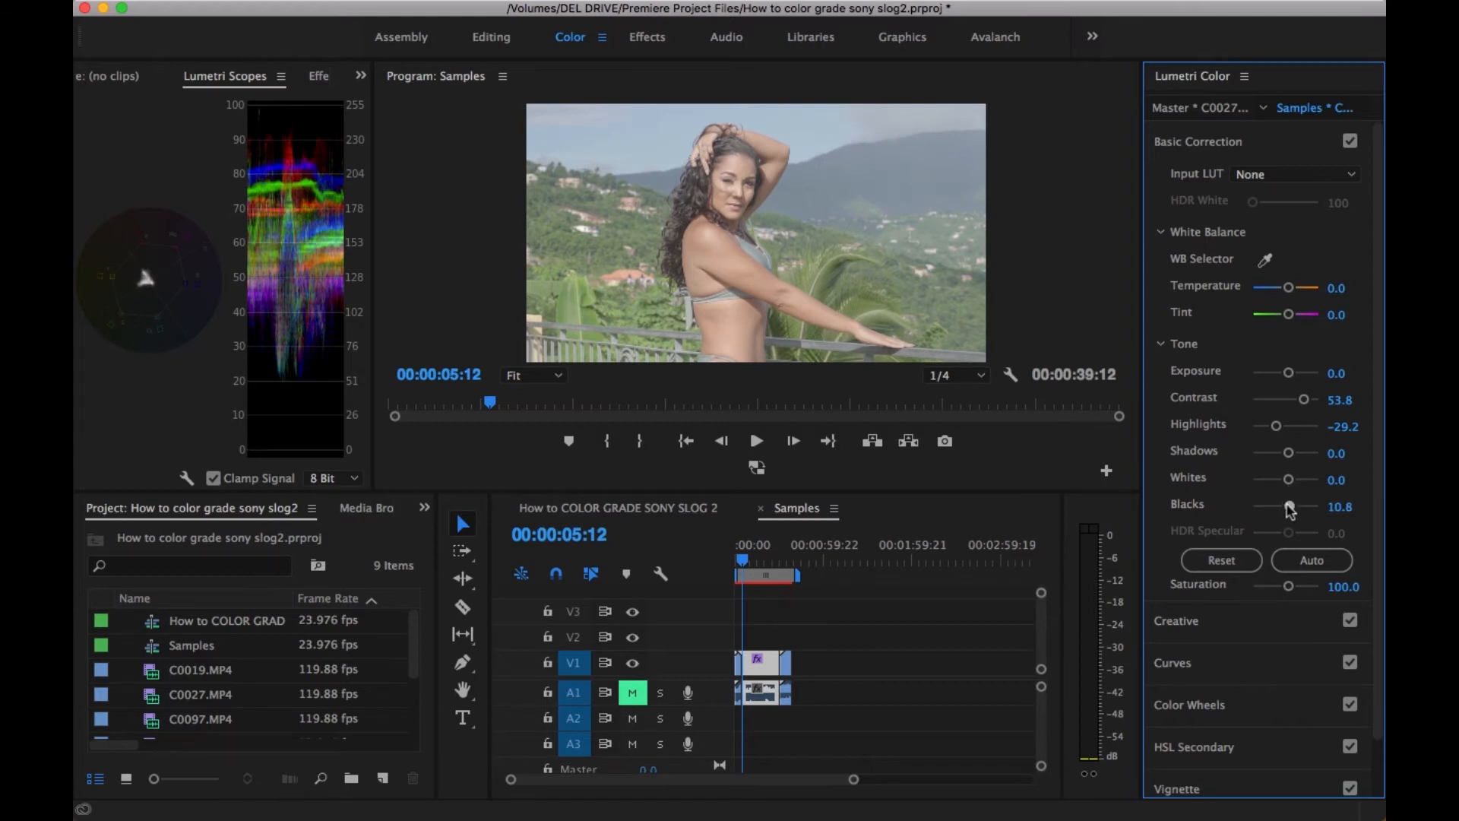
pyautogui.moveTo(1288, 506); pyautogui.dragTo(1275, 507)
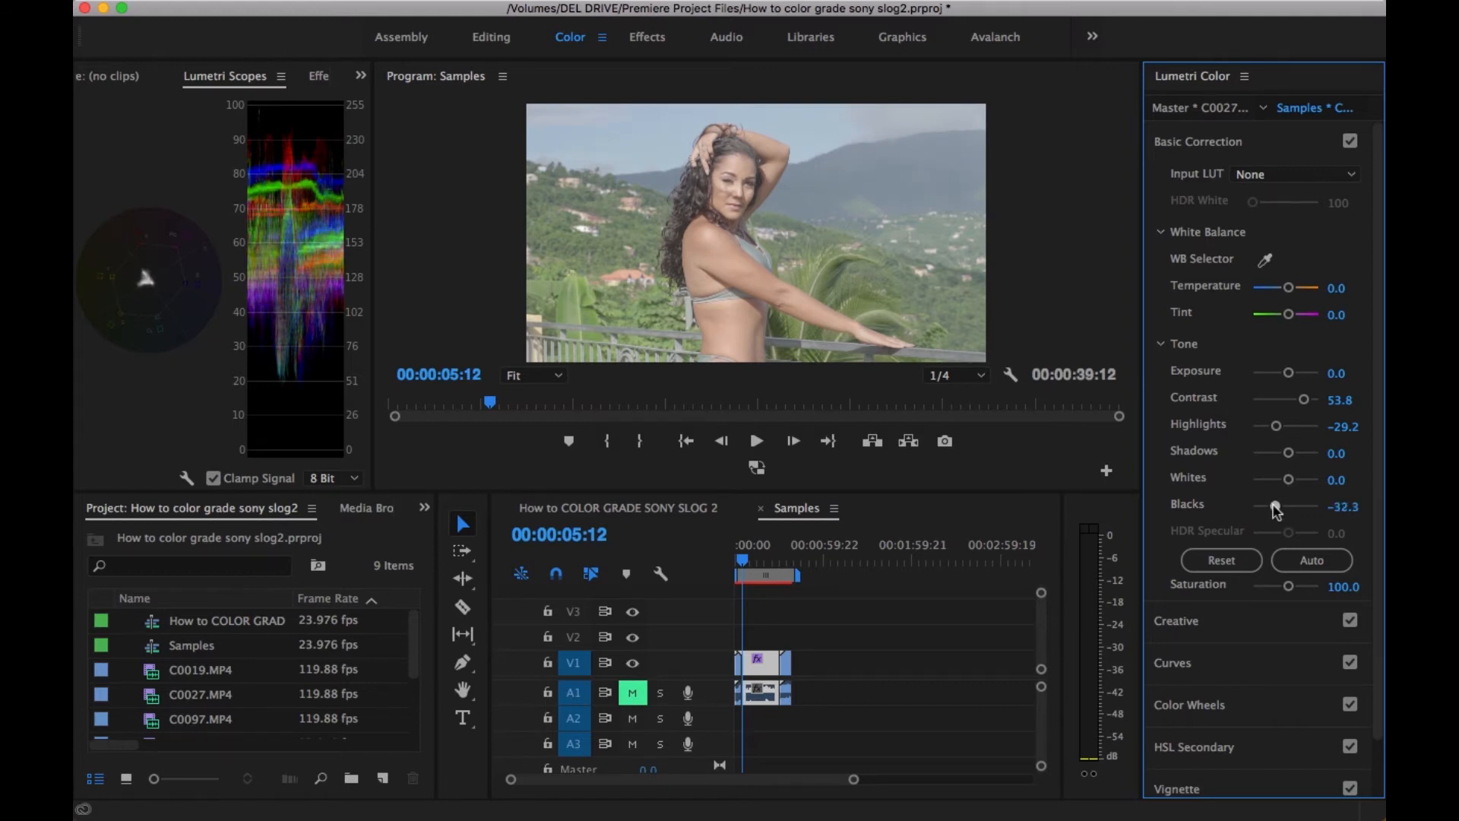
pyautogui.moveTo(1277, 504); pyautogui.dragTo(1268, 504)
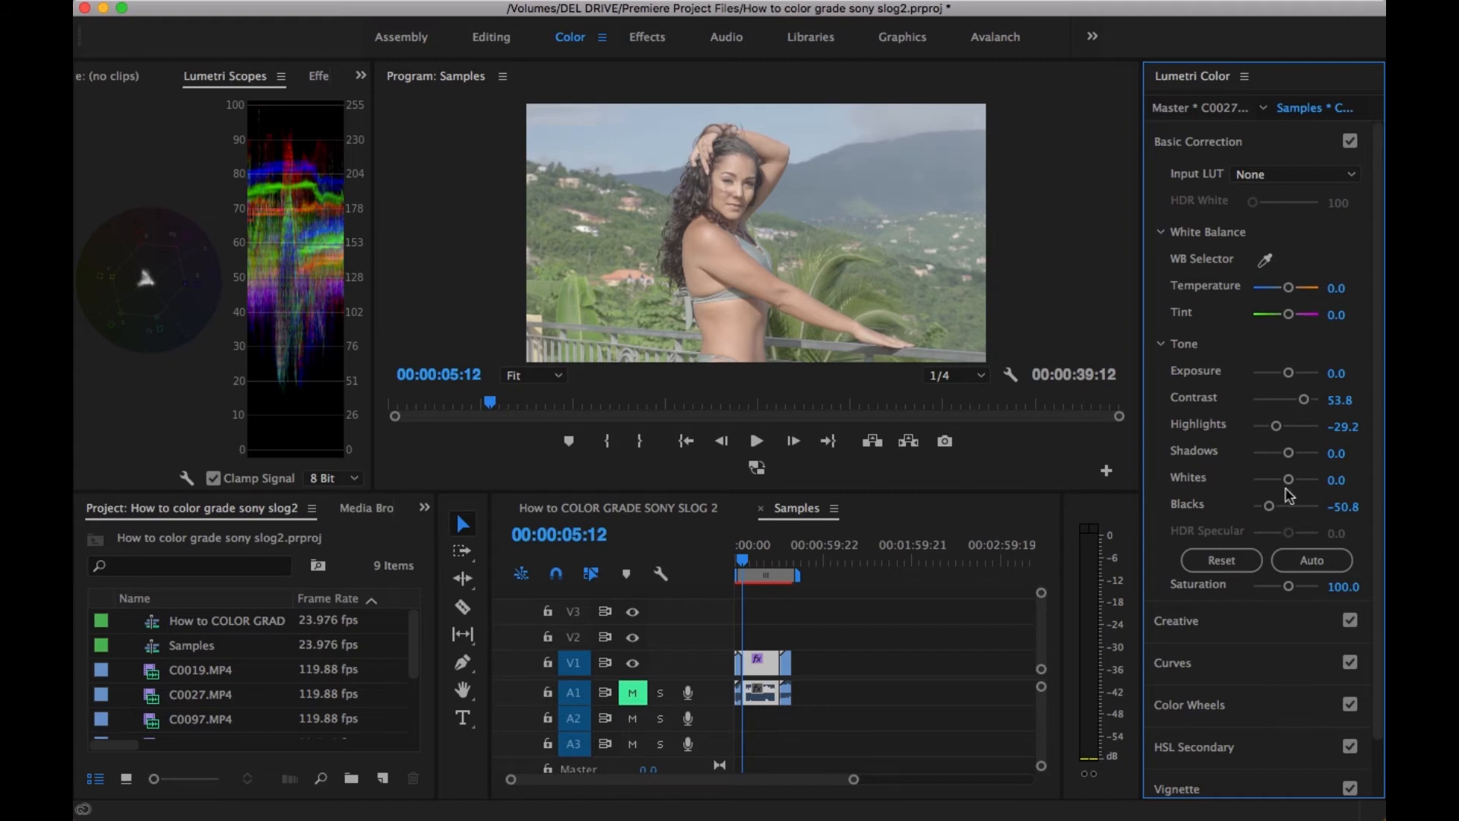
pyautogui.moveTo(1289, 452); pyautogui.dragTo(1280, 453)
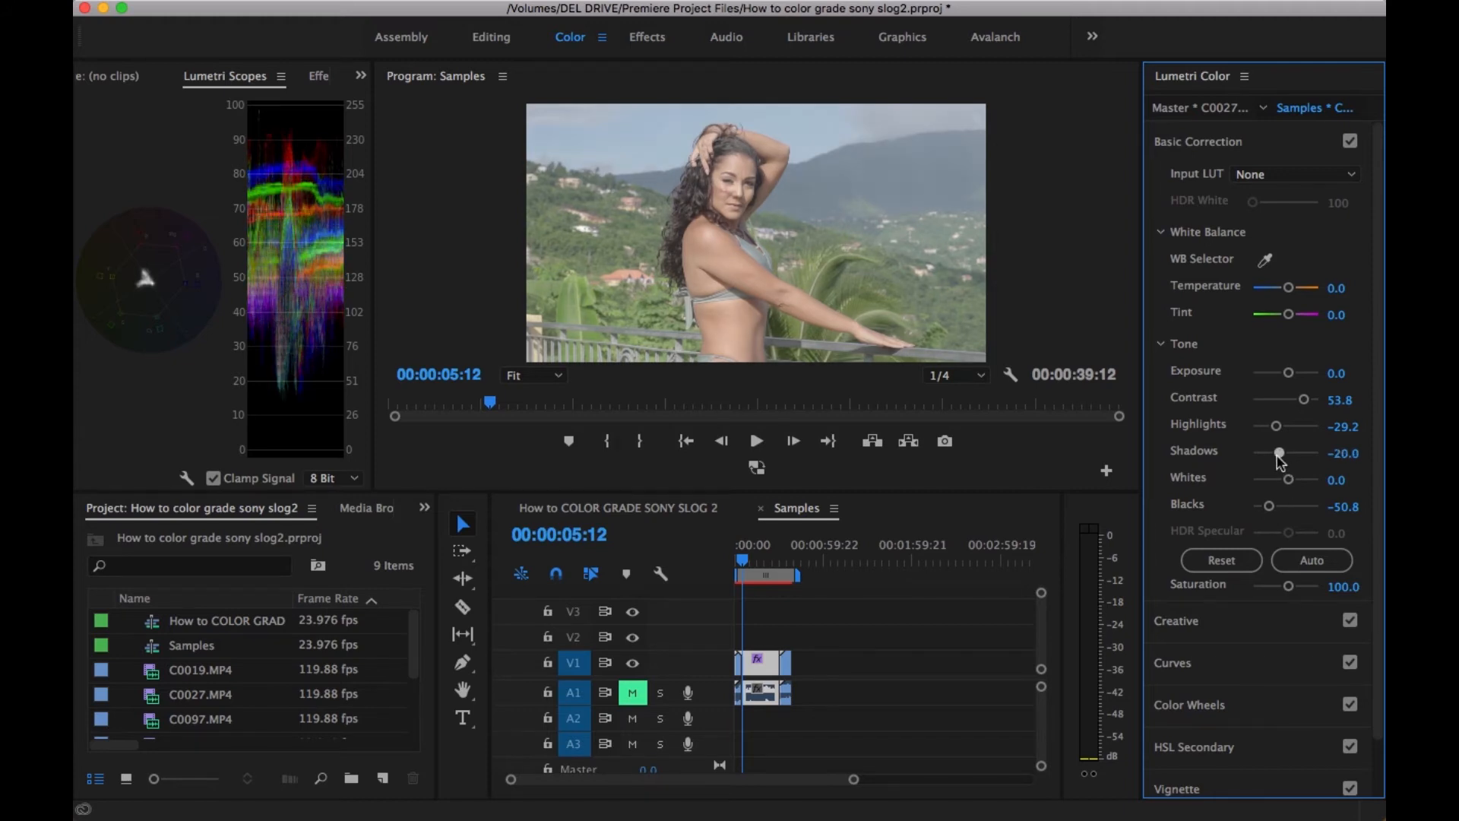
pyautogui.moveTo(1288, 453); pyautogui.dragTo(1272, 453)
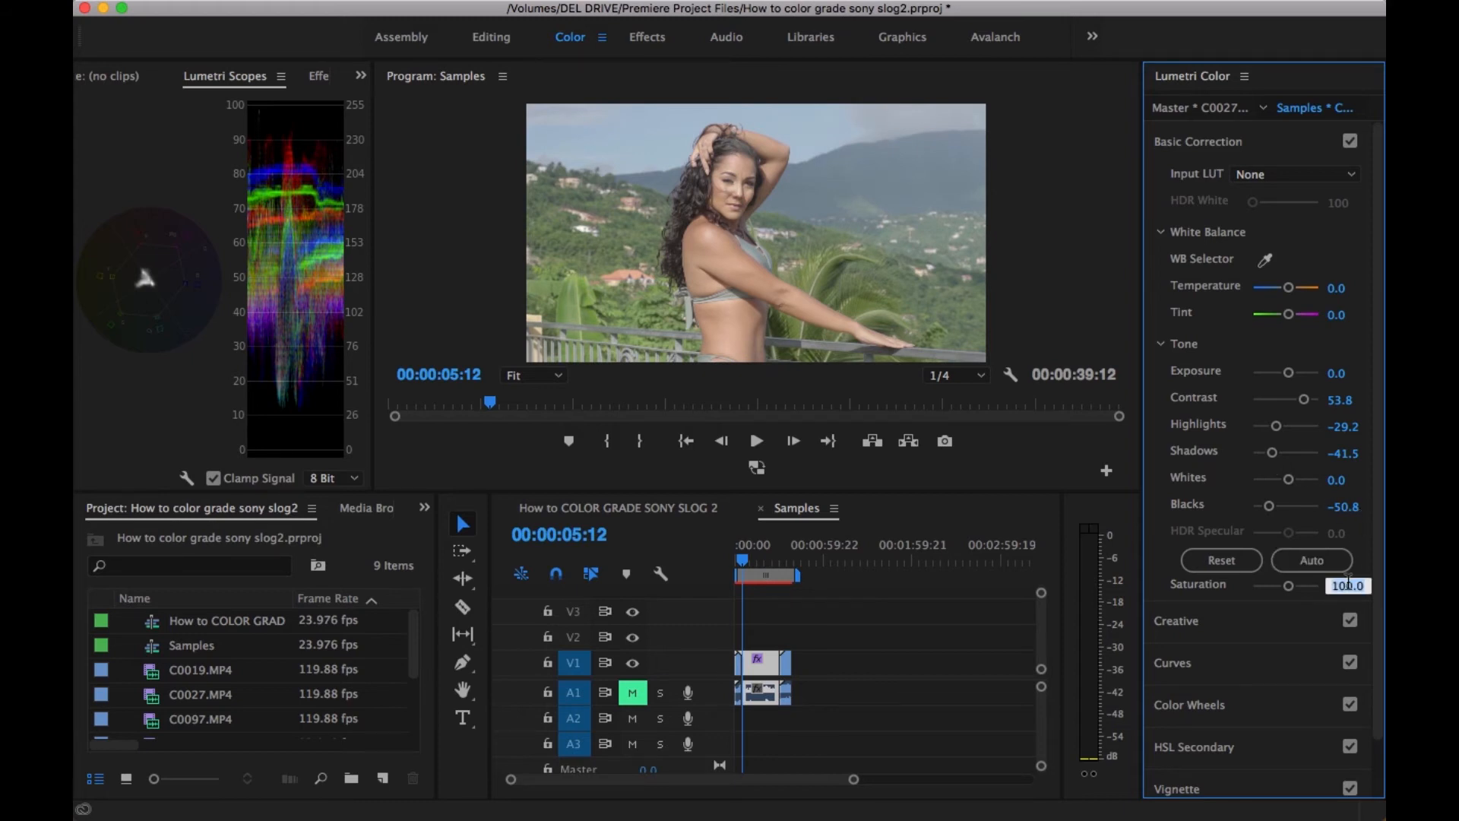
pyautogui.moveTo(1287, 585); pyautogui.dragTo(1301, 585)
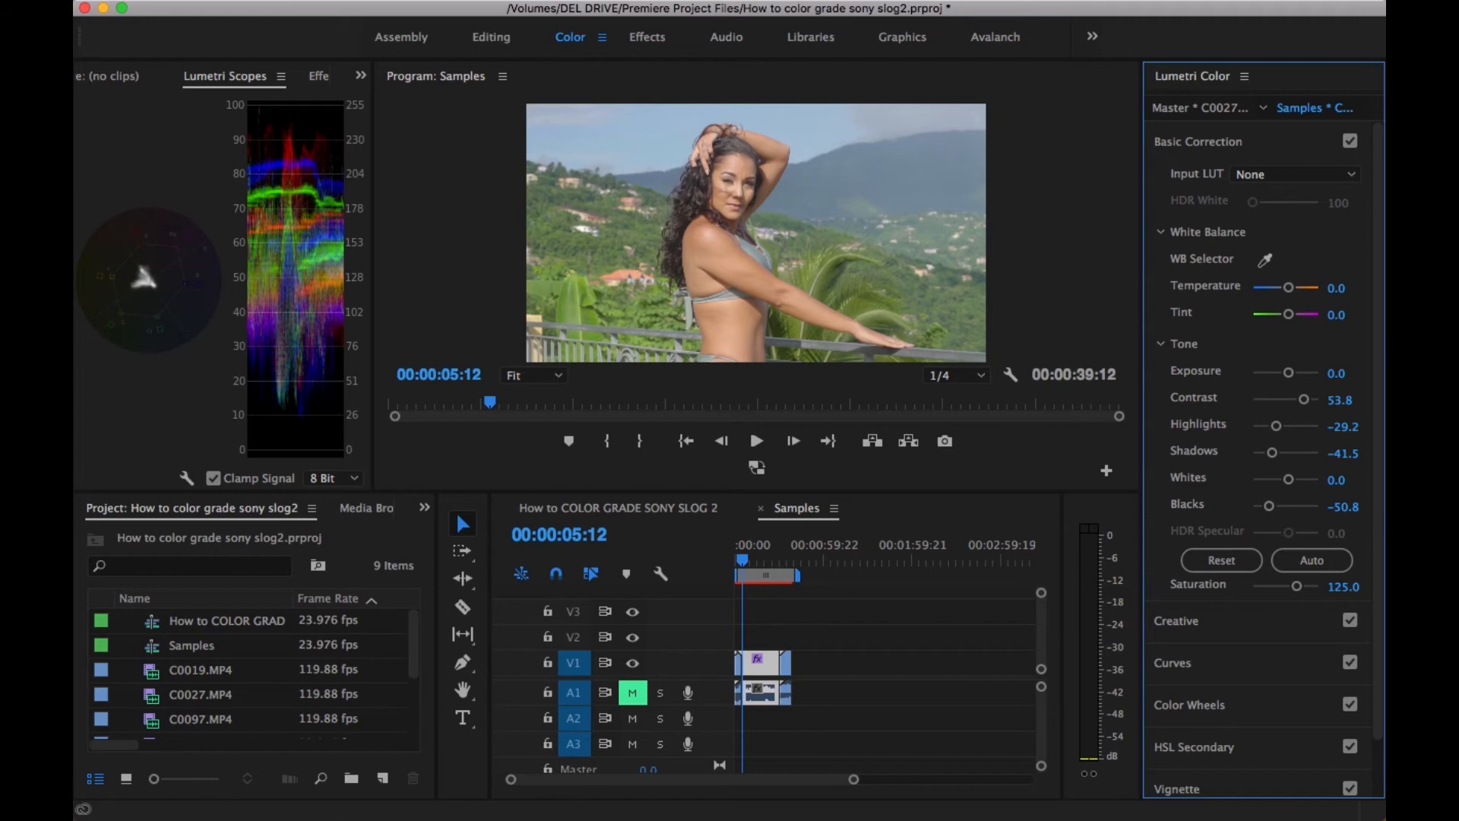
pyautogui.moveTo(1225, 632)
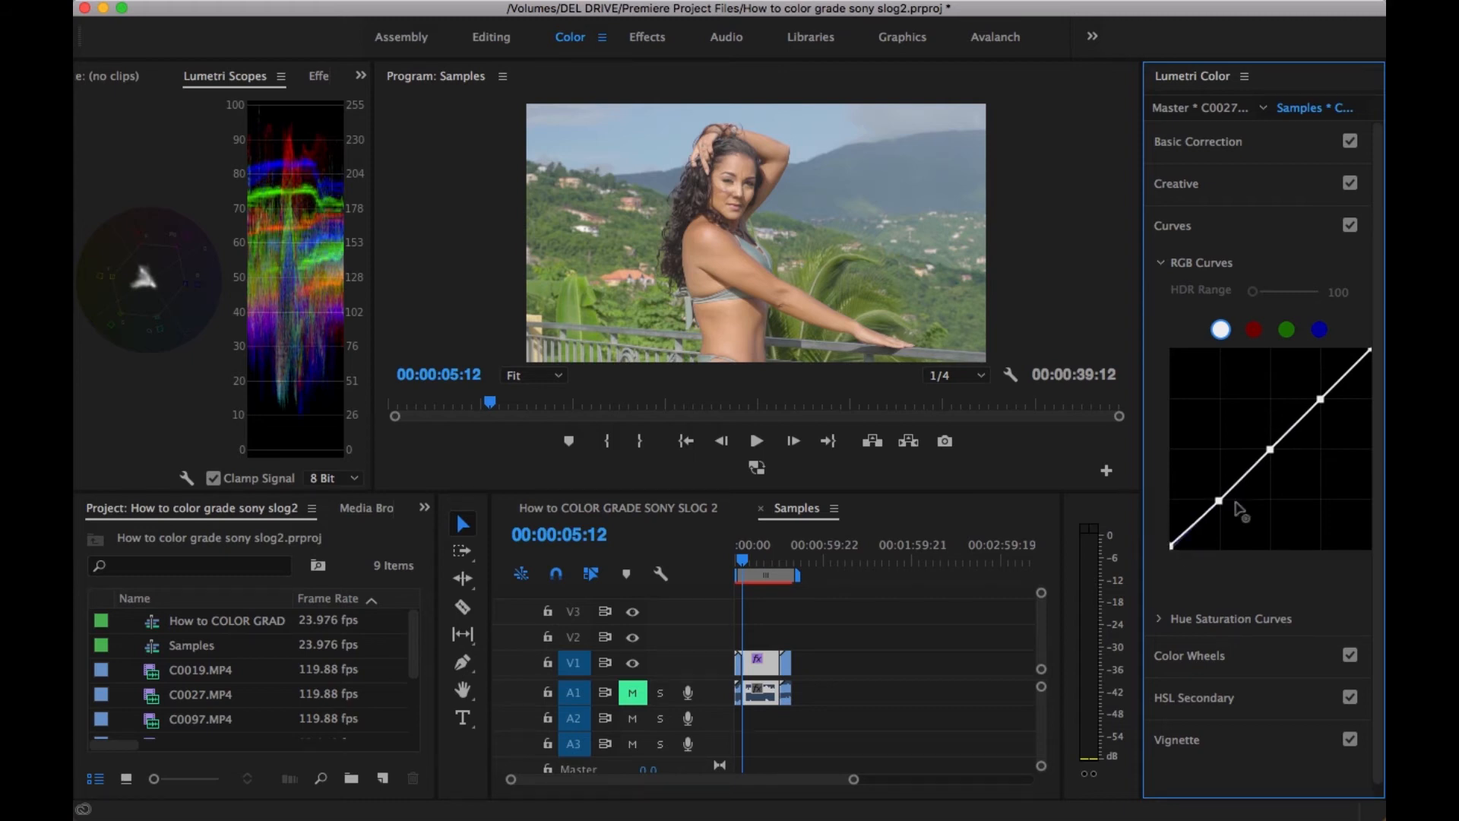
# Shape the balcony clip's white RGB master curve into a gentle S-curve
pyautogui.moveTo(1218, 499); pyautogui.dragTo(1172, 558)
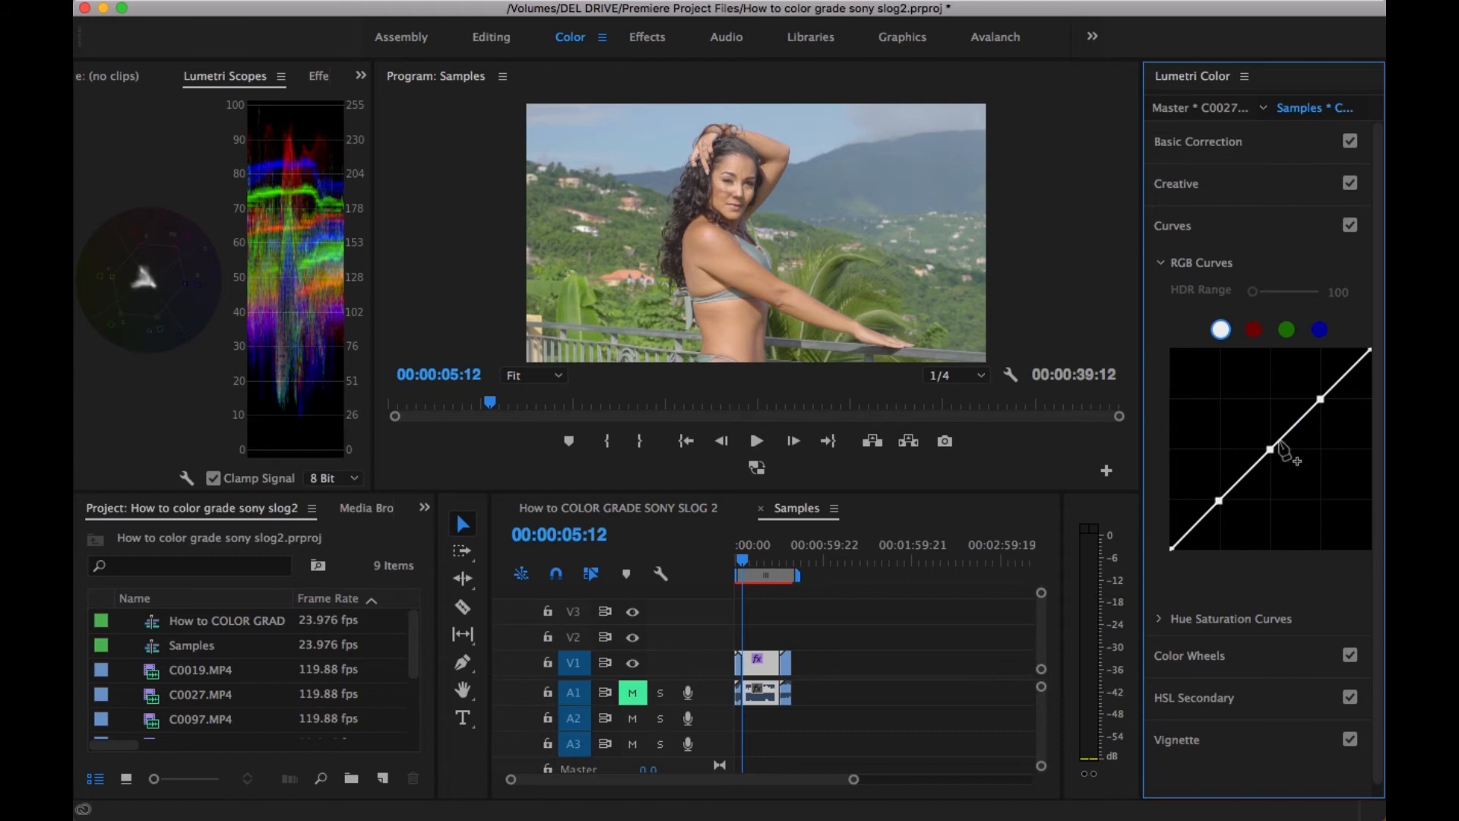
pyautogui.moveTo(1325, 410)
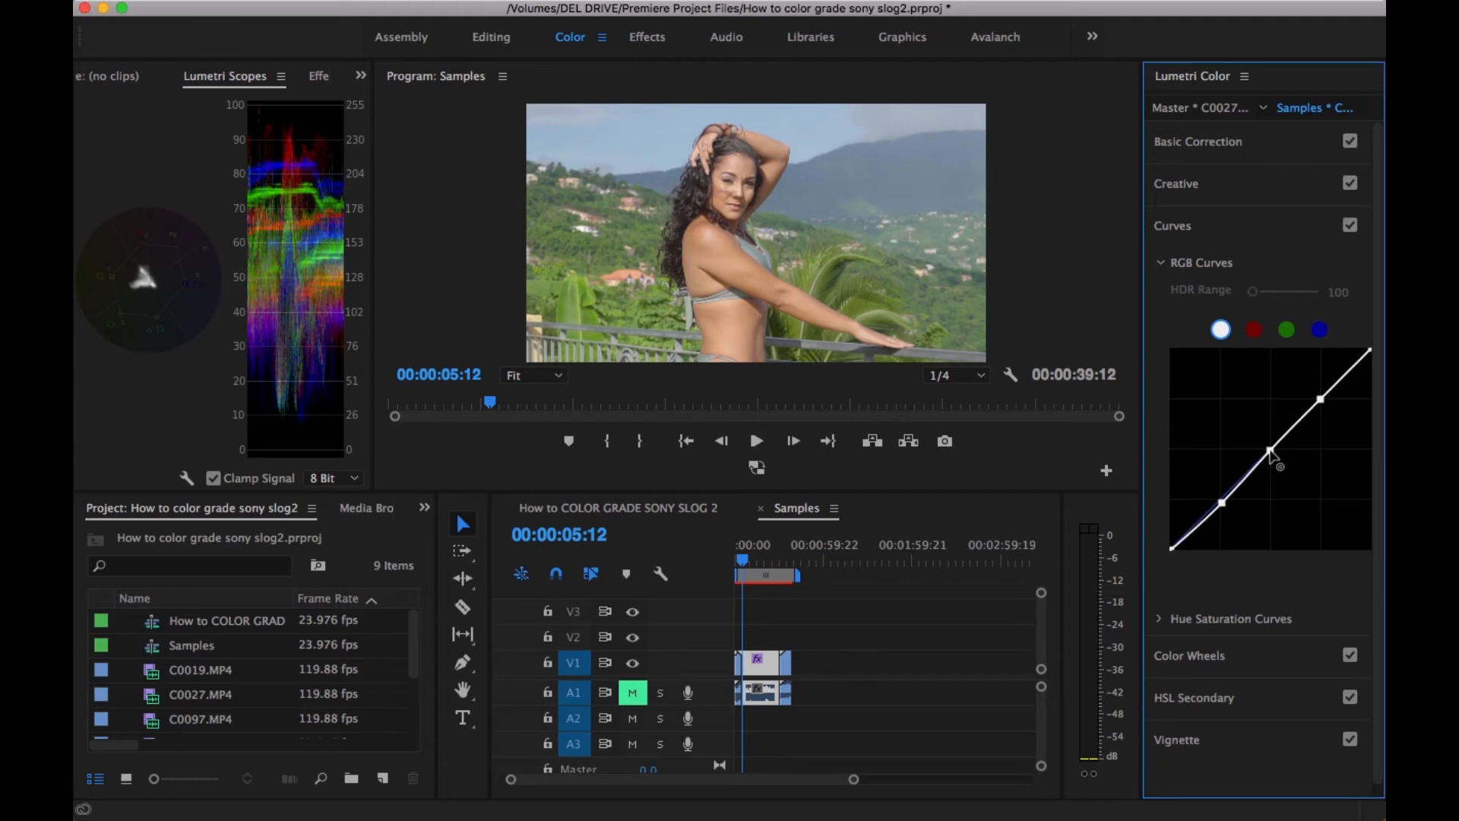
pyautogui.moveTo(1280, 456); pyautogui.dragTo(1320, 400)
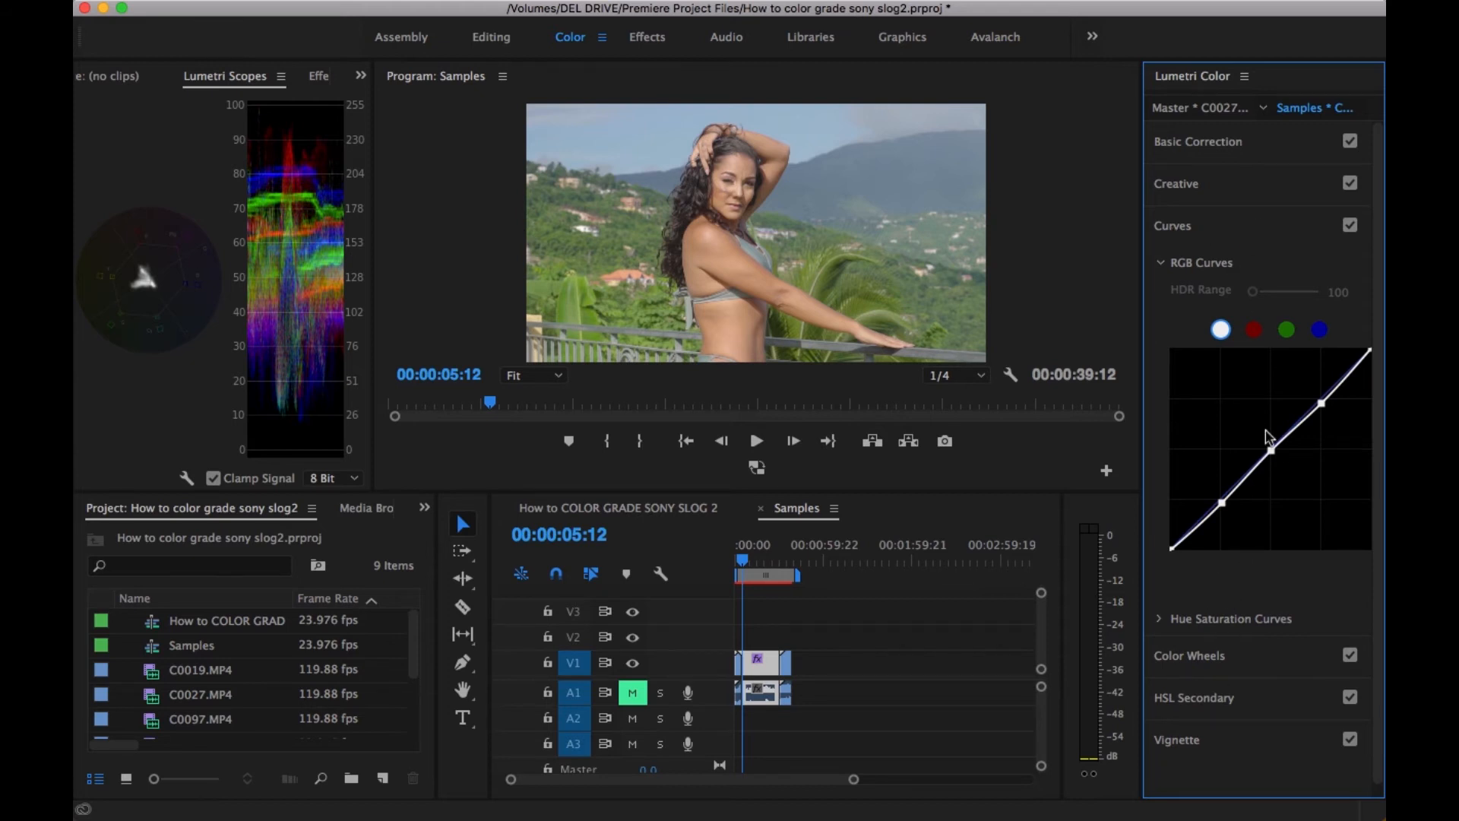
# Apply the OSIRIS_M31 - Rec.709 creative look to the balcony clip
pyautogui.click(1177, 184)
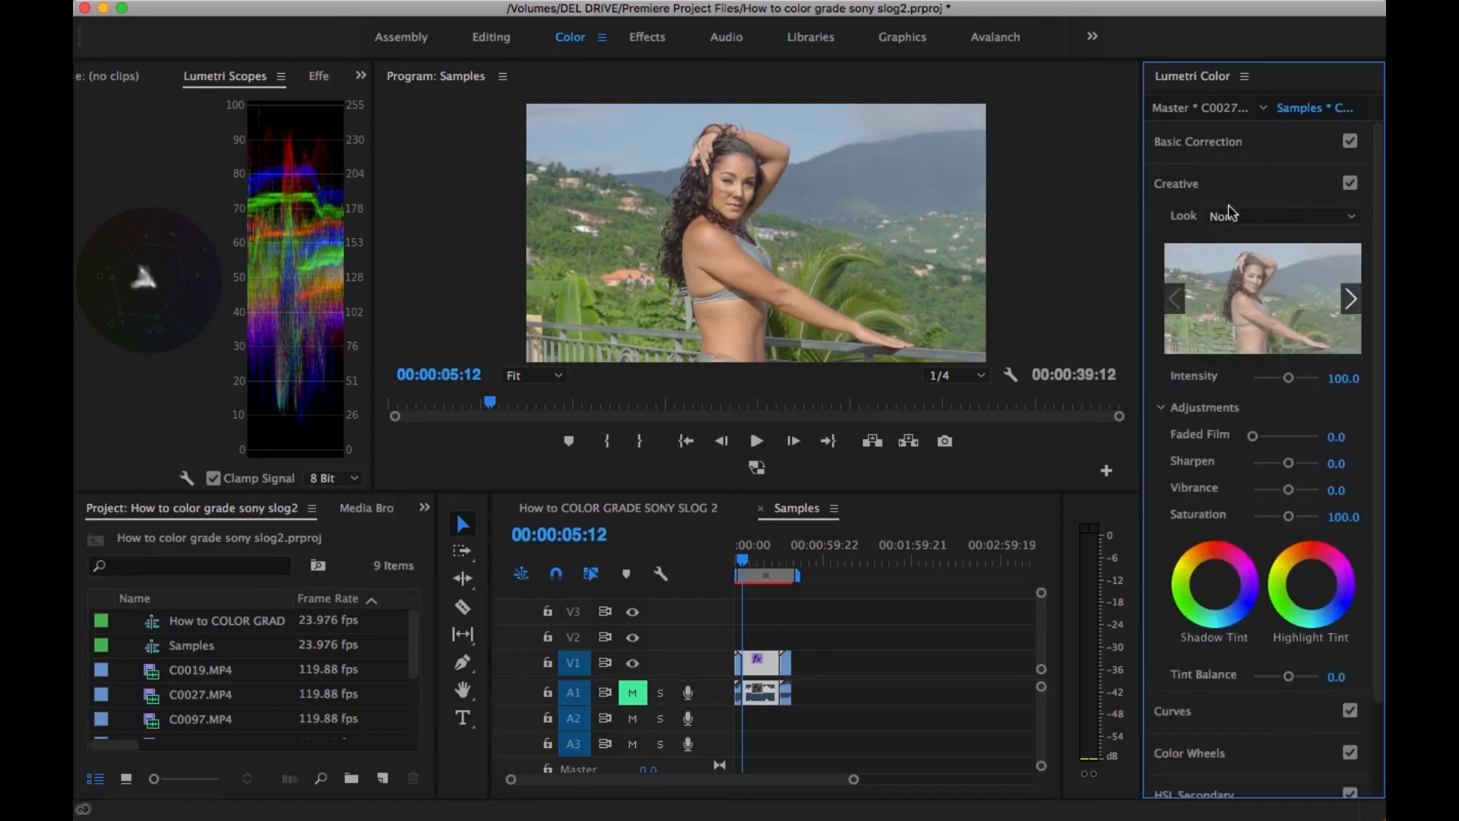
pyautogui.click(1283, 215)
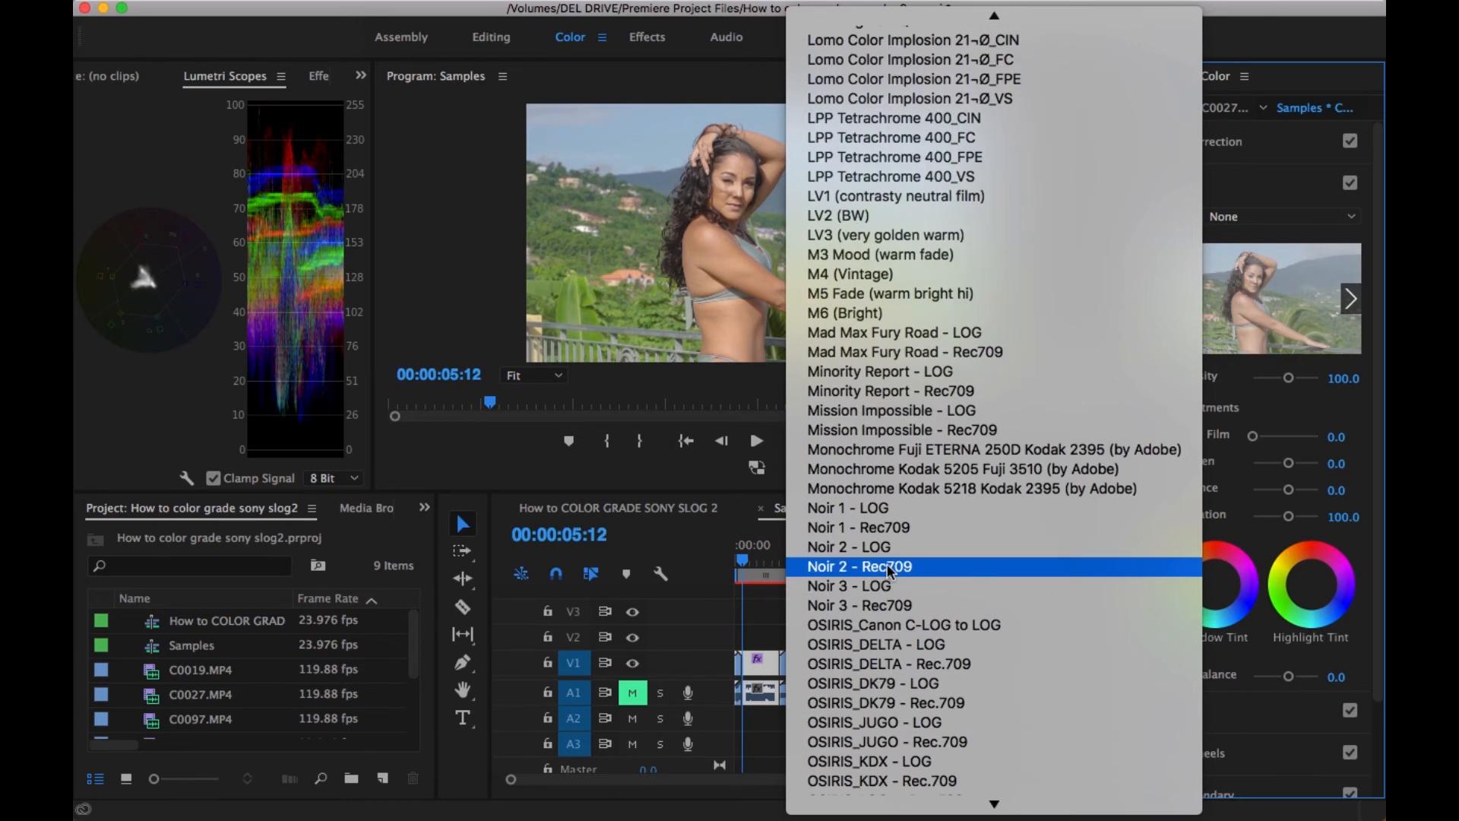
pyautogui.scroll(-3)
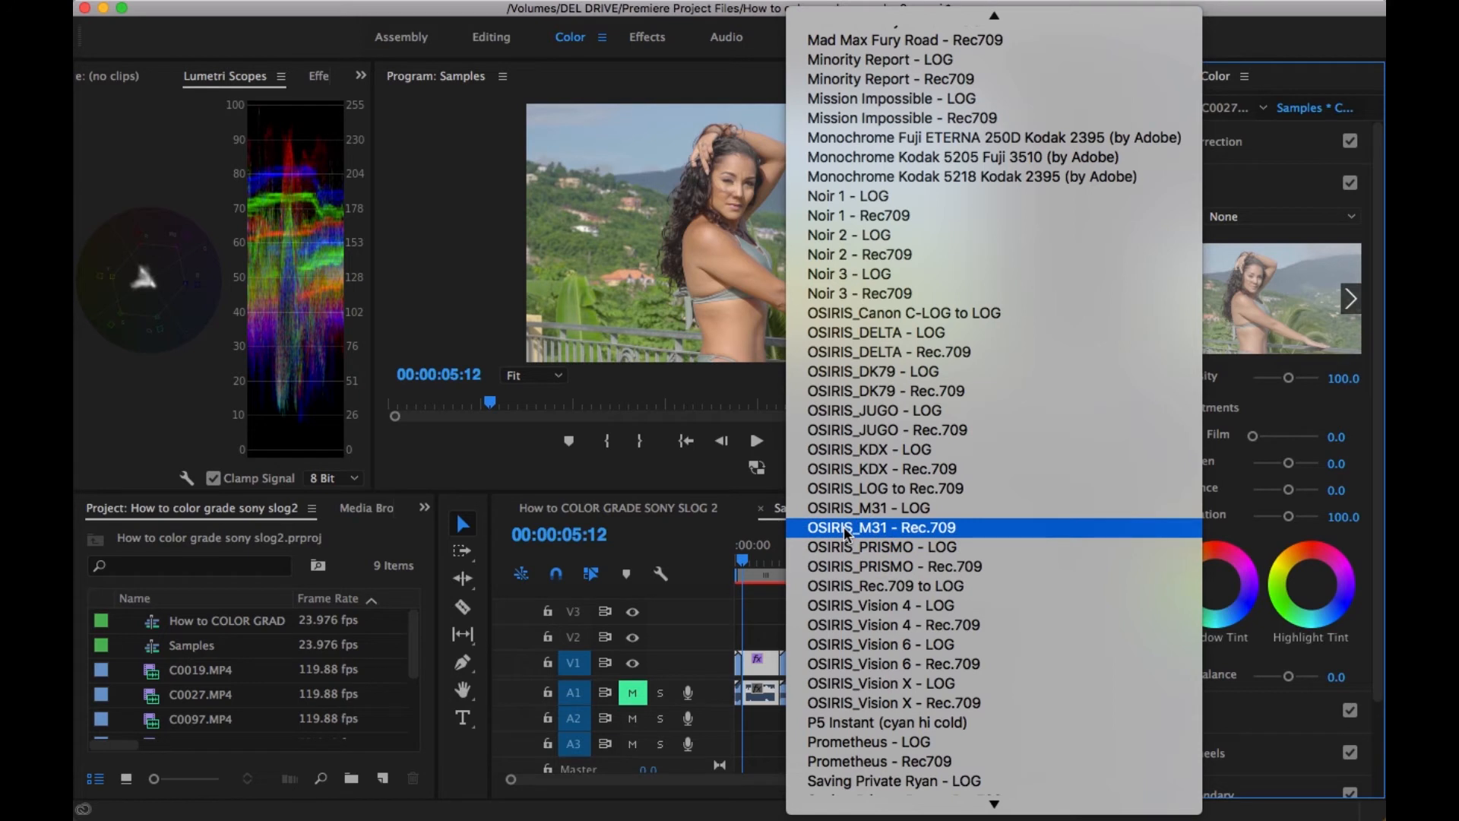
pyautogui.click(880, 528)
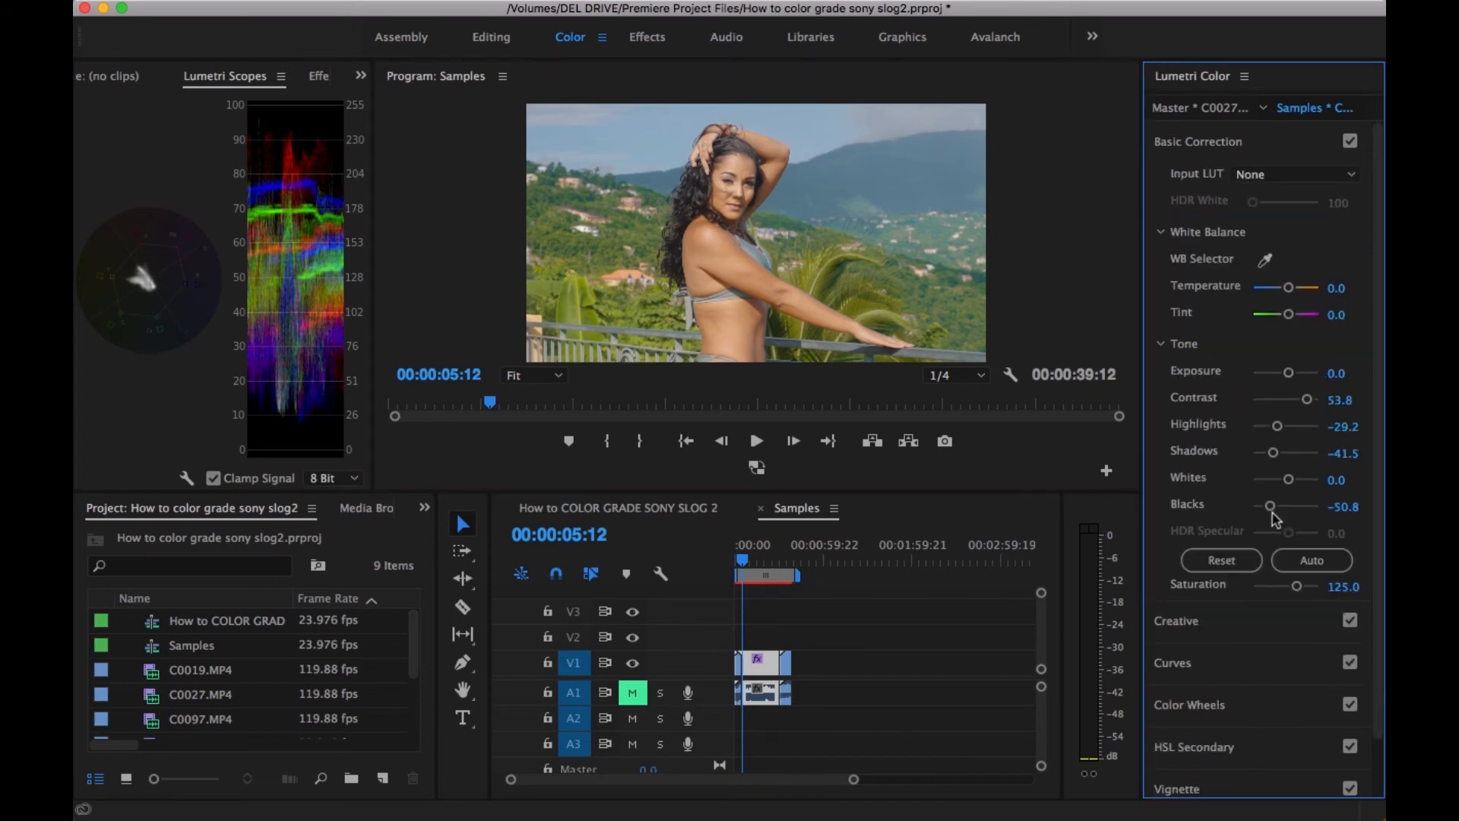
# Crush the balcony clip's Blacks to -84.6 and pull Shadows down to -47.7
pyautogui.moveTo(1270, 506); pyautogui.dragTo(1257, 506)
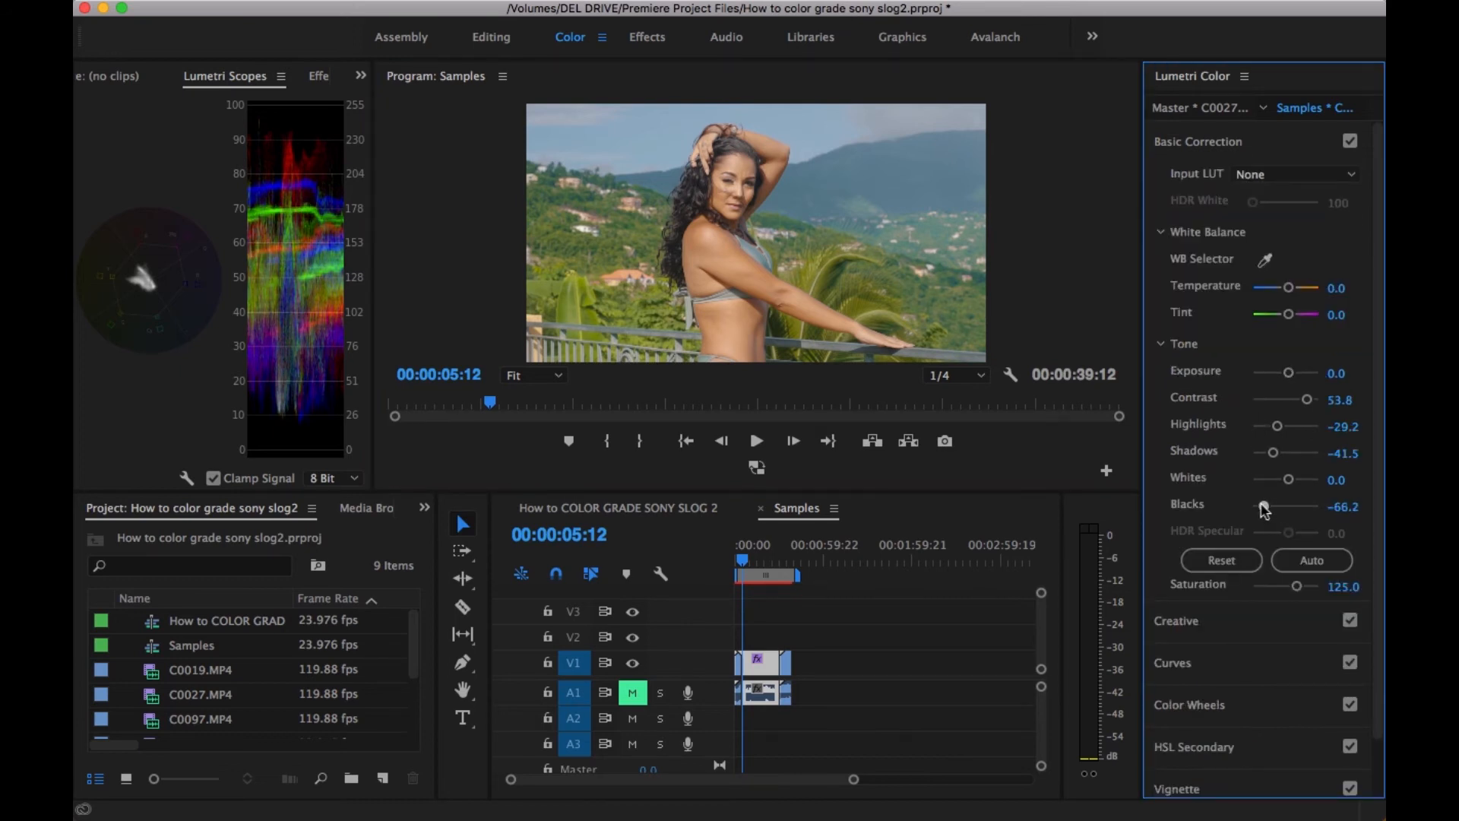
pyautogui.moveTo(1266, 505); pyautogui.dragTo(1257, 504)
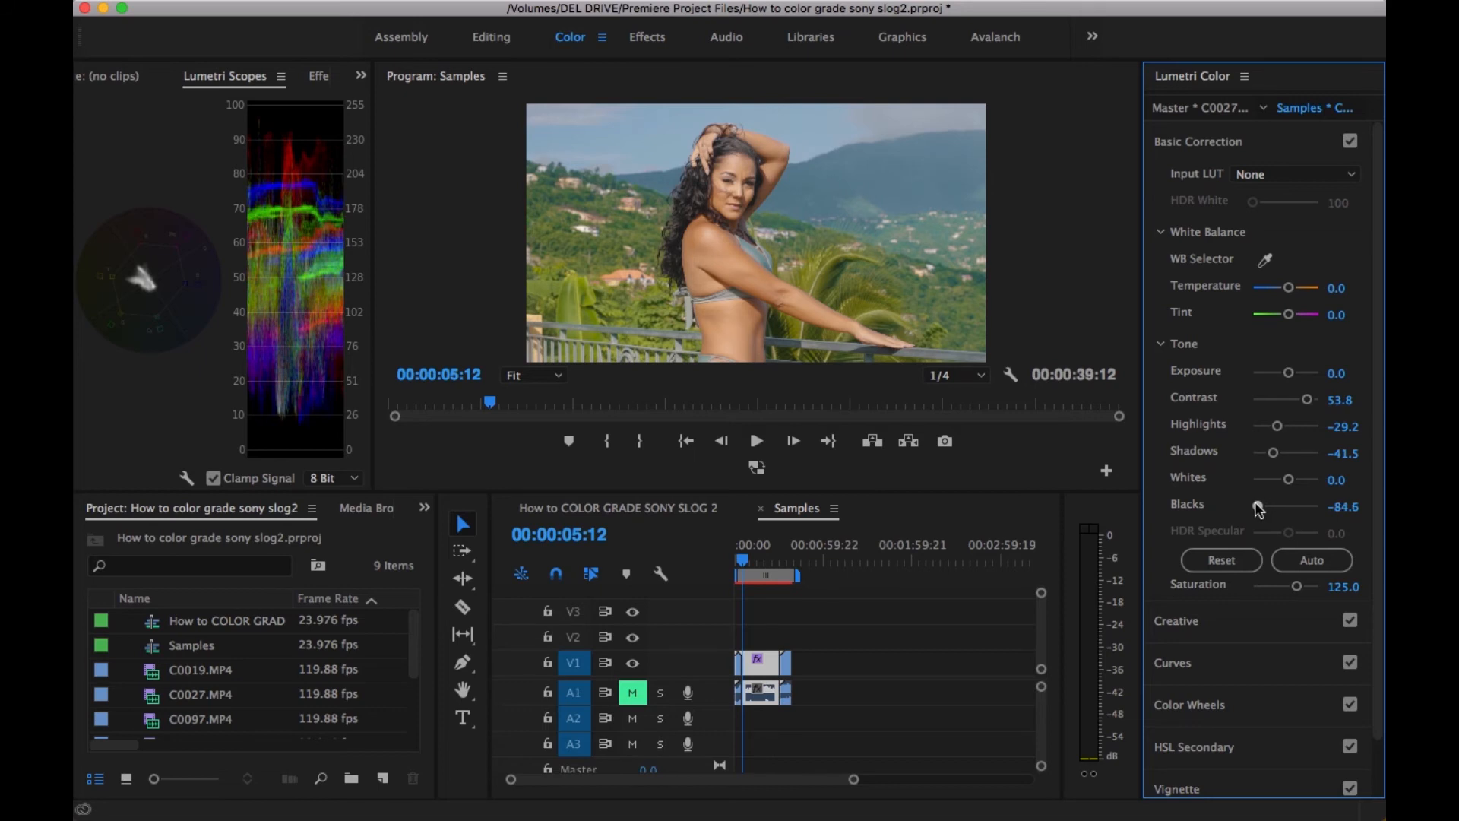
pyautogui.moveTo(1280, 453); pyautogui.dragTo(1267, 456)
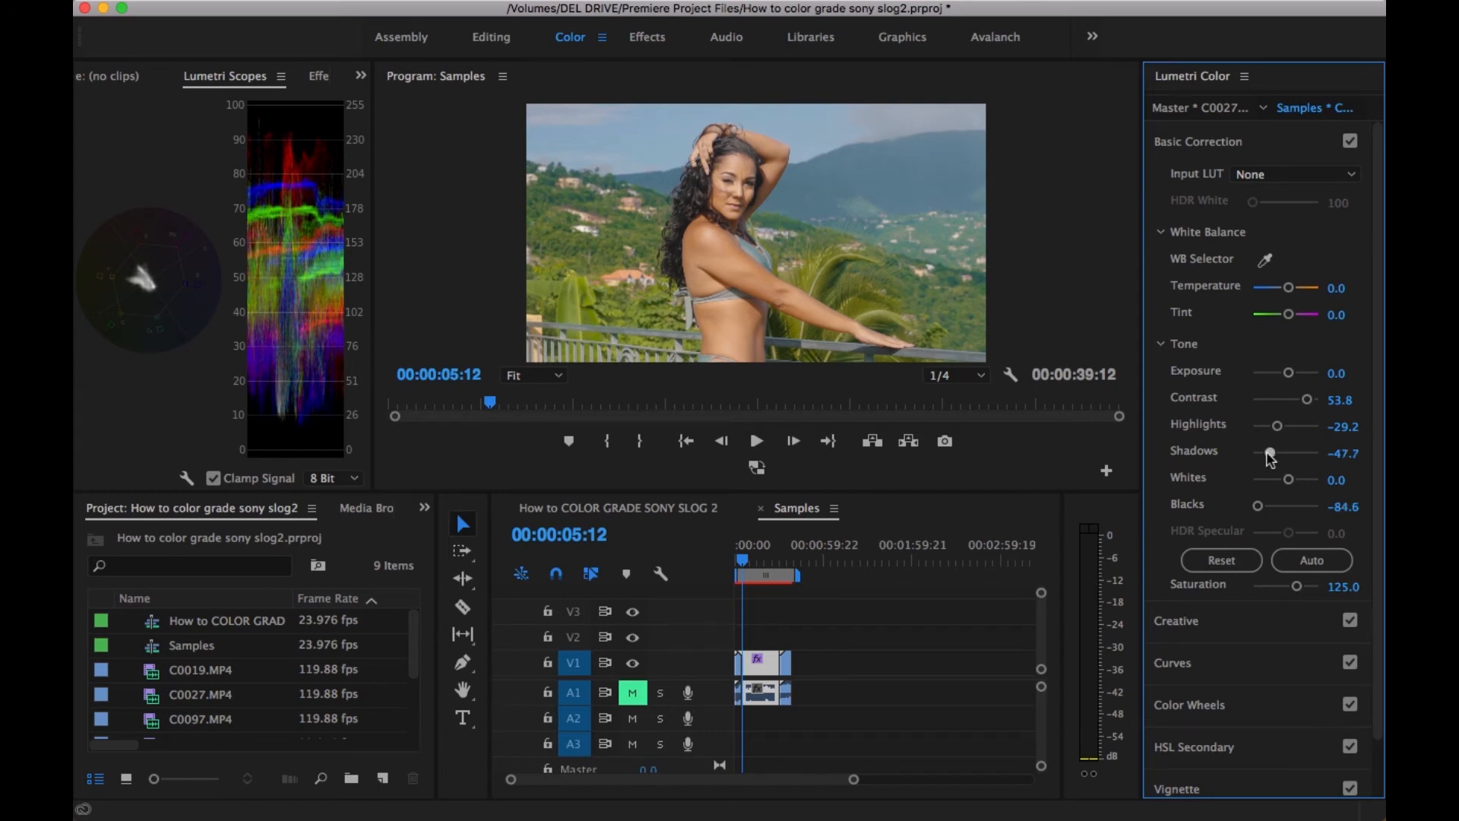
pyautogui.moveTo(1284, 453); pyautogui.dragTo(1254, 453)
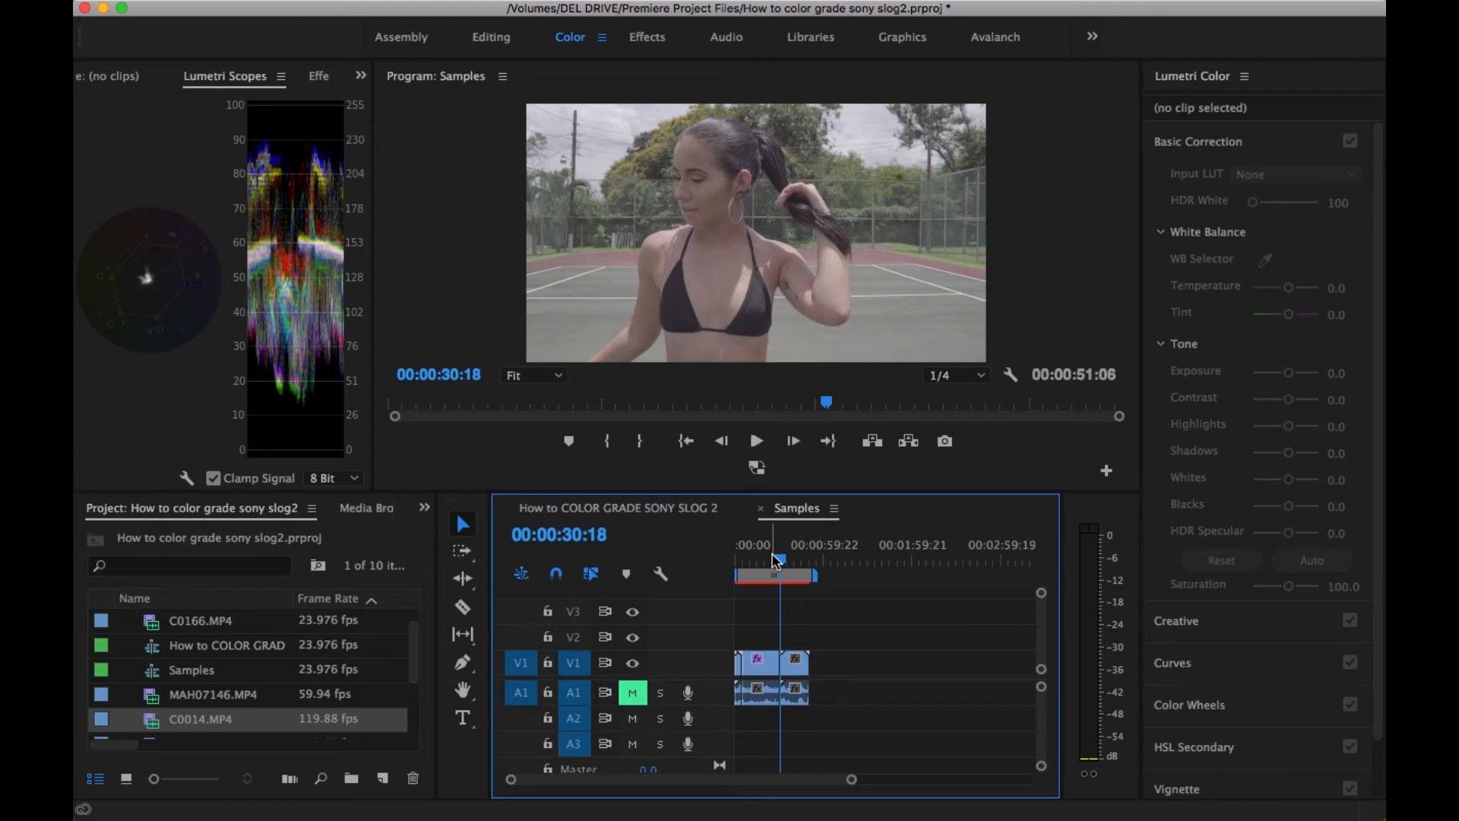
# Grade the tennis court clip to contrast 87.7, blacks −29.2 and highlights about −7.7
pyautogui.click(793, 661)
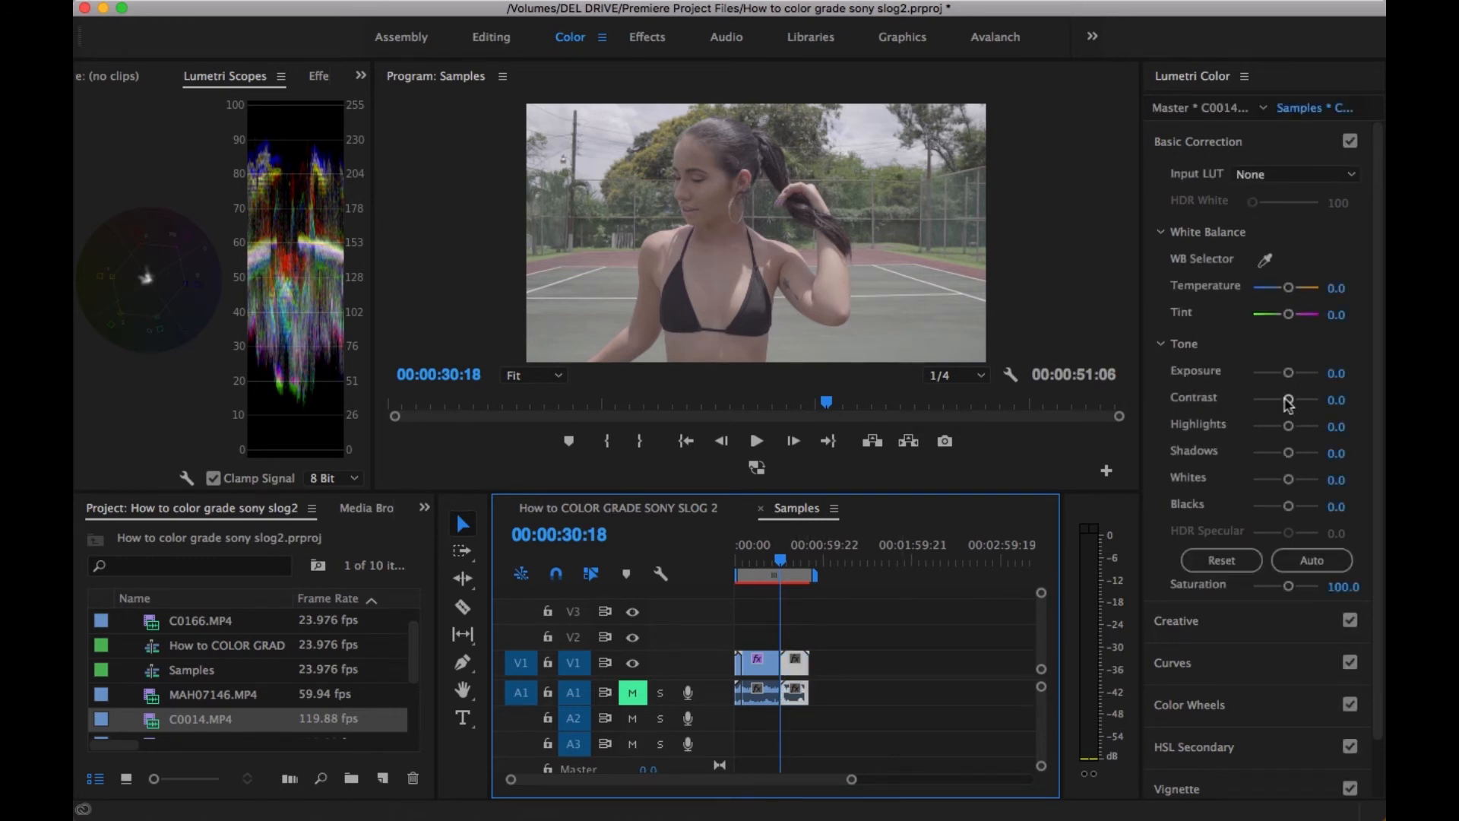
pyautogui.moveTo(1289, 400); pyautogui.dragTo(1307, 400)
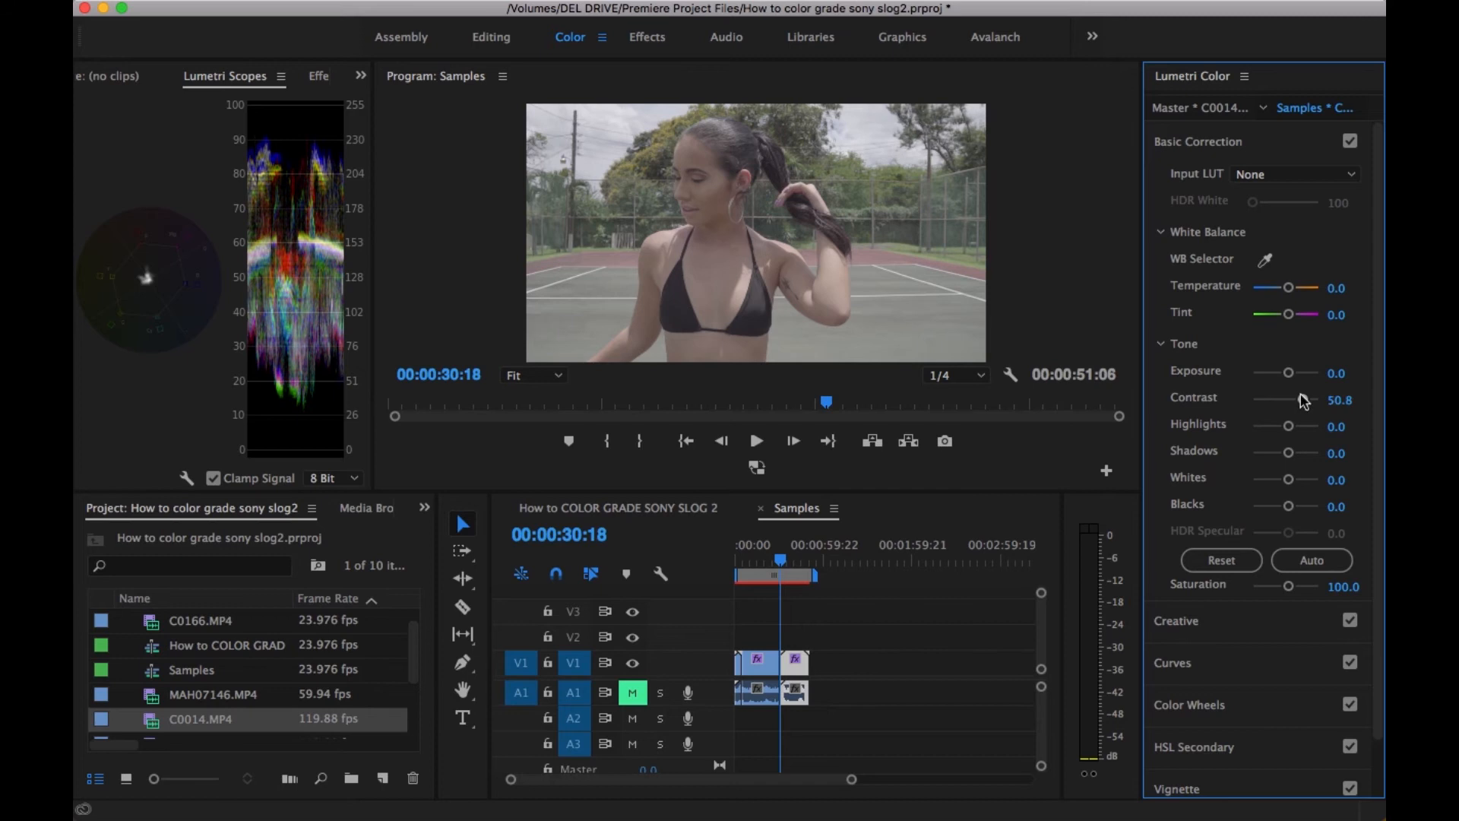
pyautogui.moveTo(1289, 397); pyautogui.dragTo(1317, 396)
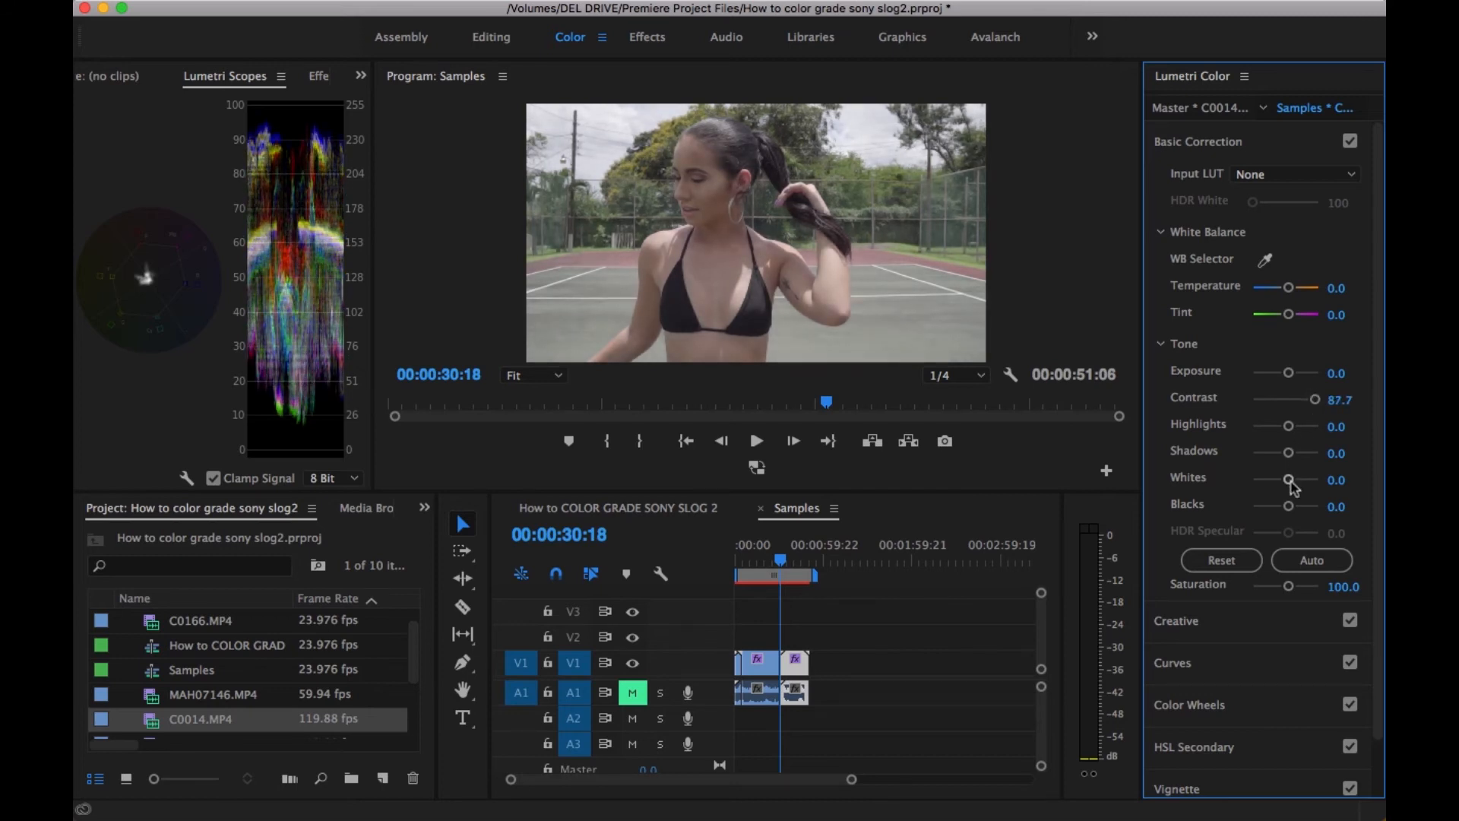
pyautogui.moveTo(1287, 506); pyautogui.dragTo(1278, 506)
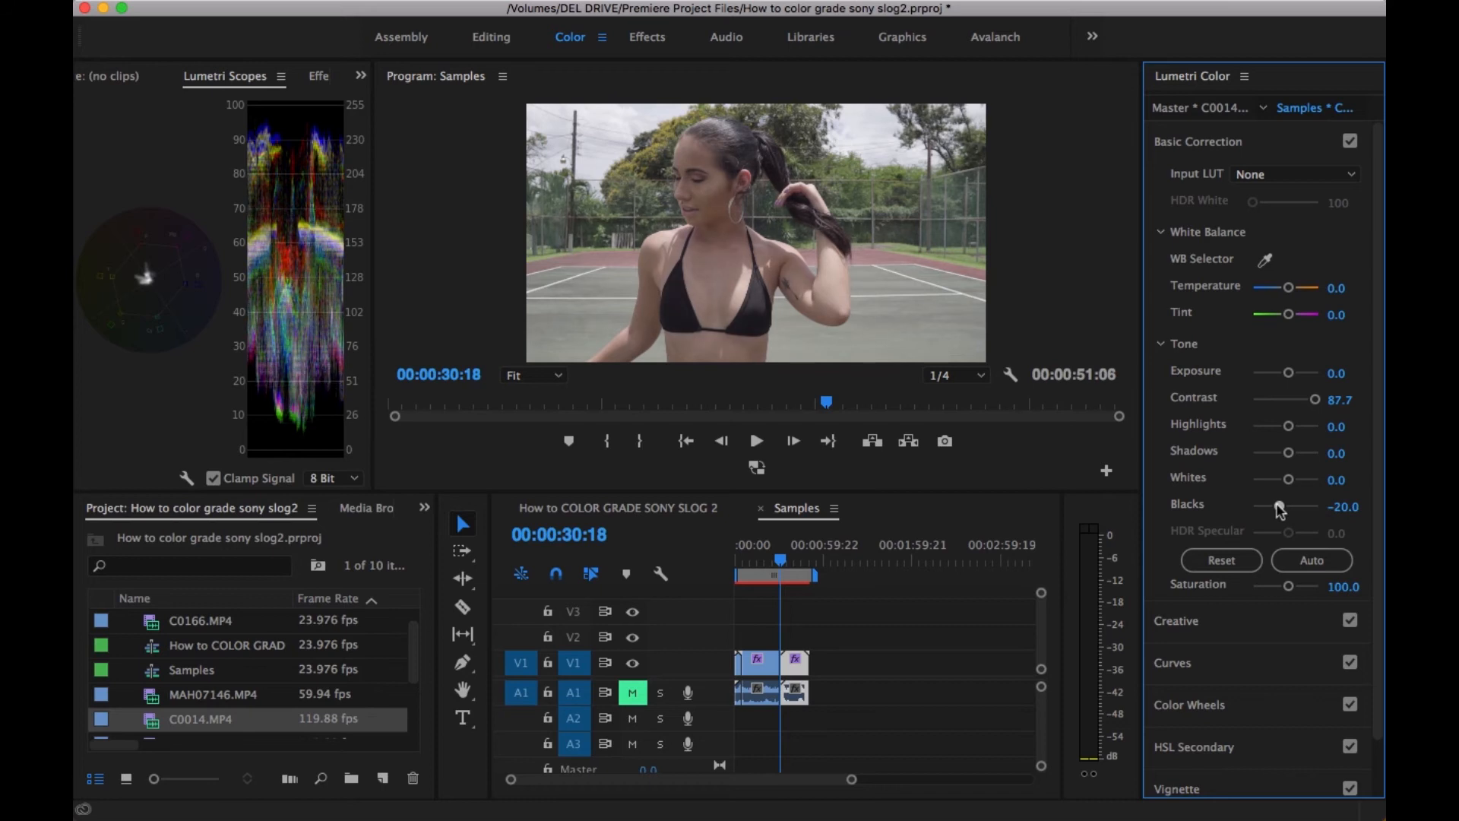
pyautogui.moveTo(1278, 506); pyautogui.dragTo(1301, 506)
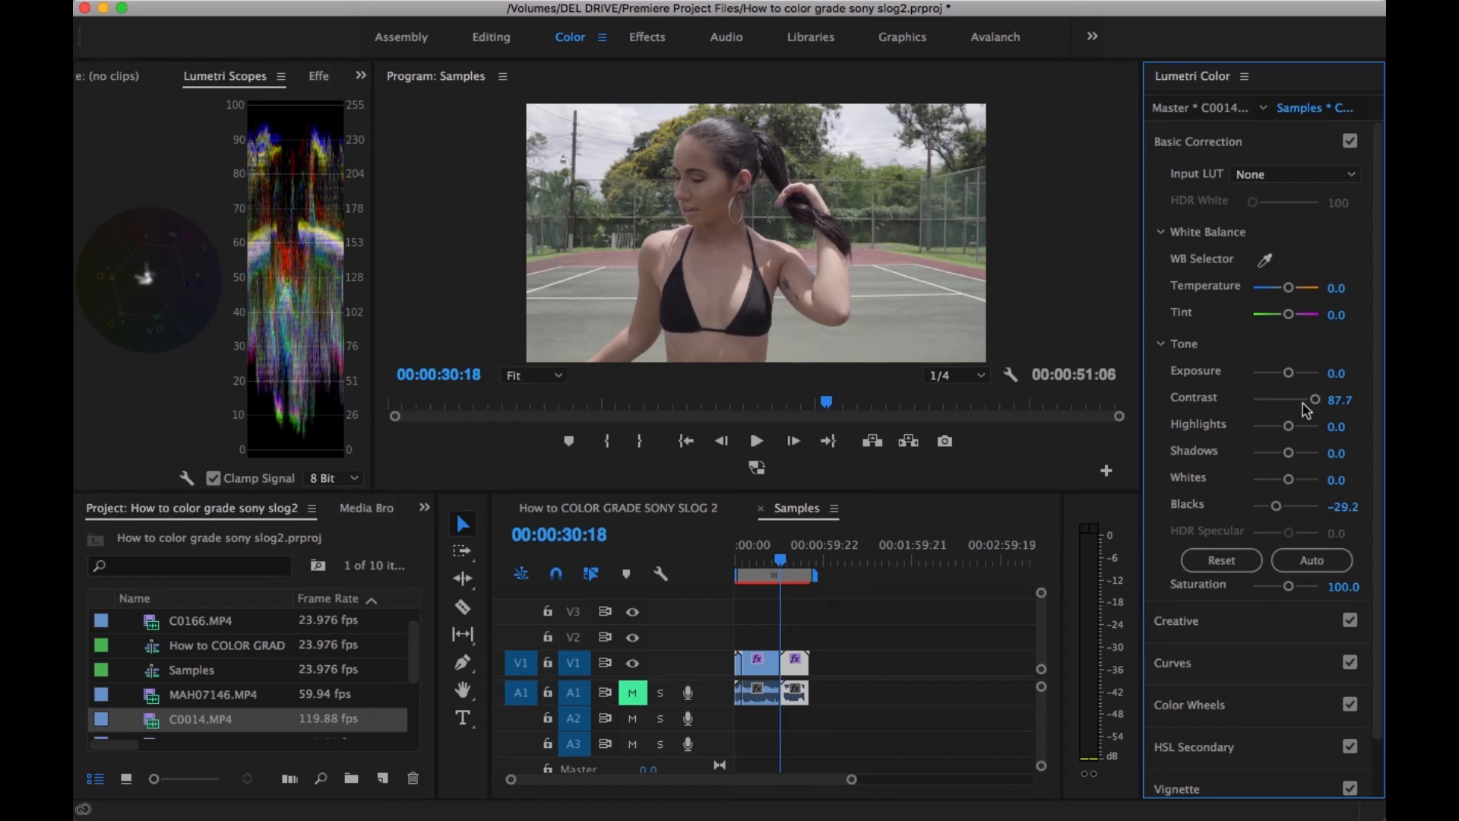
pyautogui.moveTo(1288, 425); pyautogui.dragTo(1292, 426)
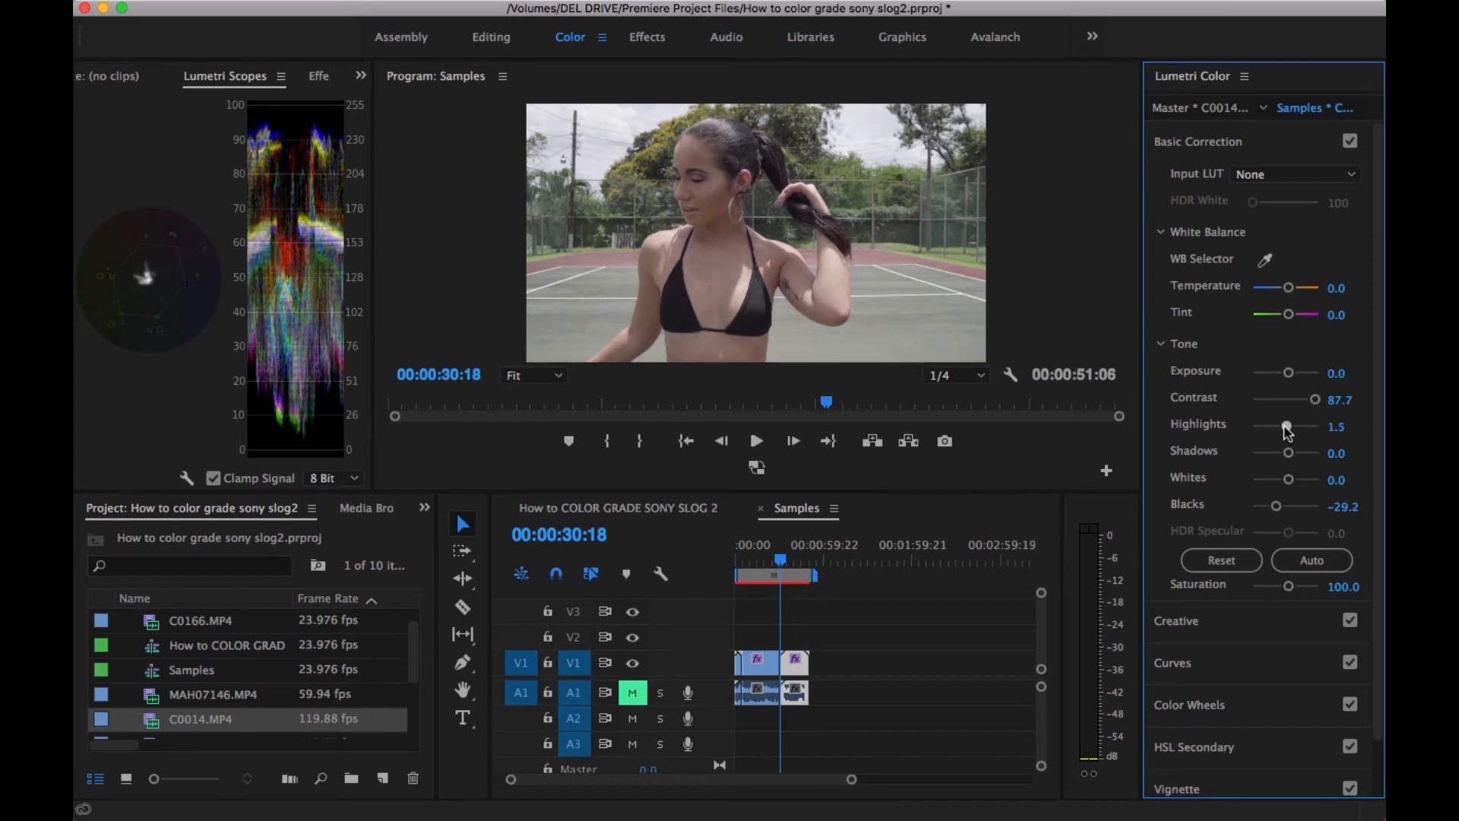
pyautogui.moveTo(1288, 426); pyautogui.dragTo(1282, 425)
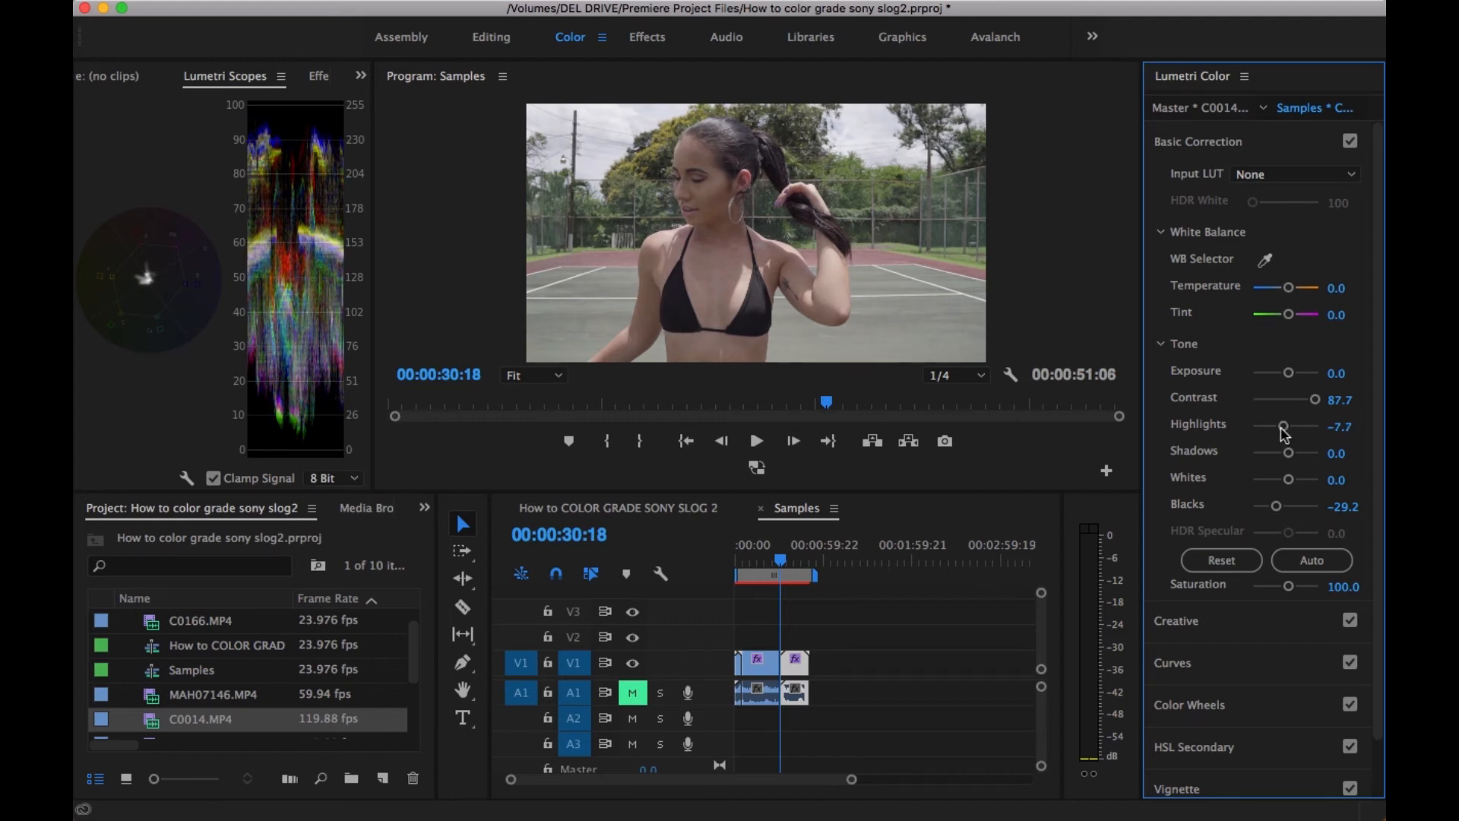
pyautogui.moveTo(1282, 425); pyautogui.dragTo(1298, 425)
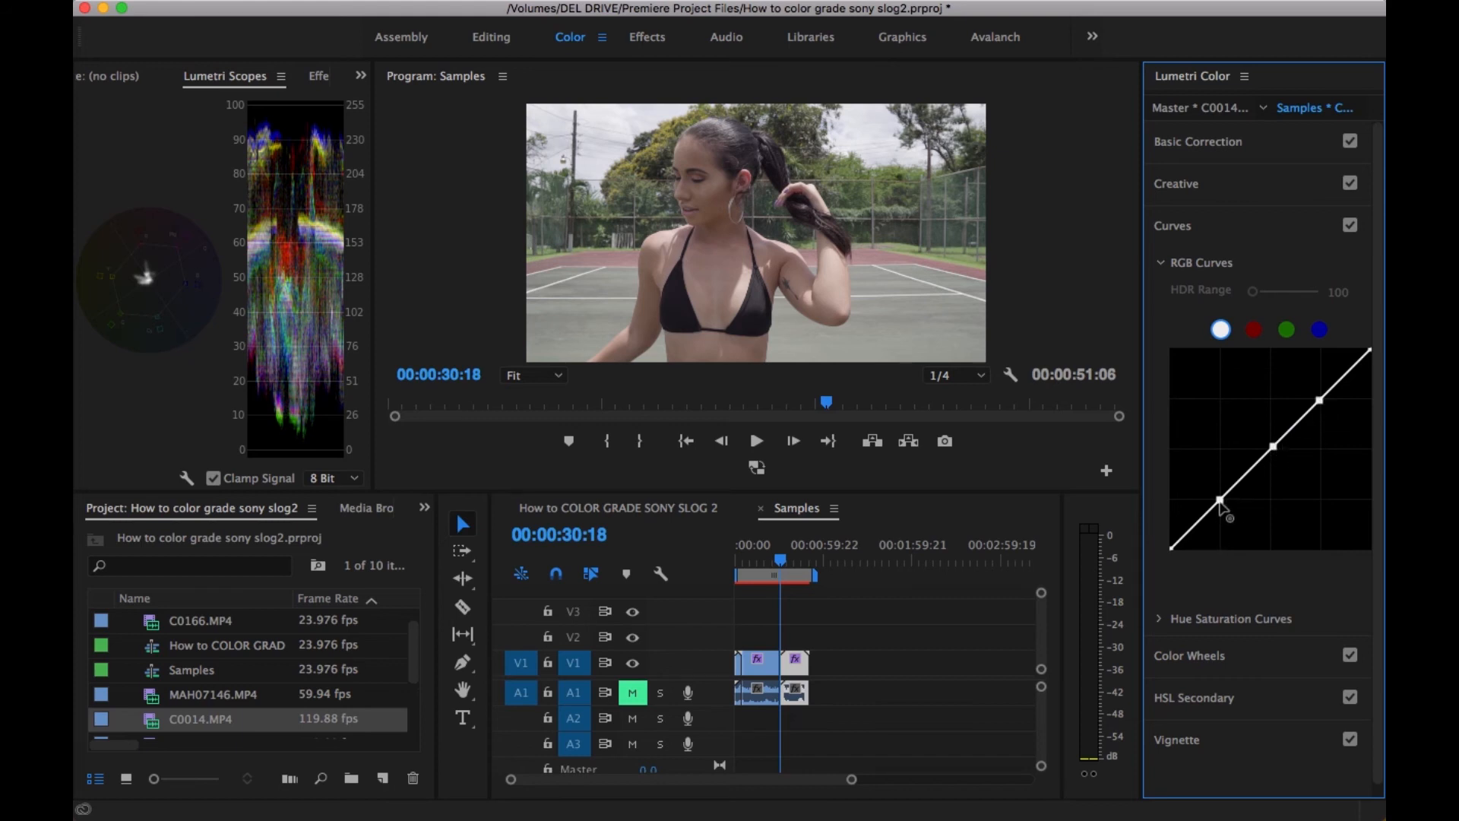
# Pull the master RGB curve's shadow point down into a gentle S that deepens shadows
pyautogui.moveTo(1221, 504); pyautogui.dragTo(1220, 517)
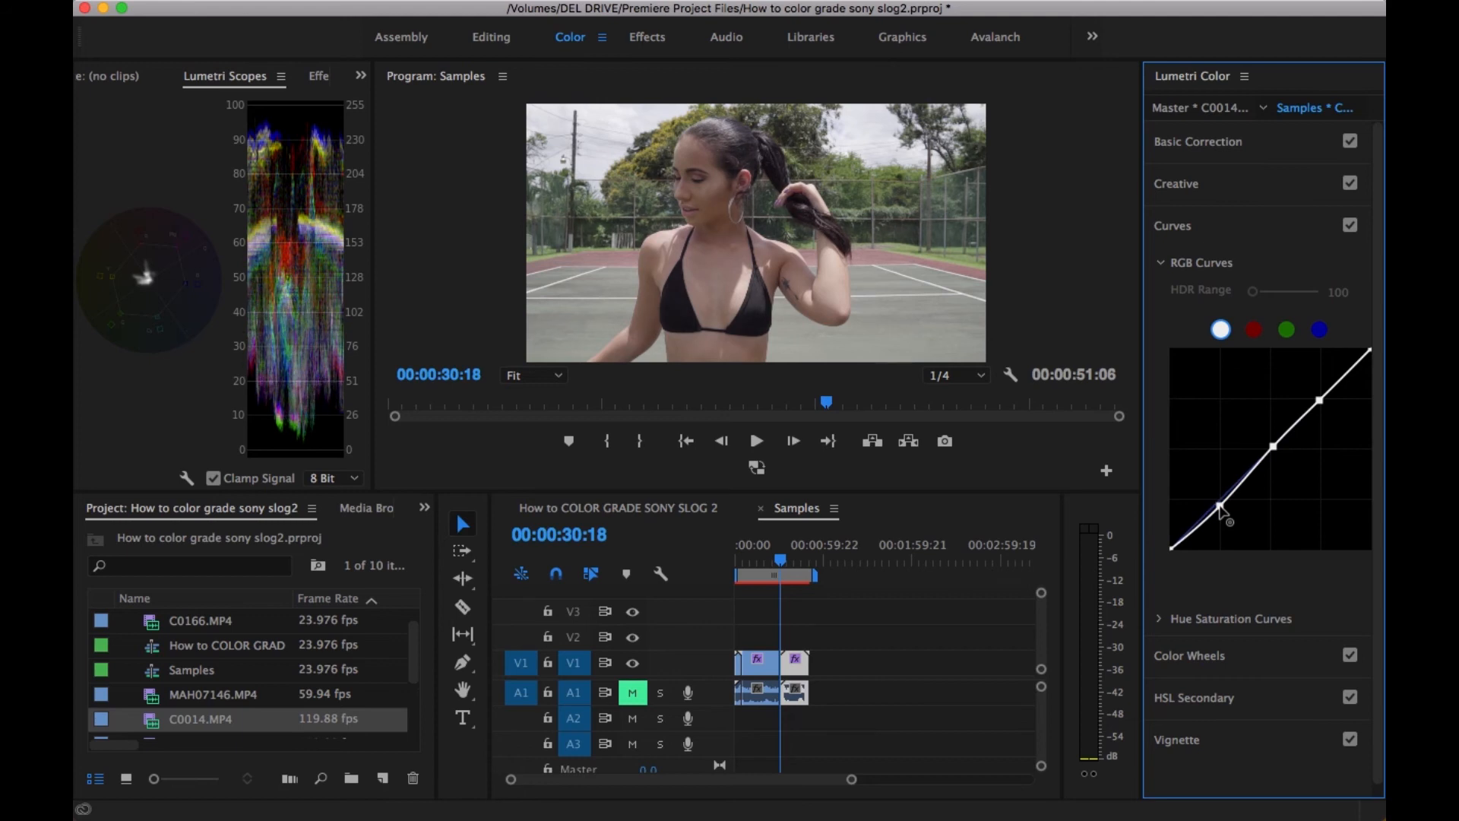
pyautogui.moveTo(1220, 513); pyautogui.dragTo(1275, 452)
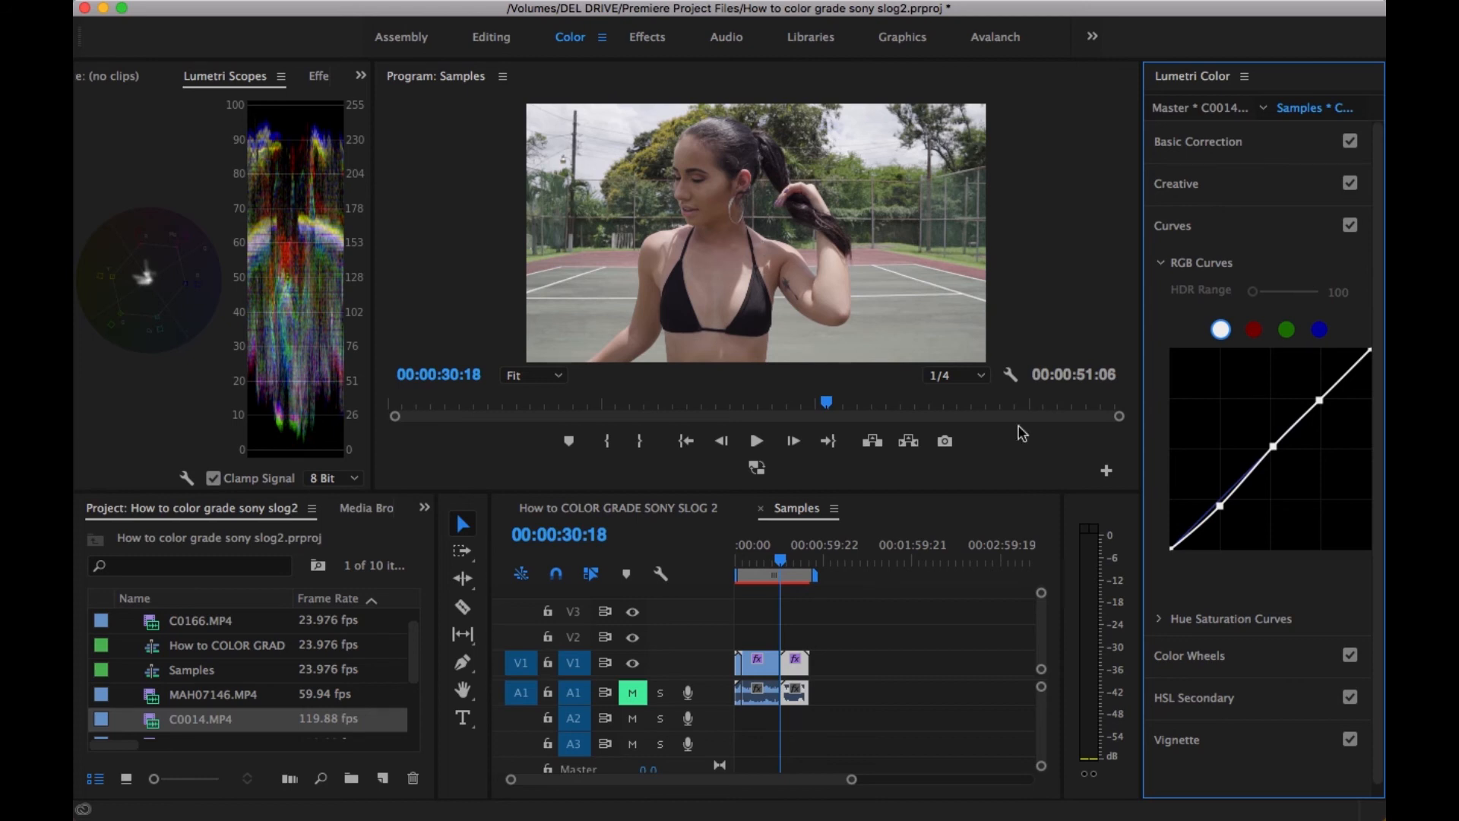
pyautogui.moveTo(1240, 235)
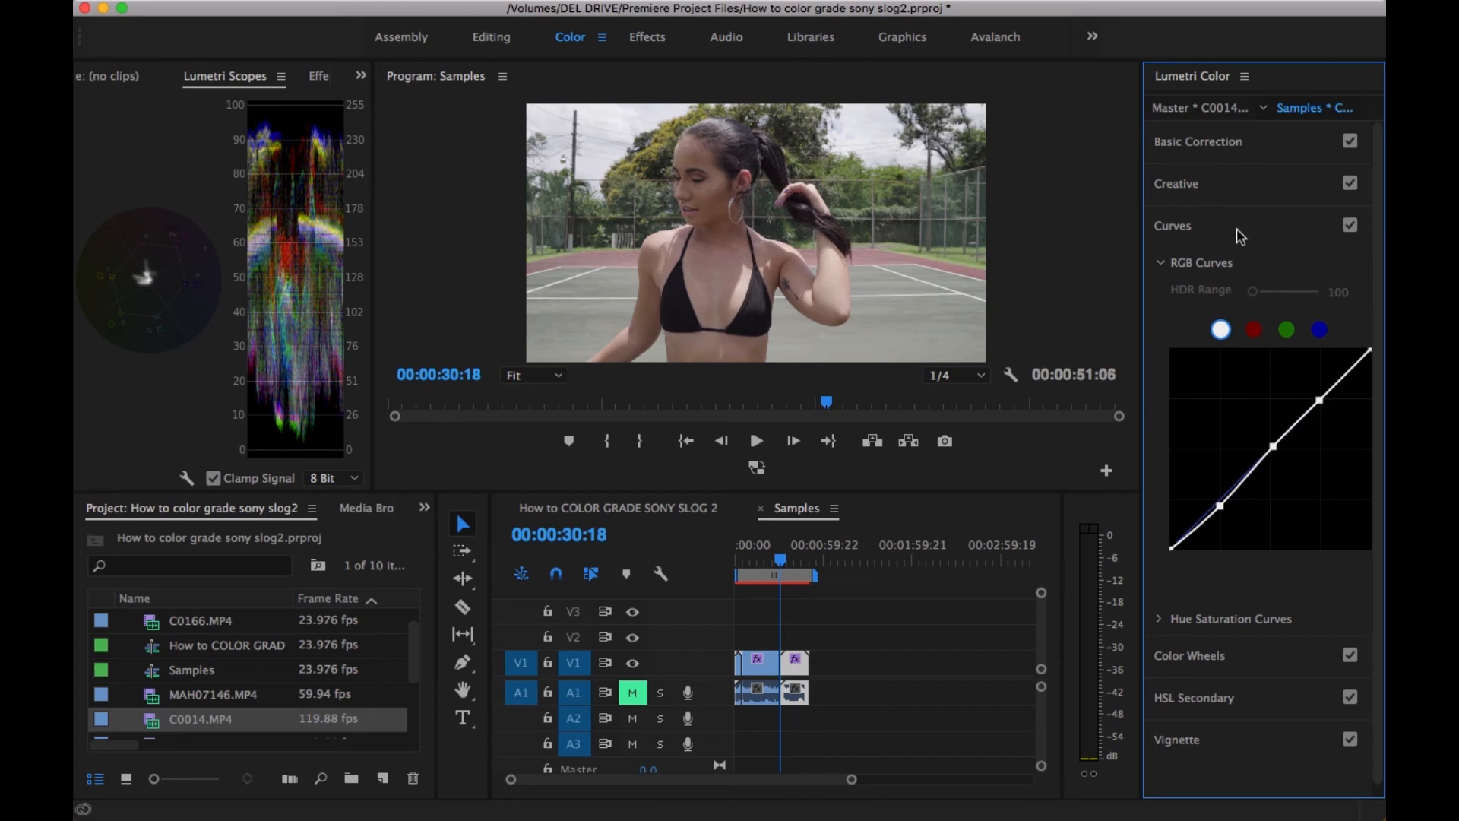
# Choose OSIRIS_M31 - Rec.709 from the Creative look list for the tennis clip
pyautogui.click(1177, 184)
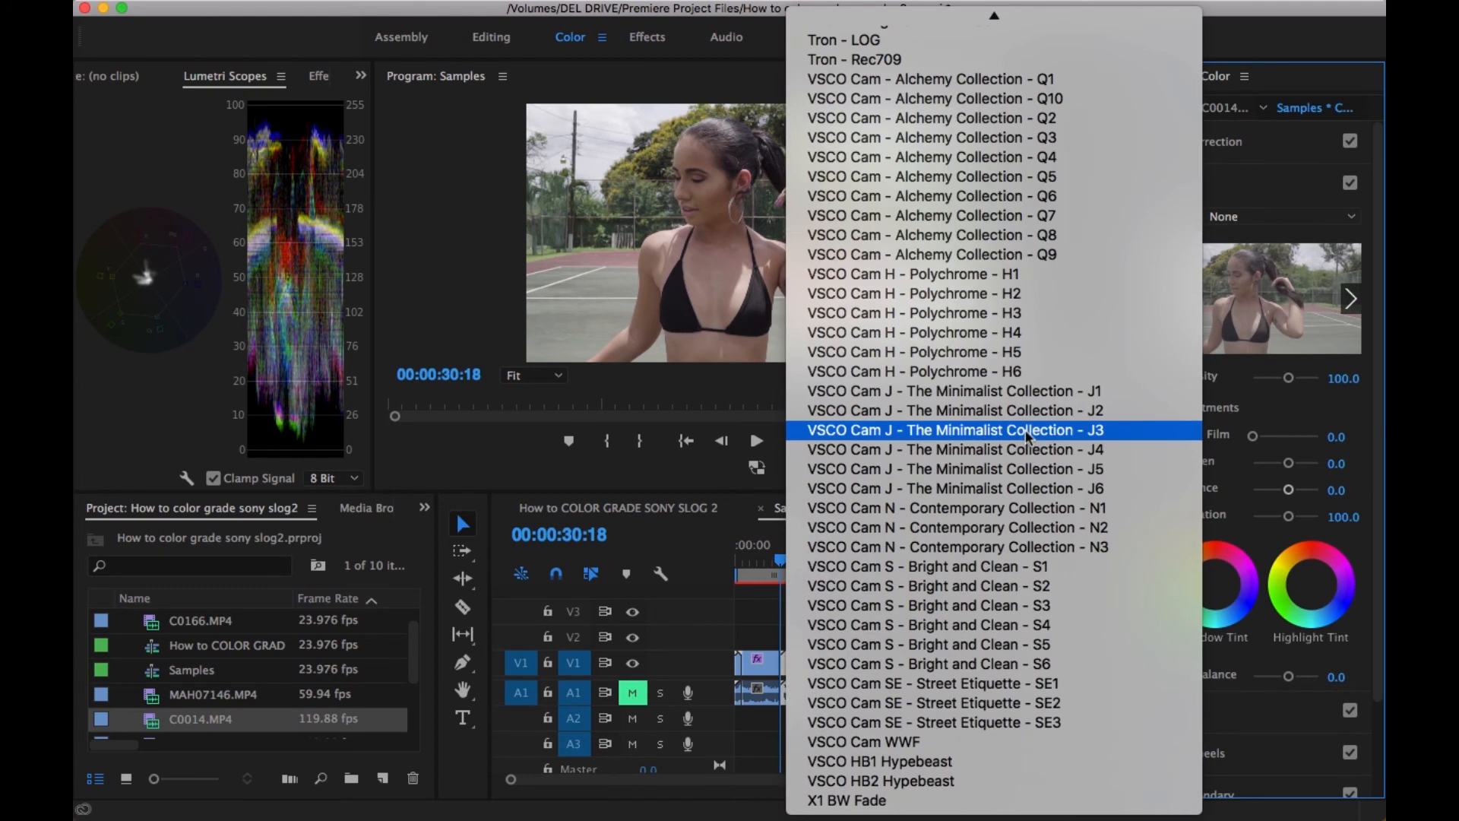
pyautogui.scroll(-3)
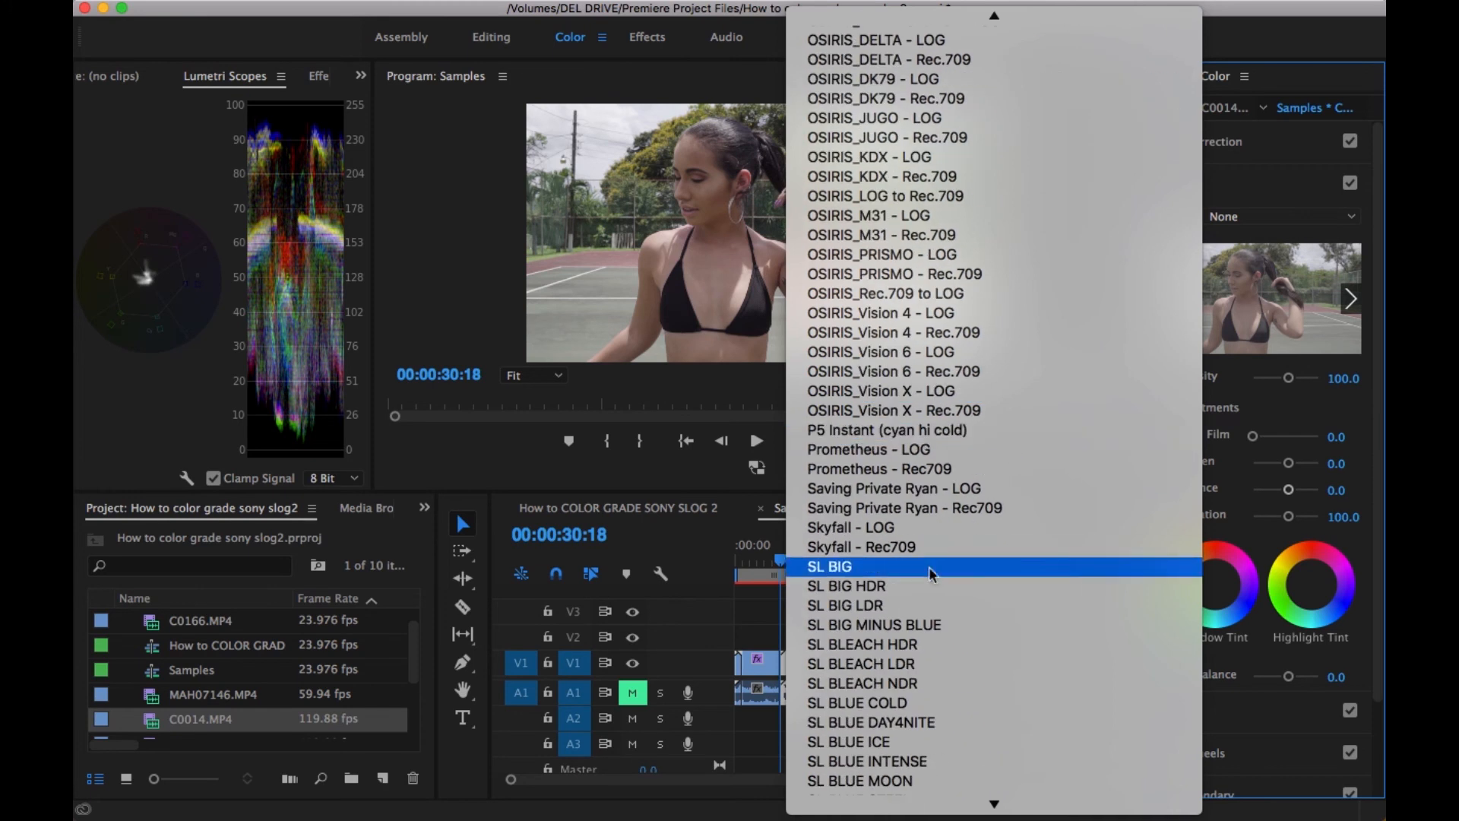
pyautogui.moveTo(894, 235)
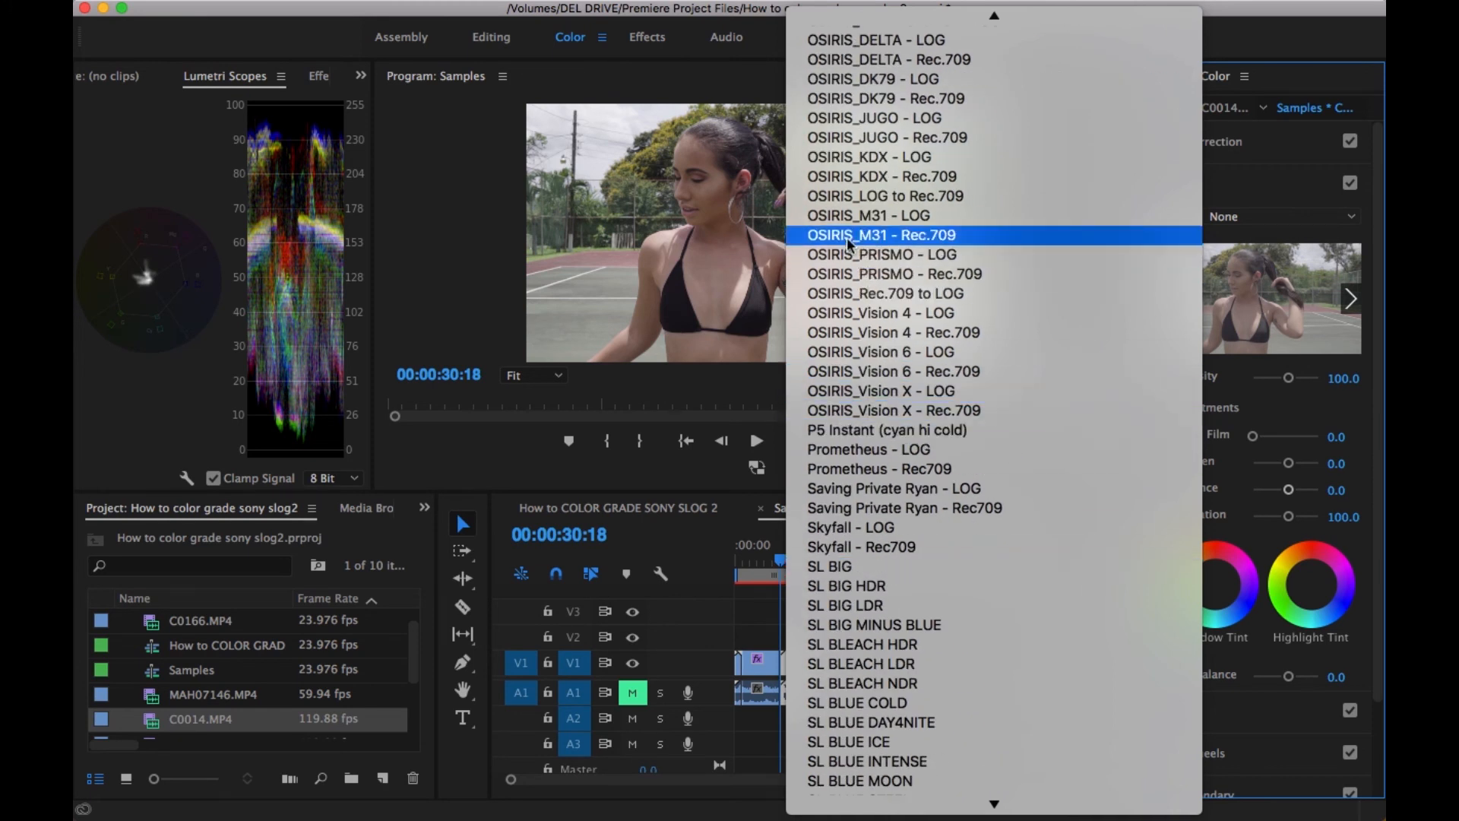
pyautogui.click(897, 234)
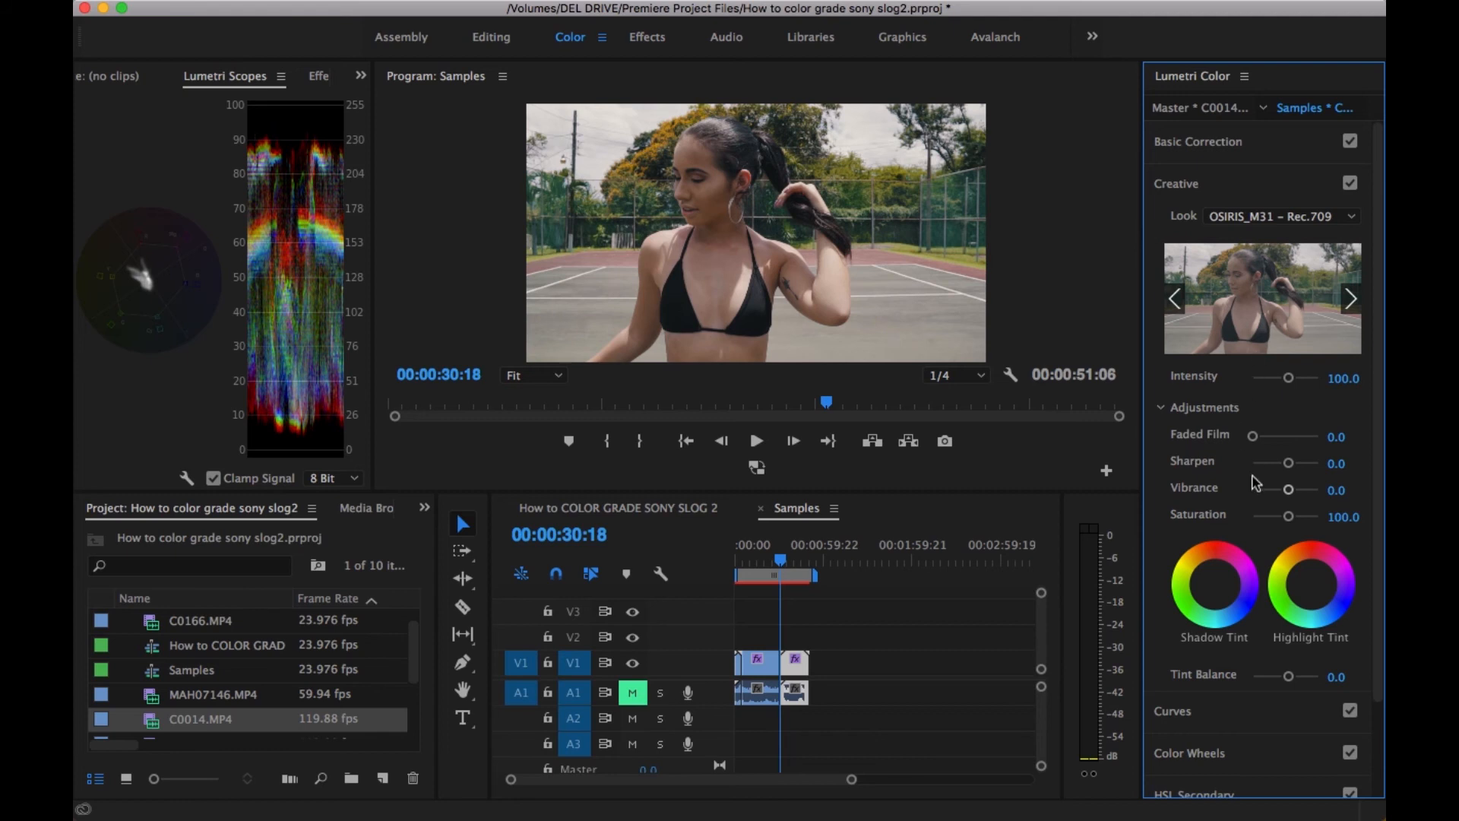
pyautogui.moveTo(1325, 402)
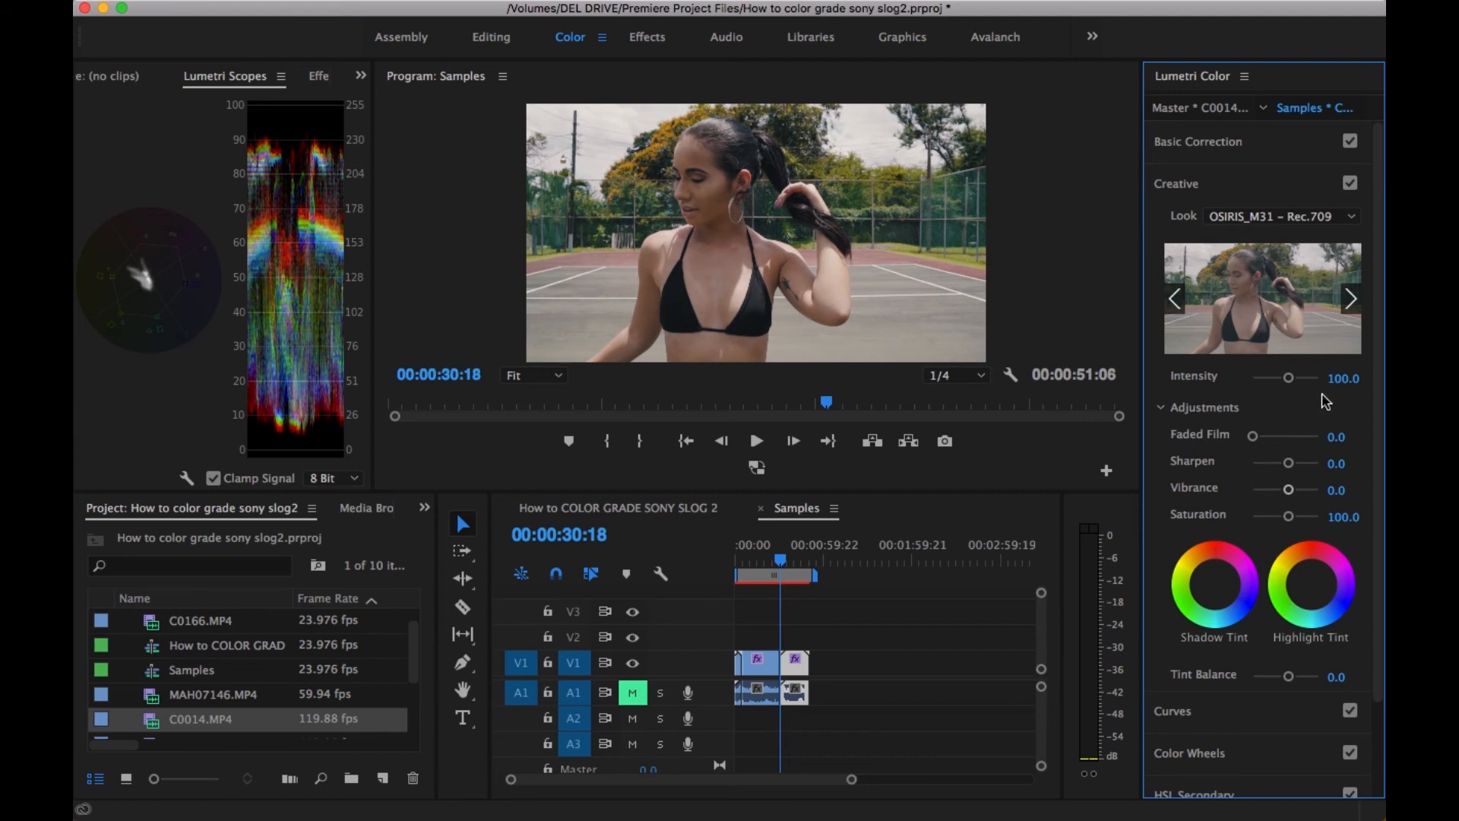
# Set the OSIRIS look intensity to 60, trying 80 first
pyautogui.doubleClick(1345, 377)
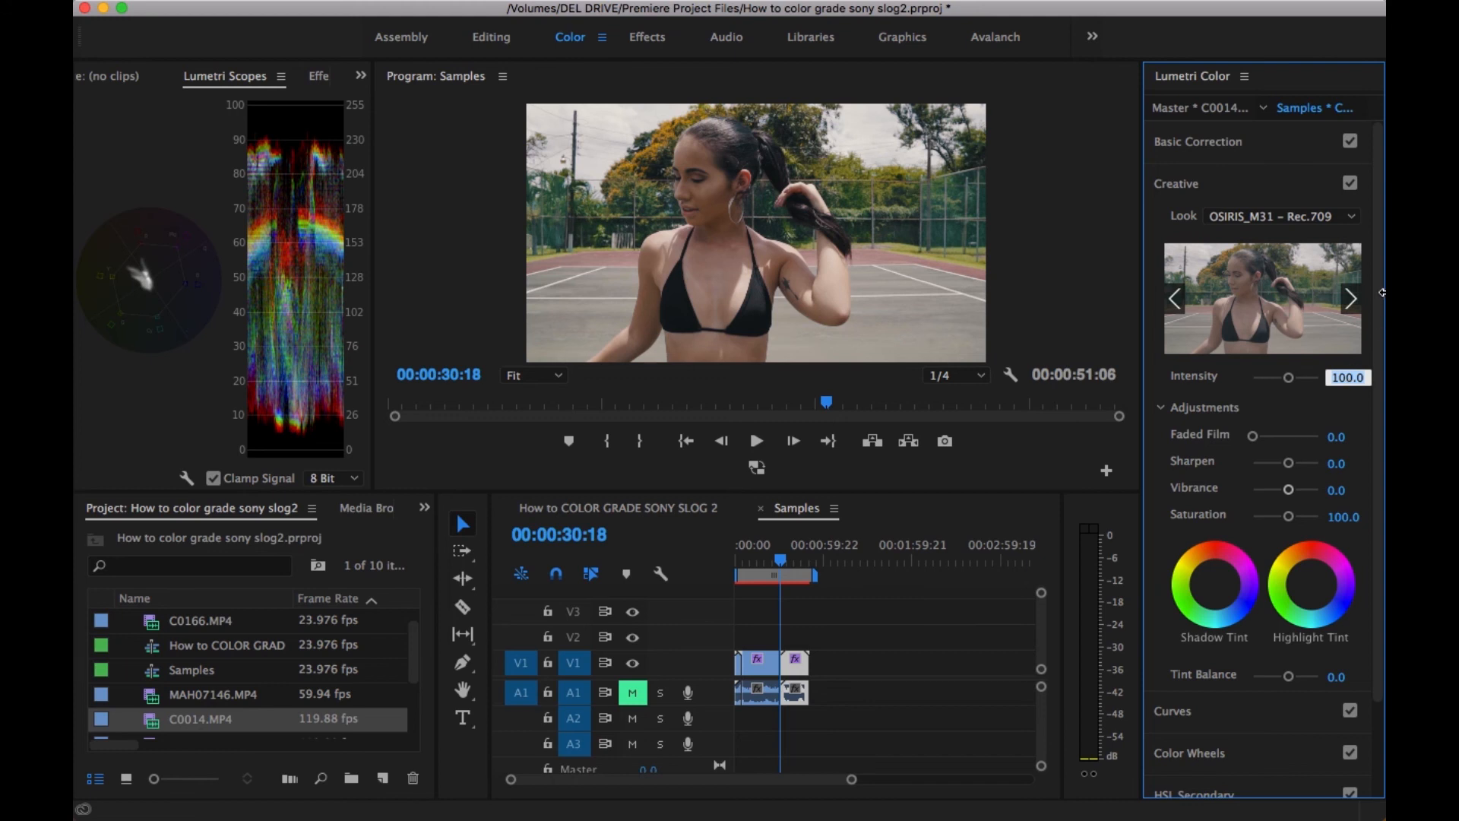
pyautogui.moveTo(1272, 397)
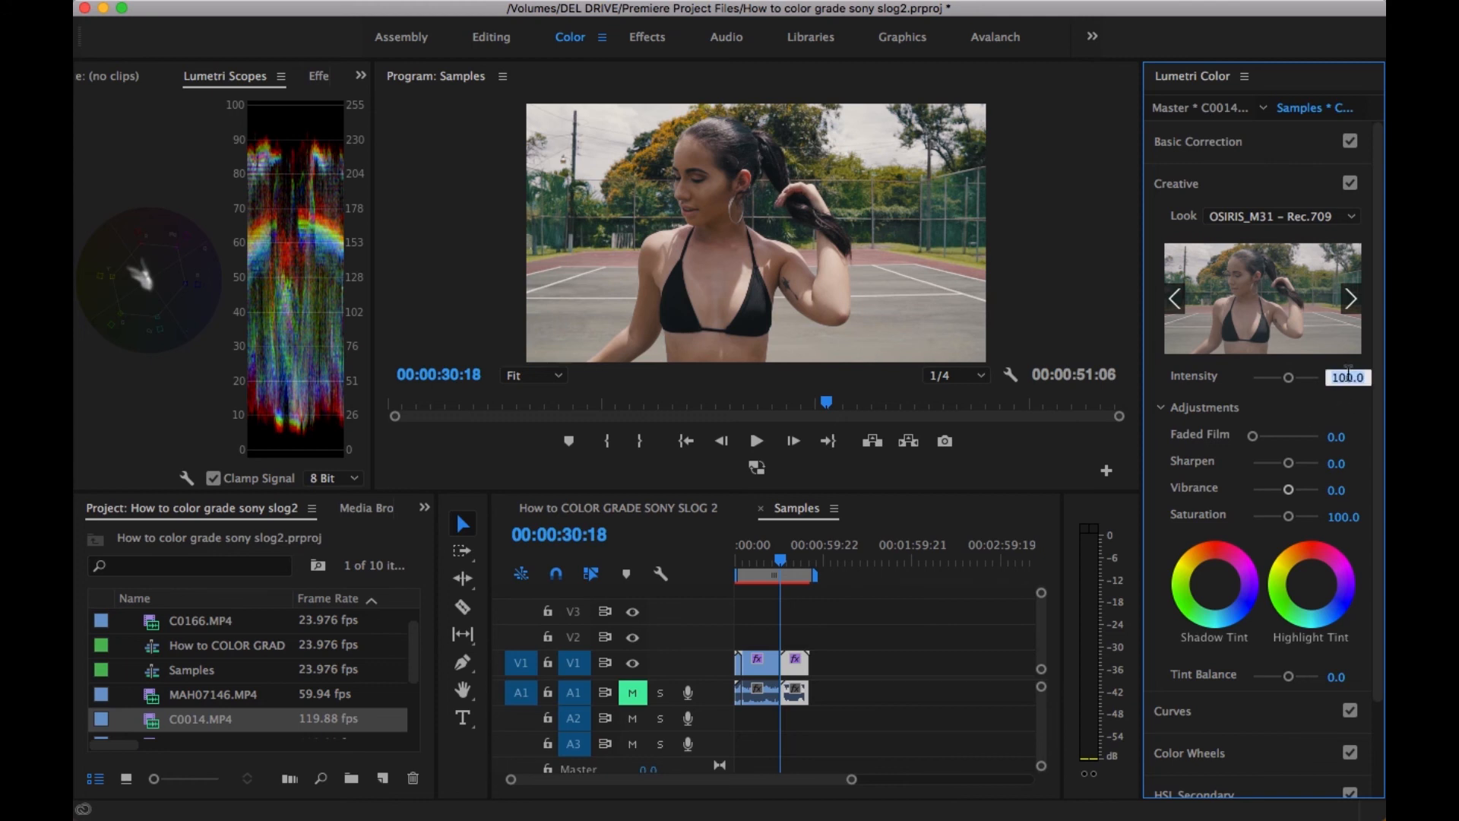
pyautogui.write('80')
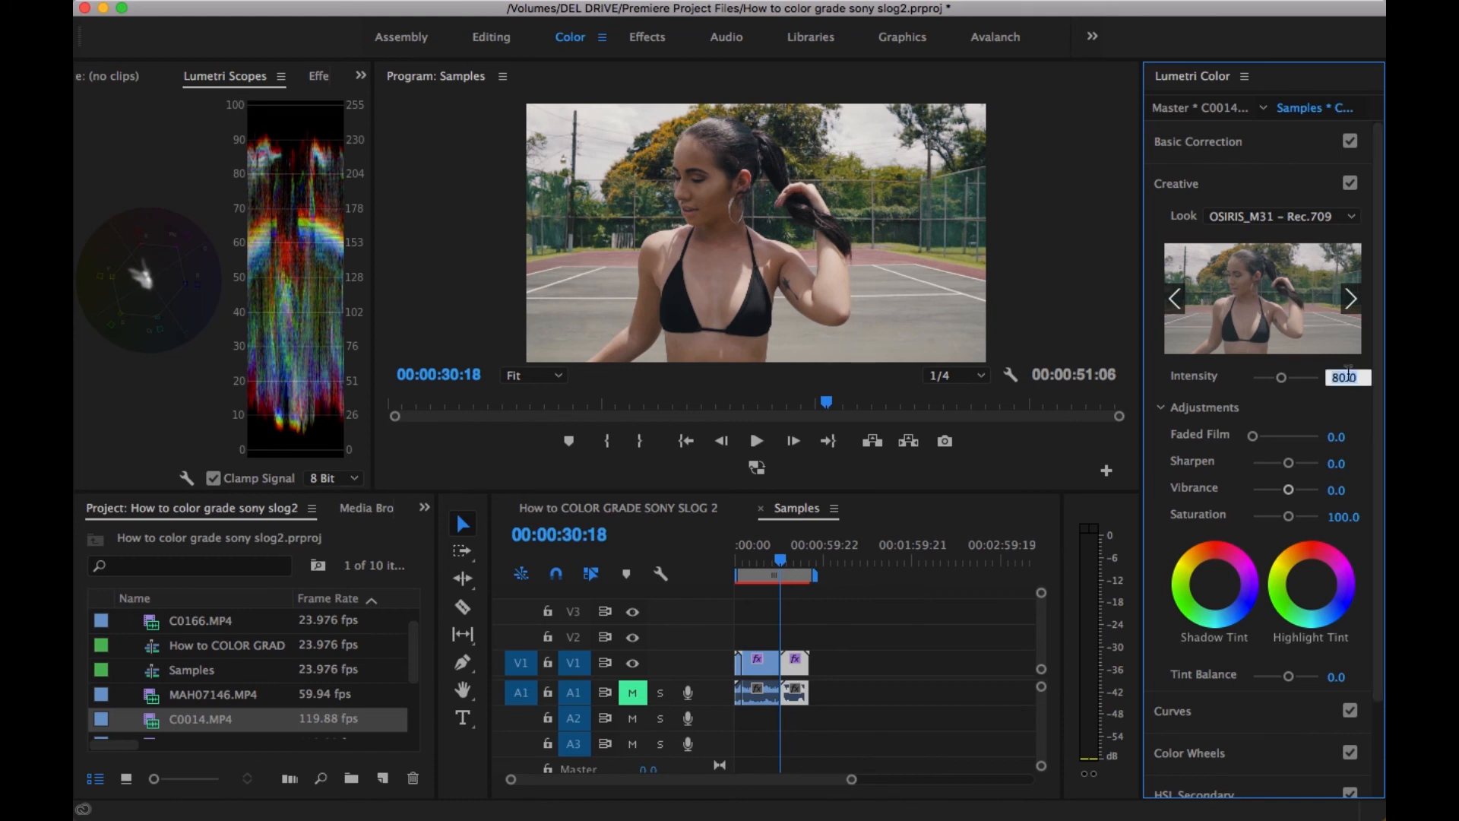
pyautogui.write('60.0')
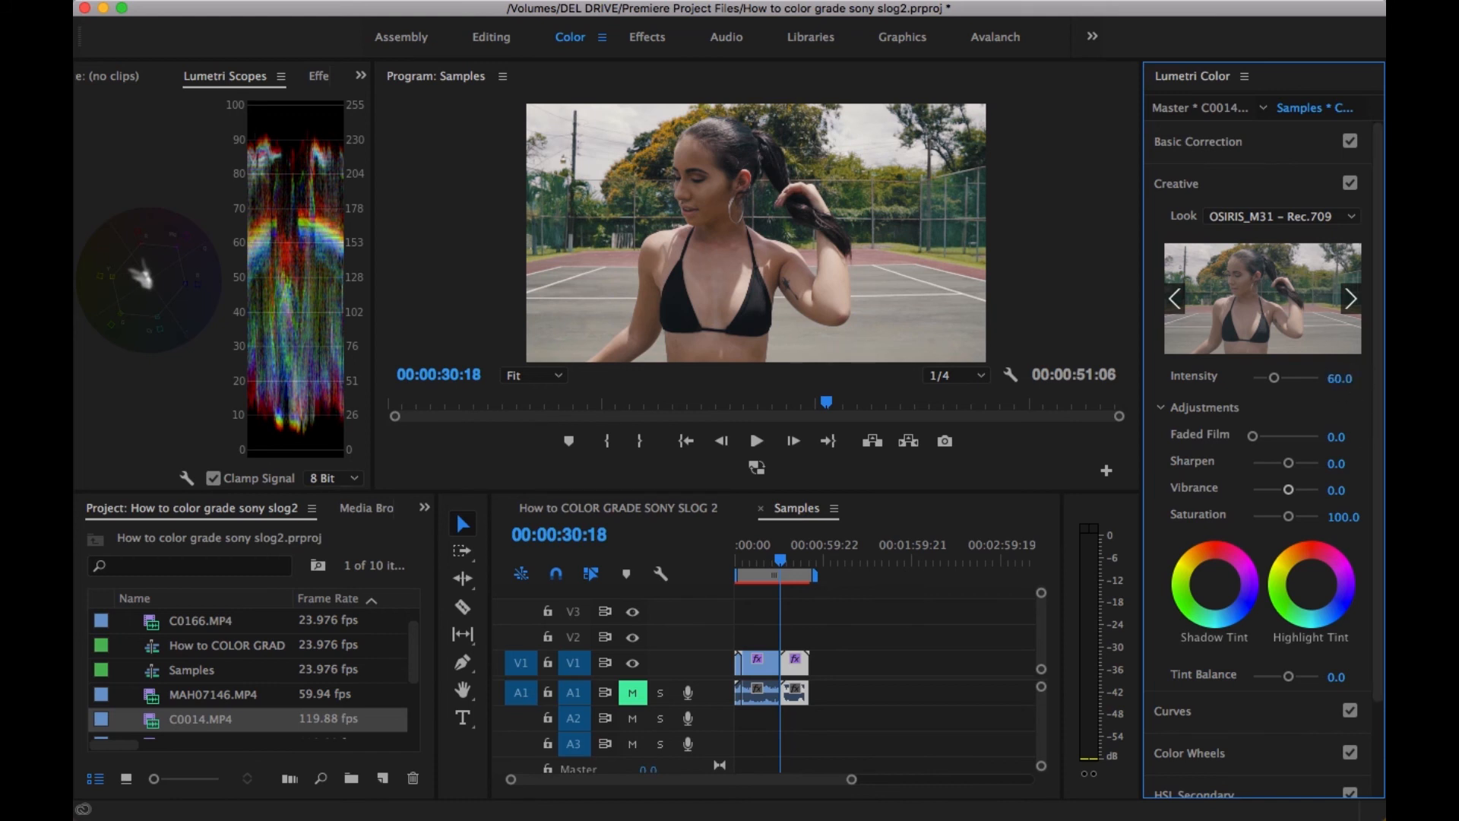